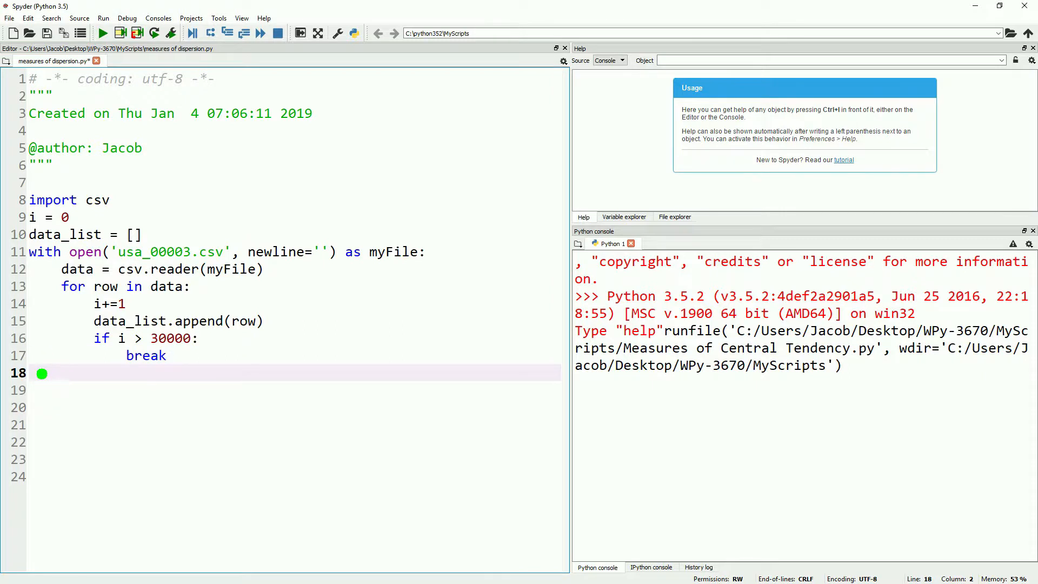
Start a #Range section with an empty justIncome list and a loop over data_list[1:]
type("#Range")
left_click(294, 407)
type("jus")
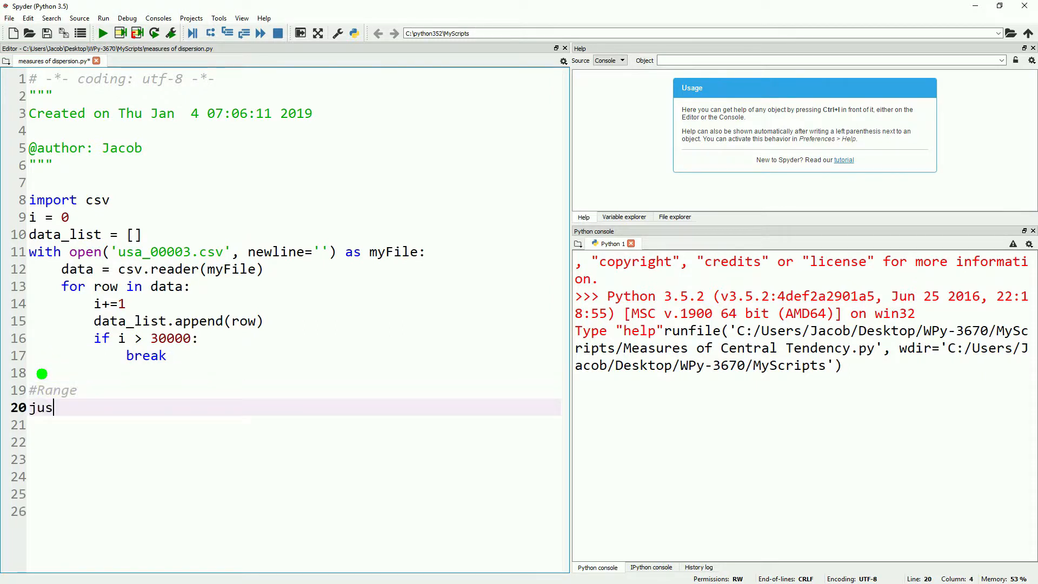
type("tIncome = []")
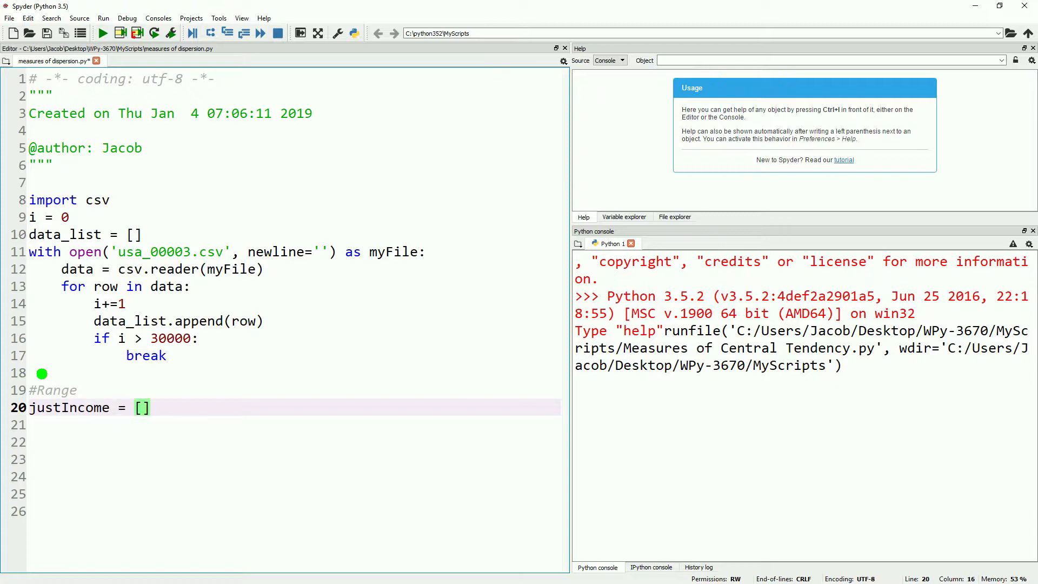
type("for row in")
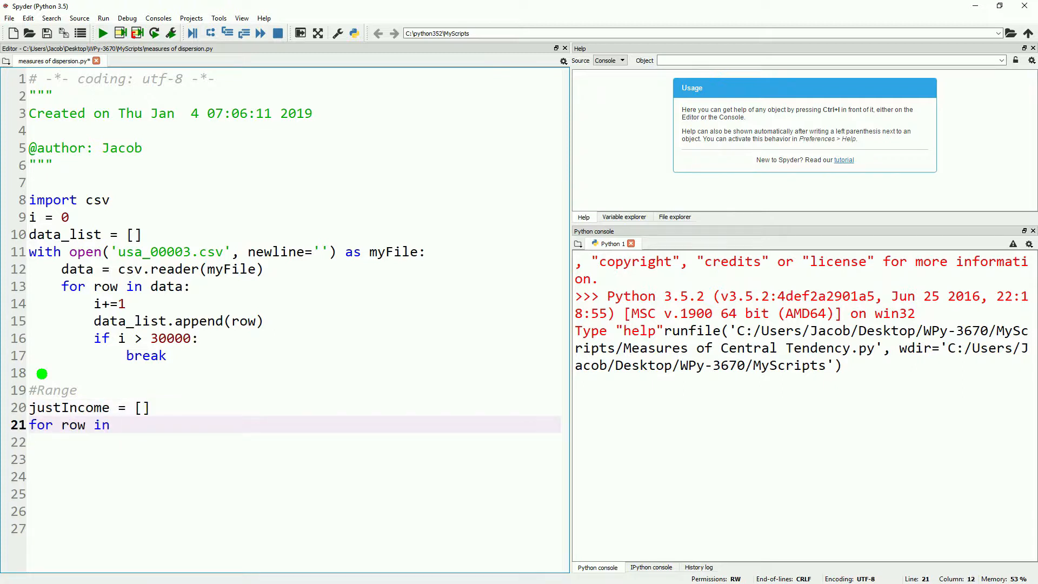
type("data_list")
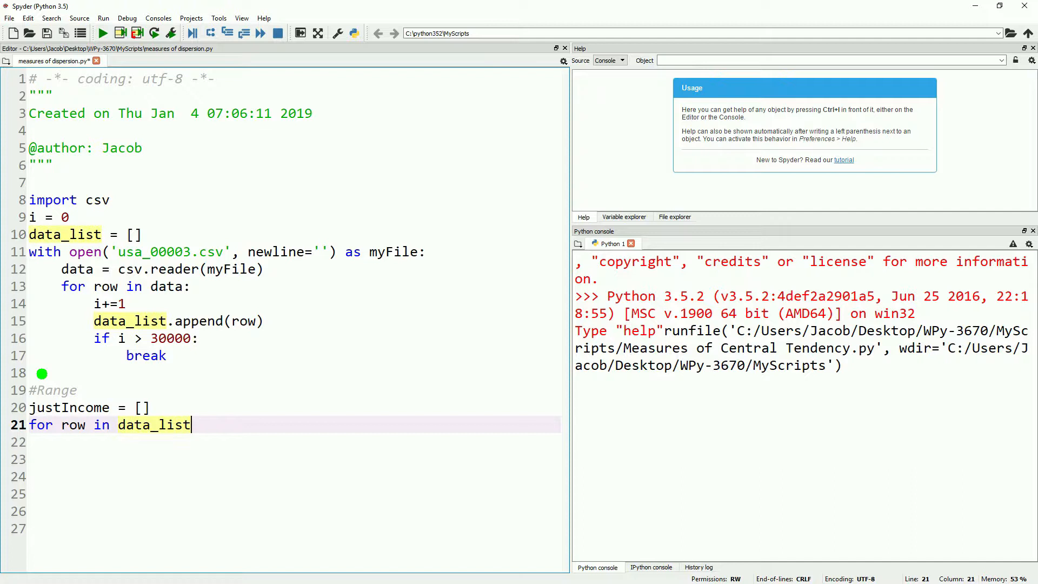
type("[1:]:")
left_click(294, 442)
type("if")
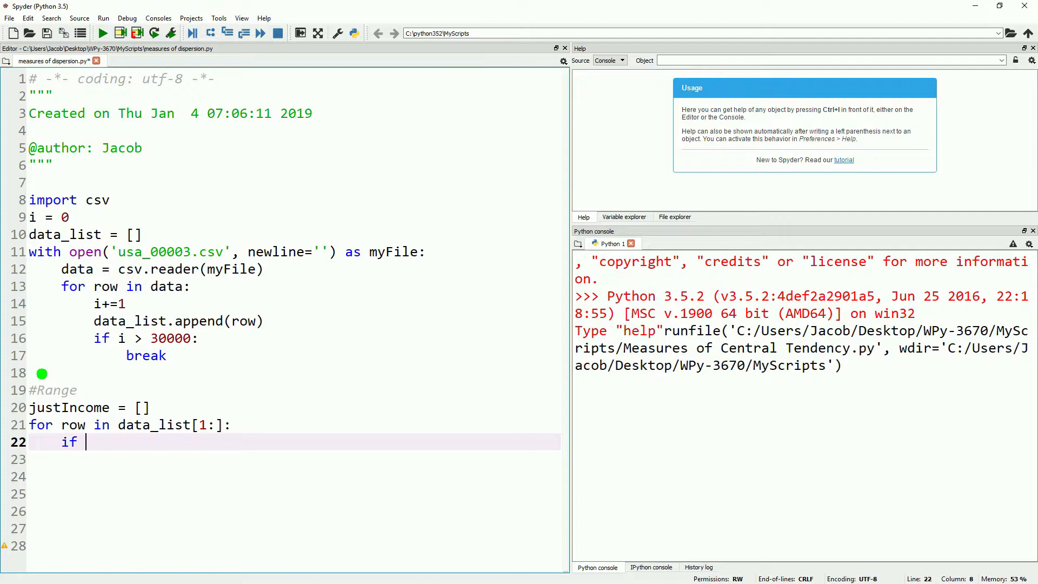
Append int(row[6]) to justIncome only when the income isn't 9999999
type("int(row[6])")
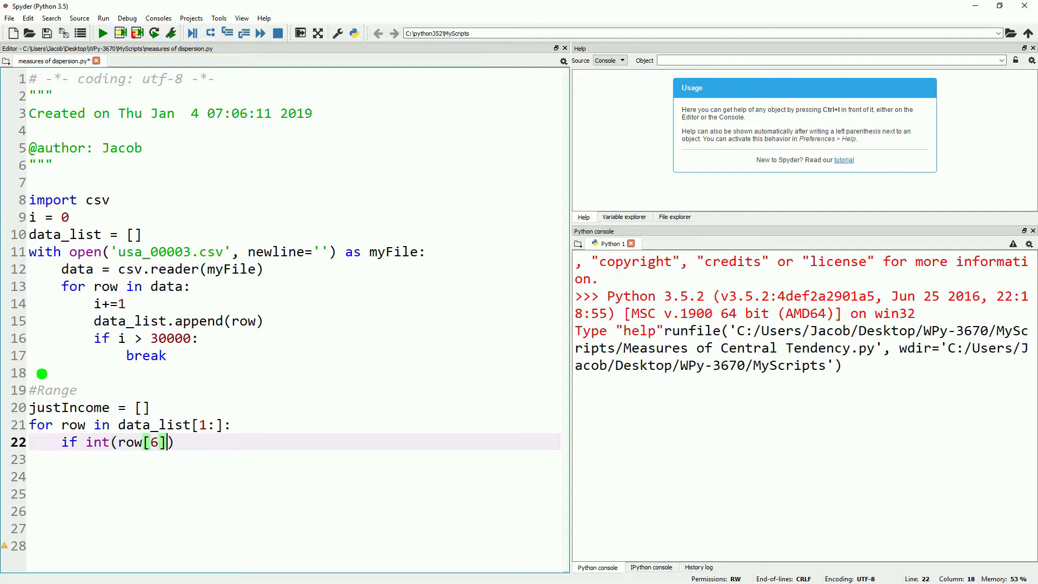
type("!=")
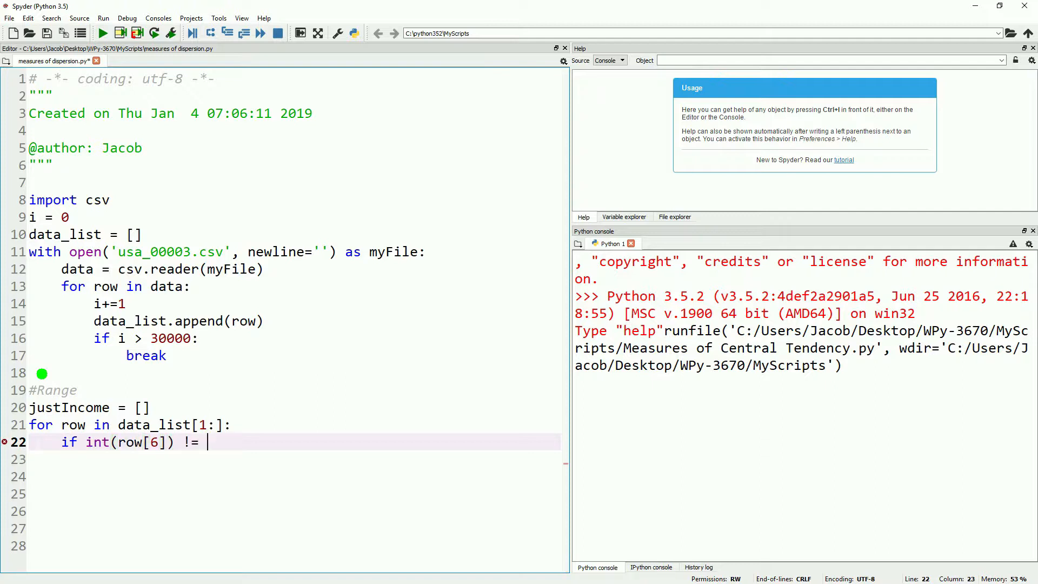
type("9999999:")
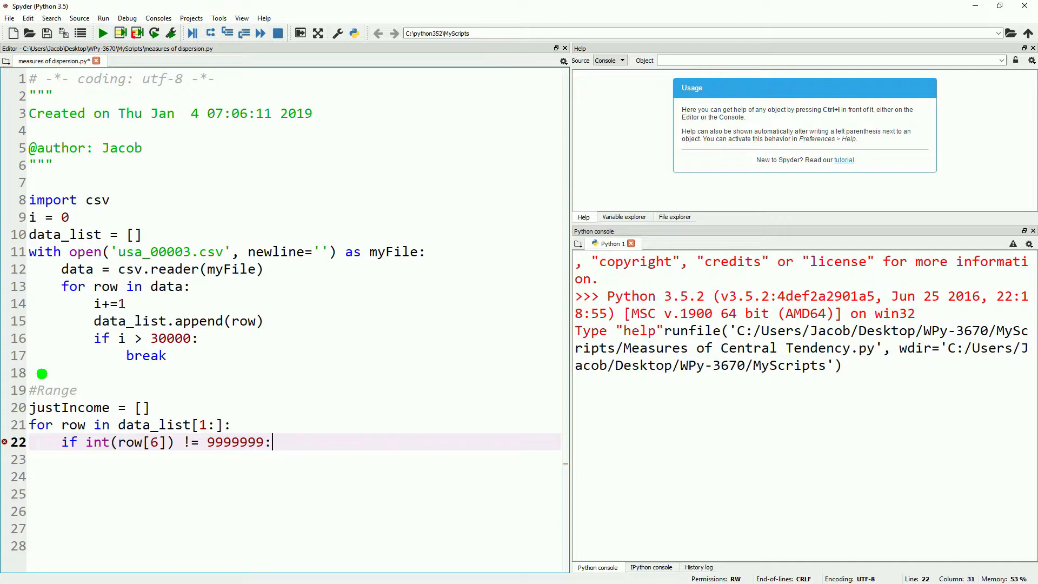
type("justIncome.append(")
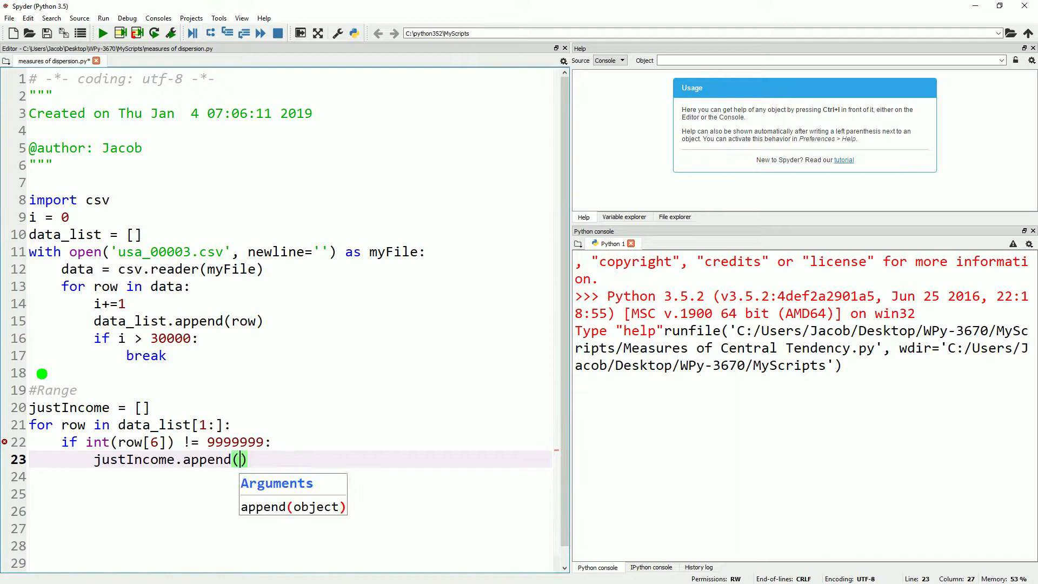
type("int(row[6")
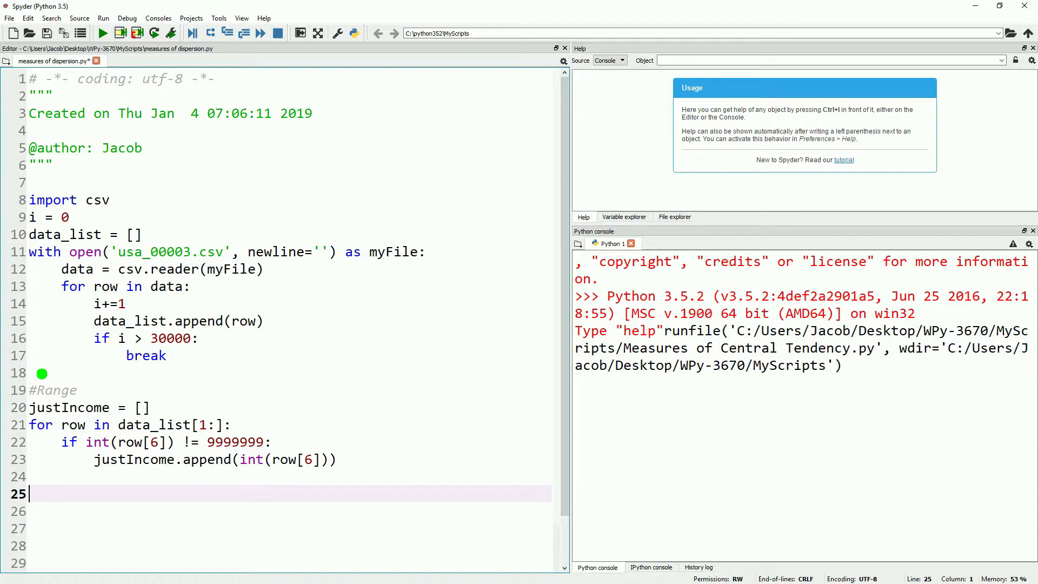
Store minIncome and maxIncome as min and max of justIncome
type("minIncome")
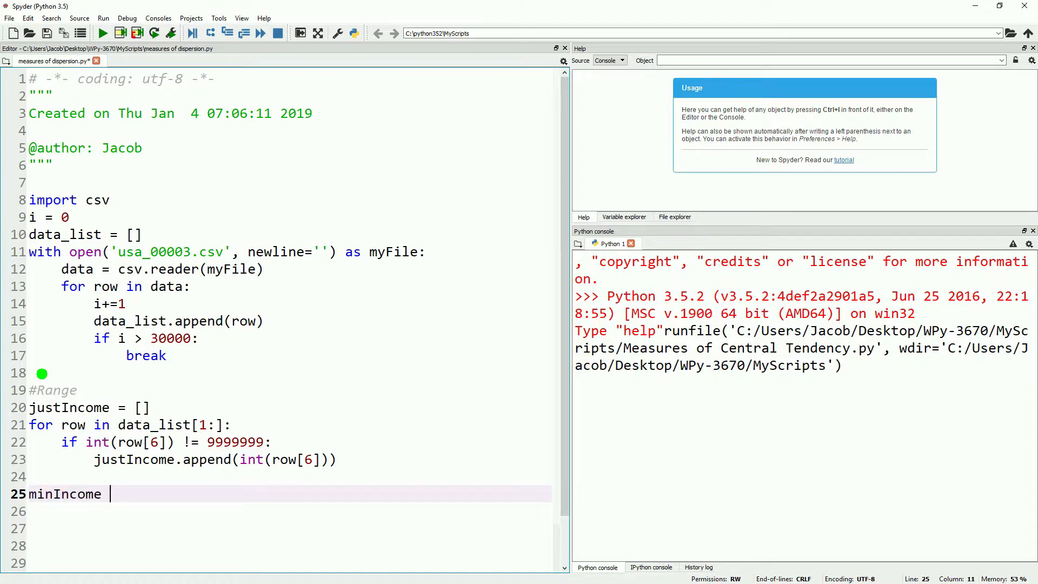
type("= min(")
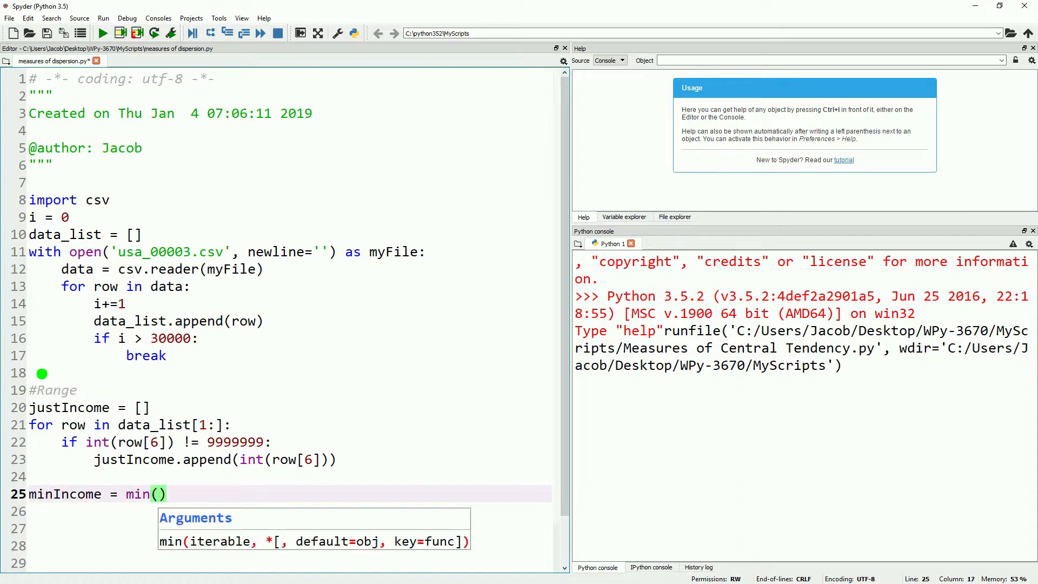
type("justIncome")
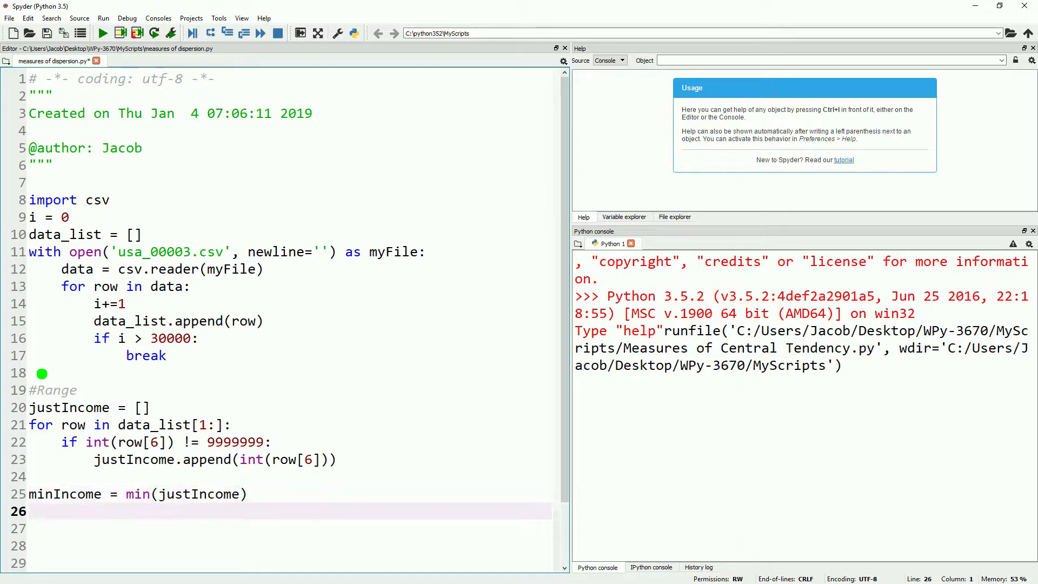
type("maxIncome = max(justIncome")
left_click(290, 528)
type("calRange")
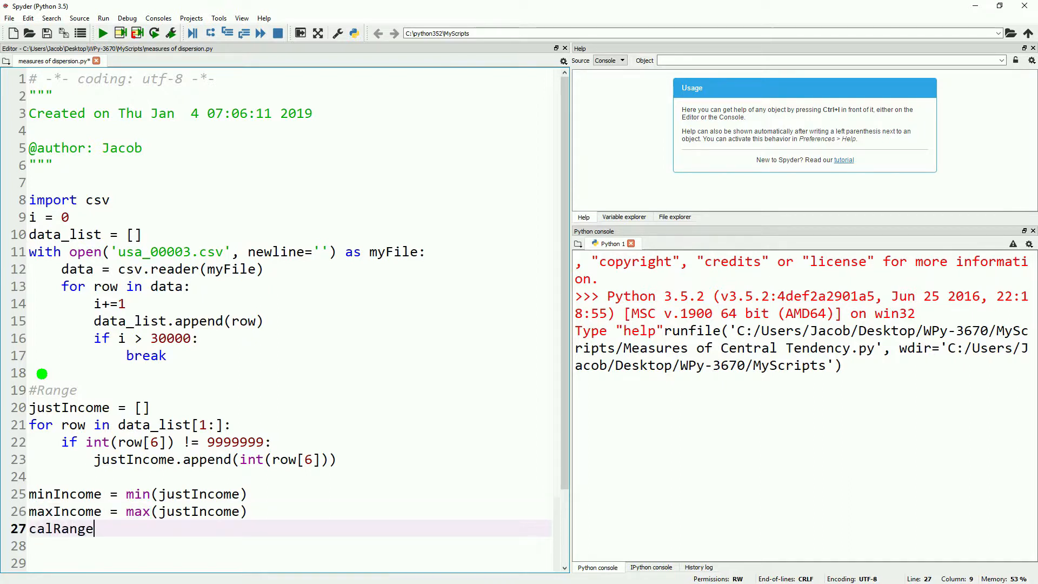
Compute calRange as maxIncome minus minIncome
type("=")
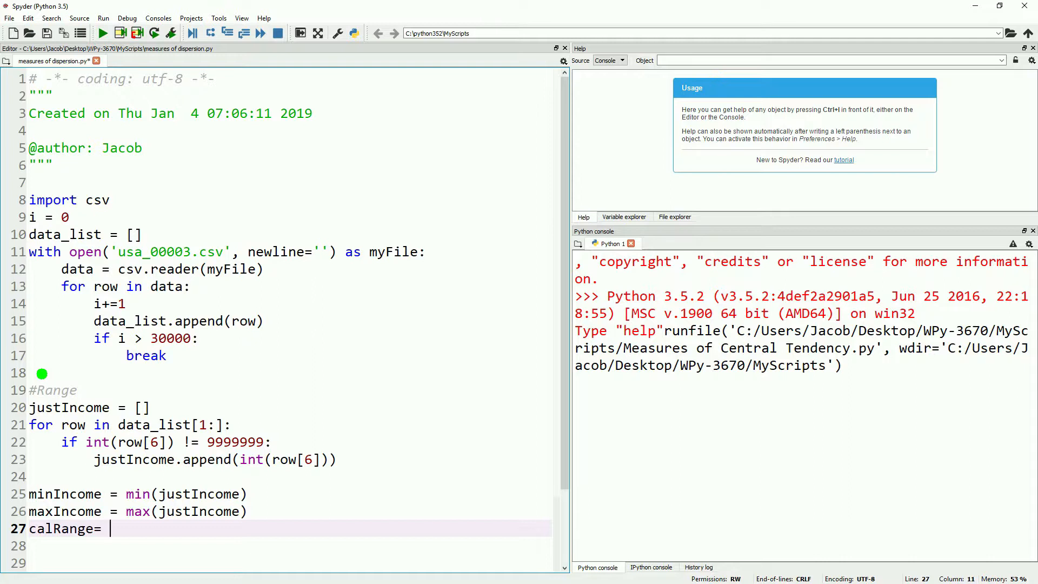
type("maxIncome")
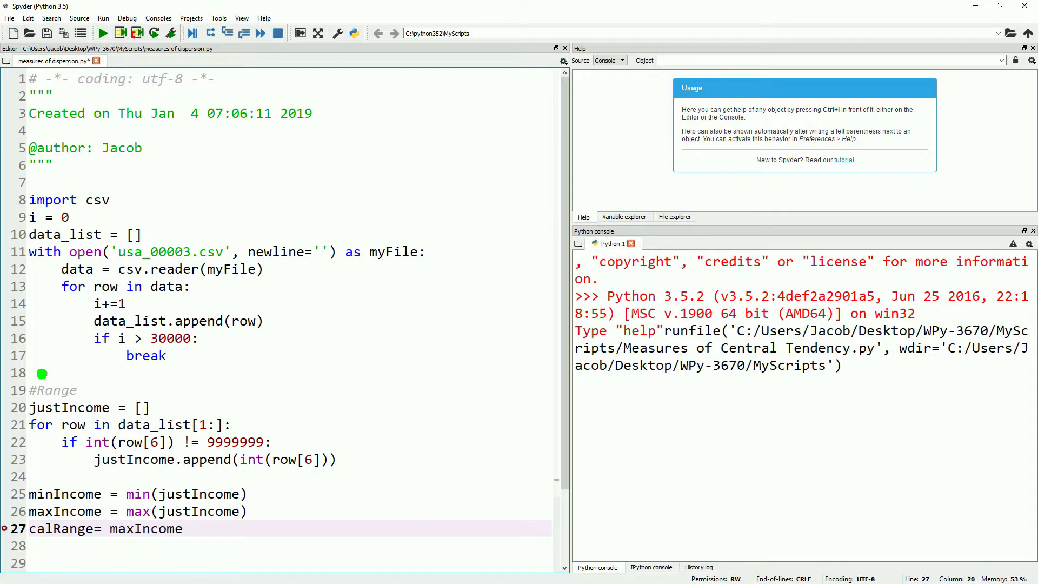
type("- minIncome")
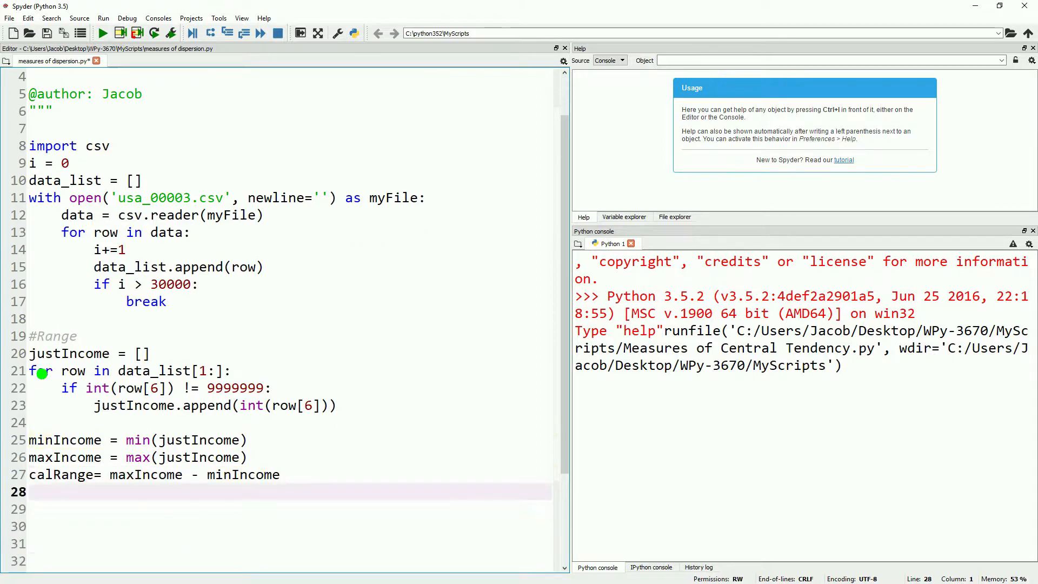
Print the range with its minimum and maximum, then run to show 736800 from -5800 to 731000
type("print('The range")
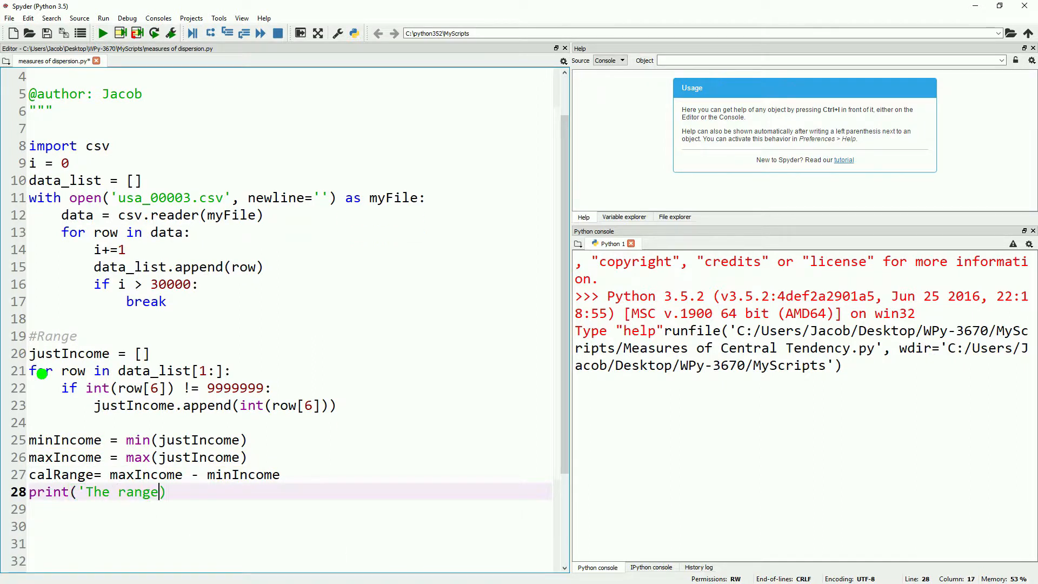
type("is ', calRange")
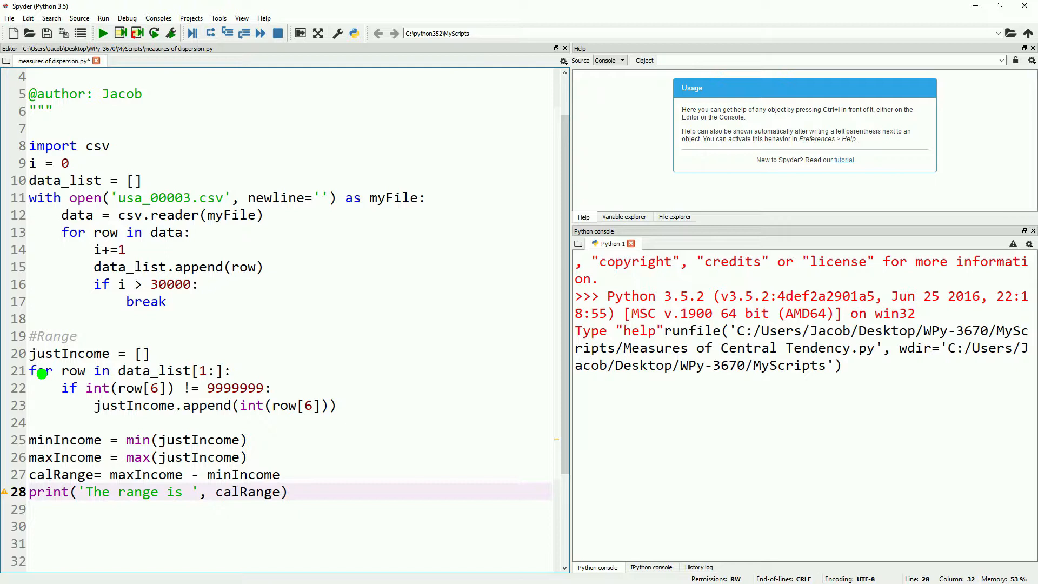
type(", ' and goe")
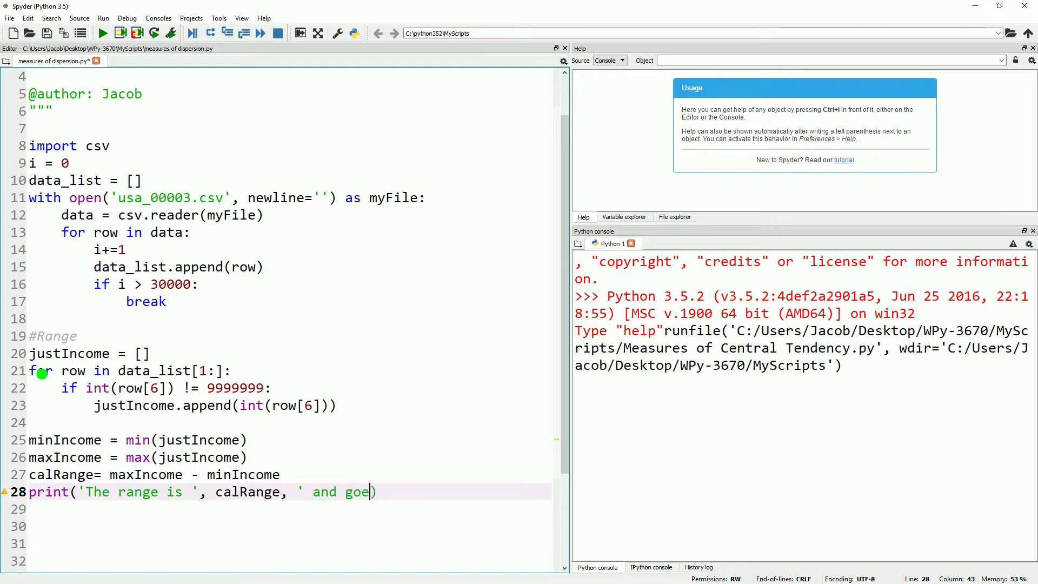
type("s from ', minIncome, '")
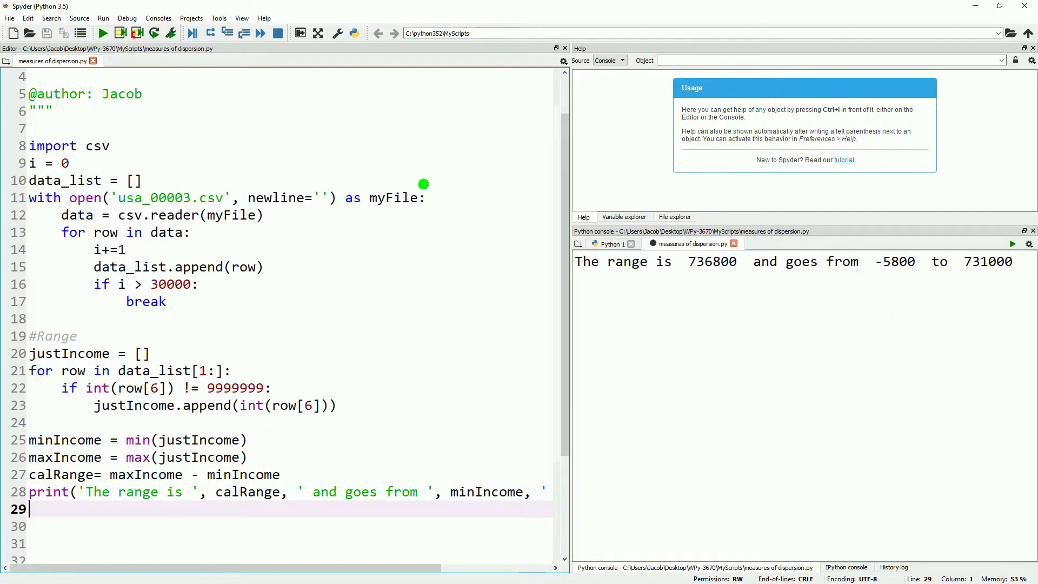
key("enter")
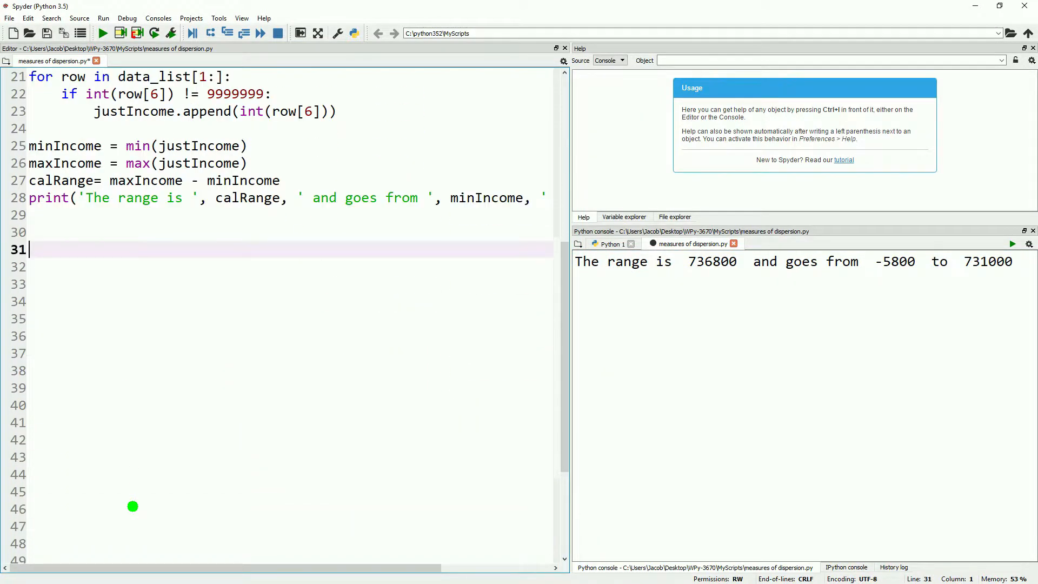
Start an #Interquartile Range section with an empty sortedData list and a loop over data_list[1:]
type("#Interquartile Range")
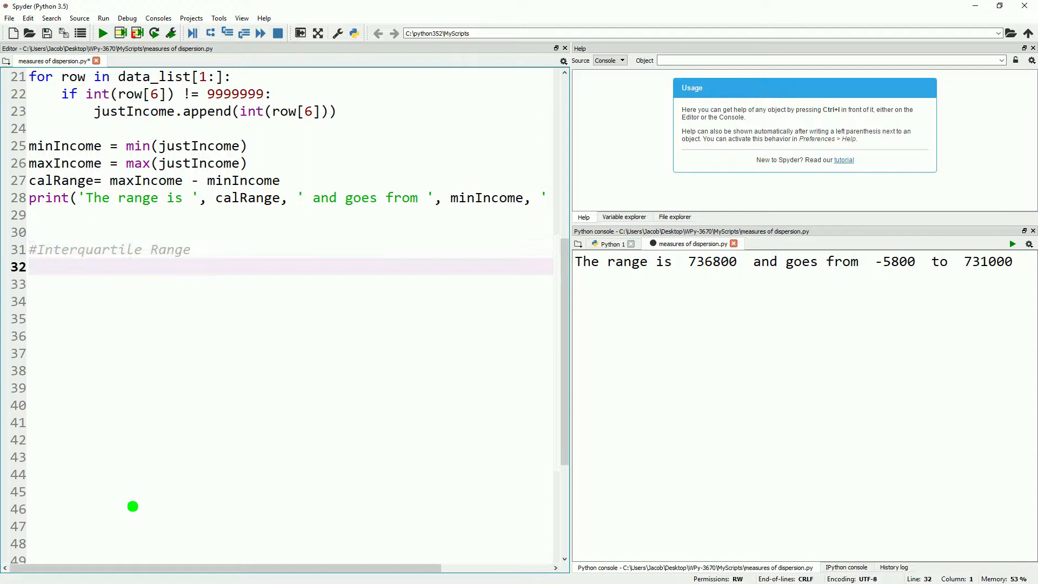
type("sortedData = []")
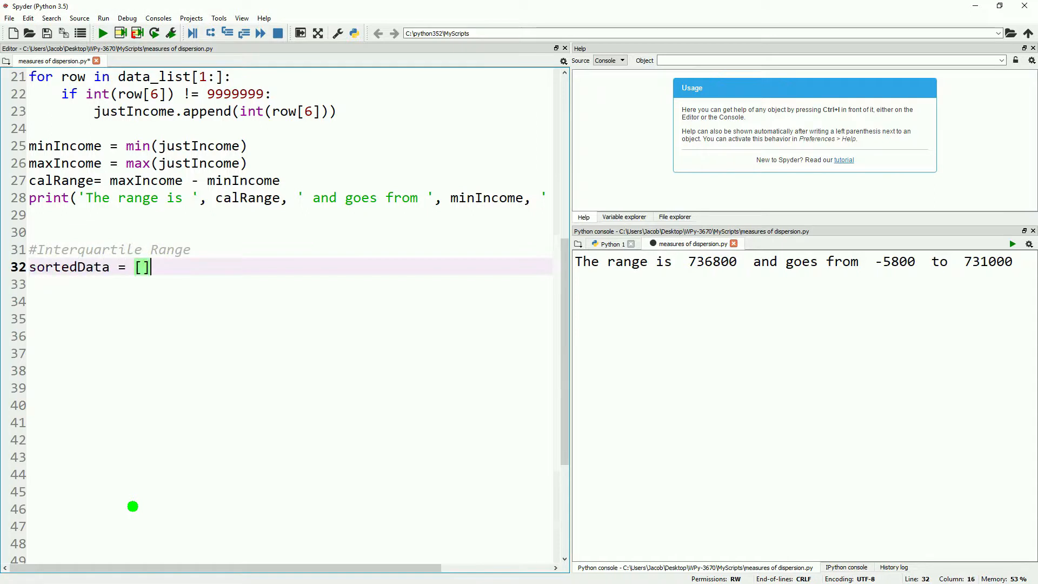
type("for")
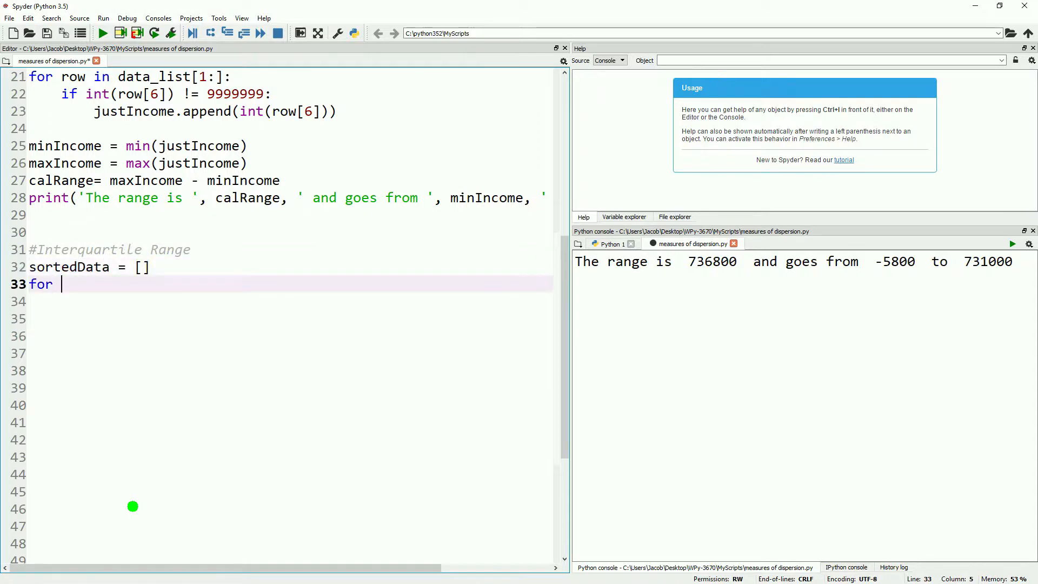
type("row in")
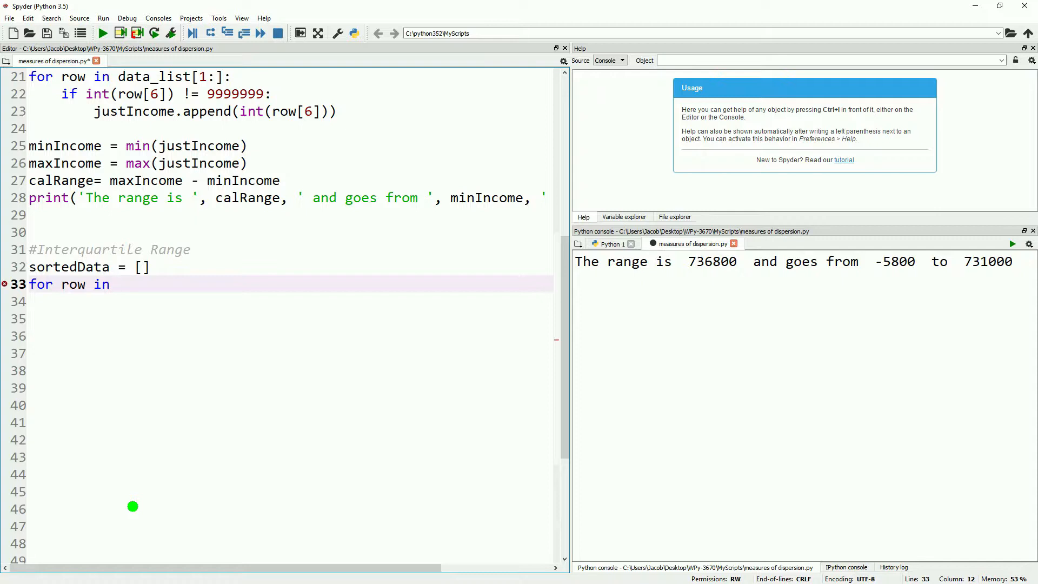
type("data_")
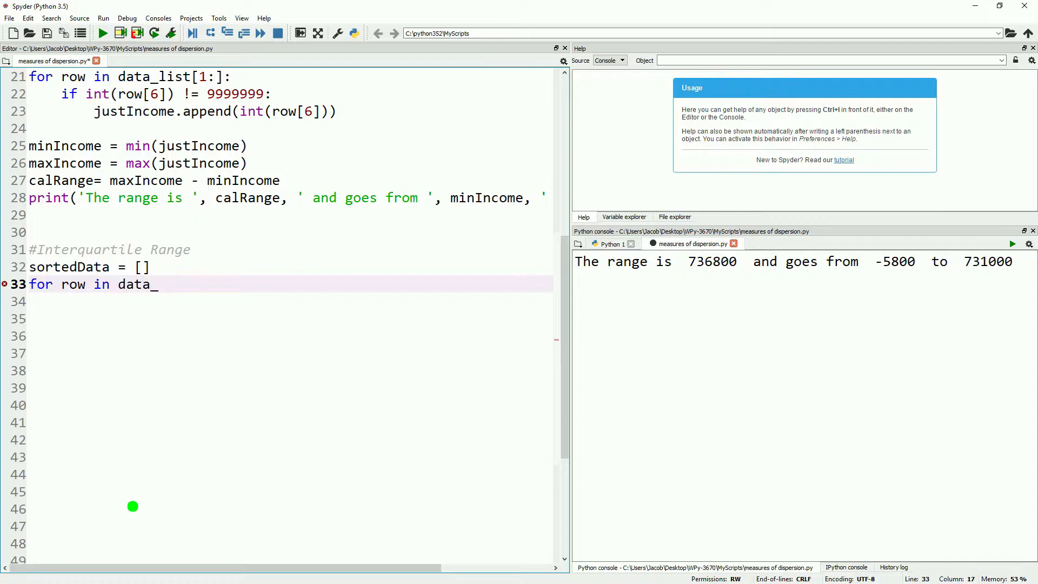
type("list[1:]")
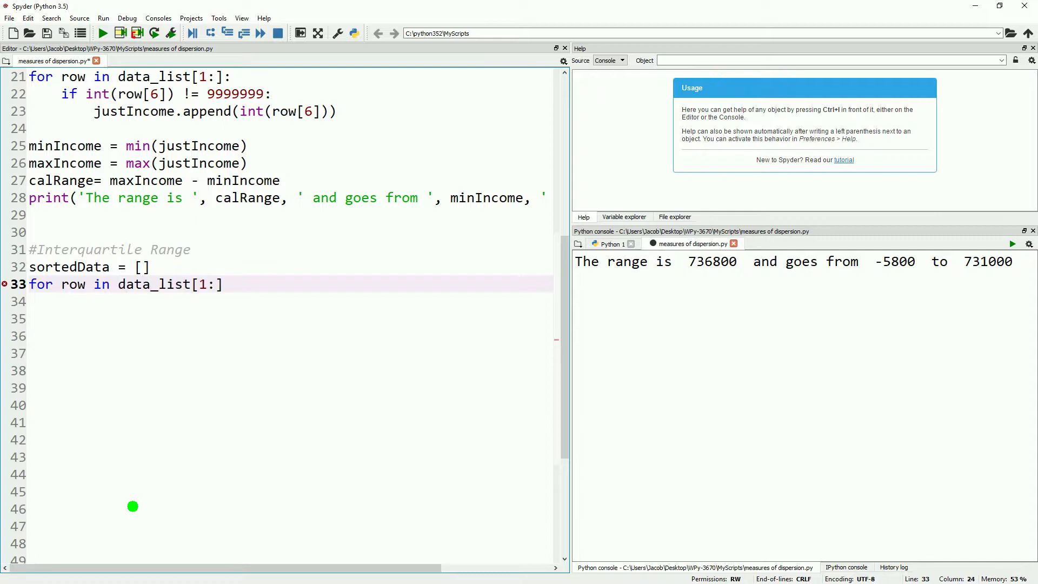
type(":")
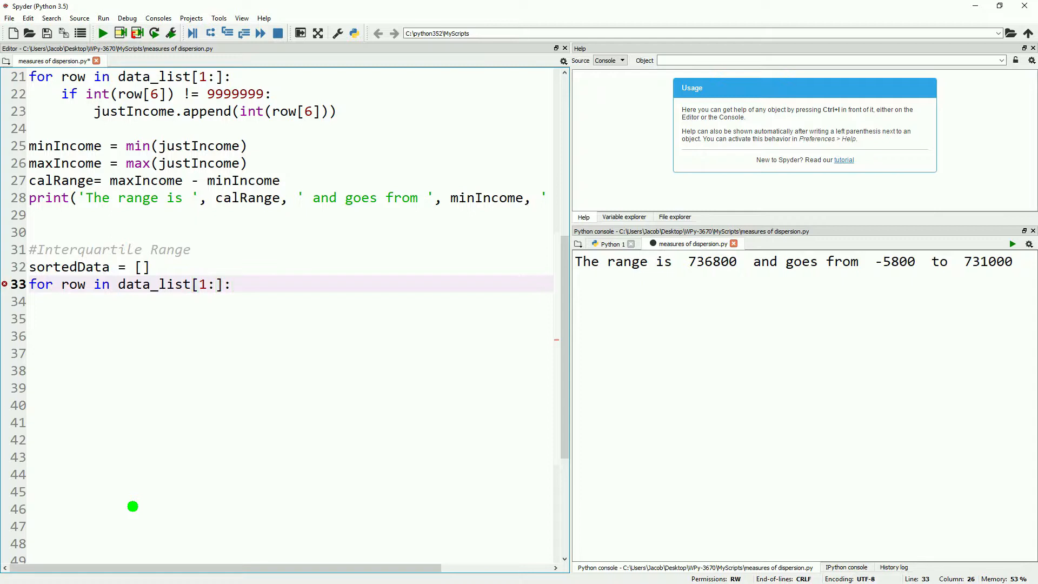
Append int(row[6]) to sortedData only when it isn't the 9999999 code
type("if int")
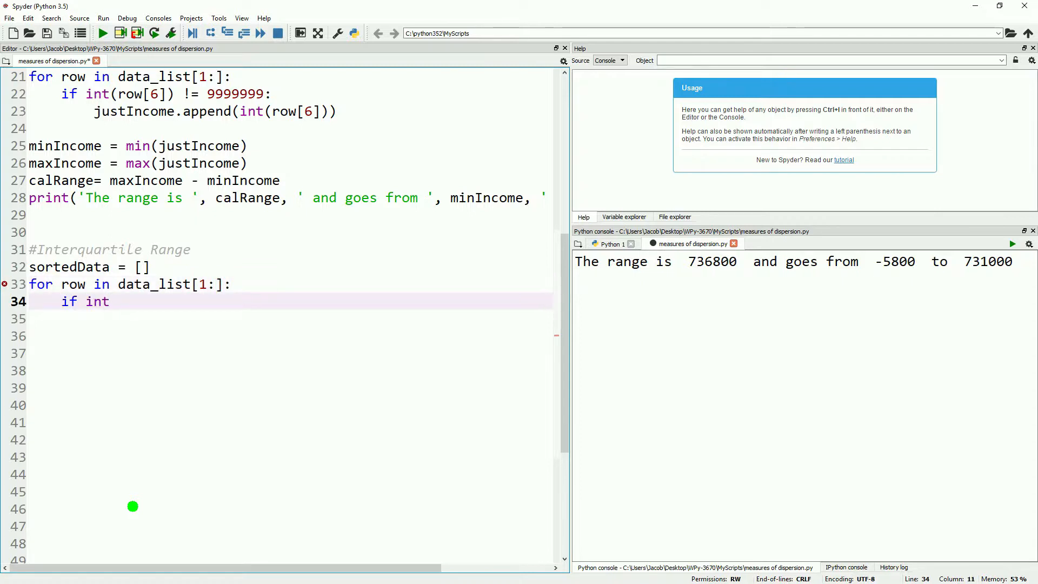
type("(row[6]")
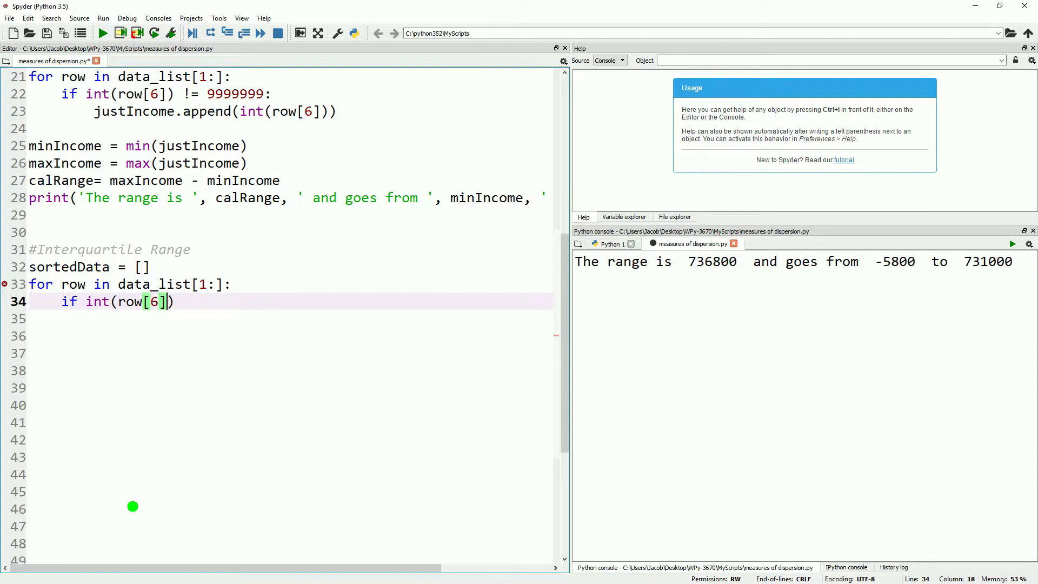
type("!=")
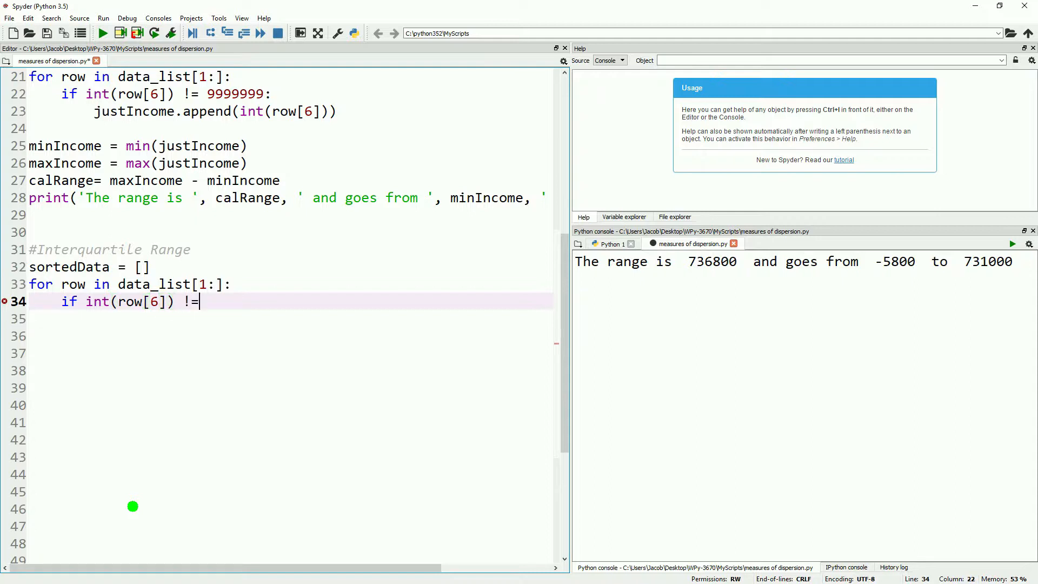
type("999999")
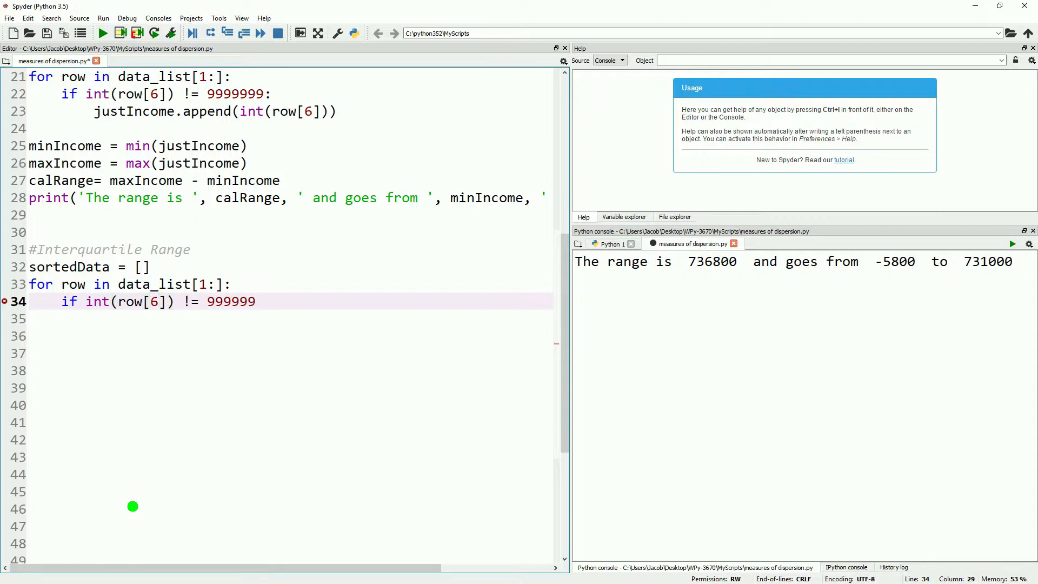
type("sortedData")
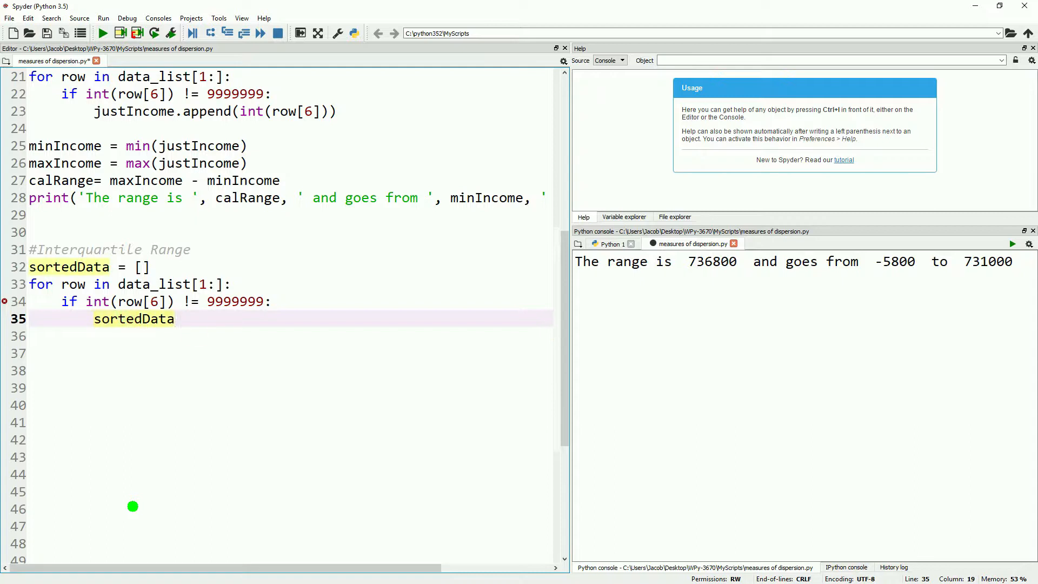
type(".append(int(row[]))")
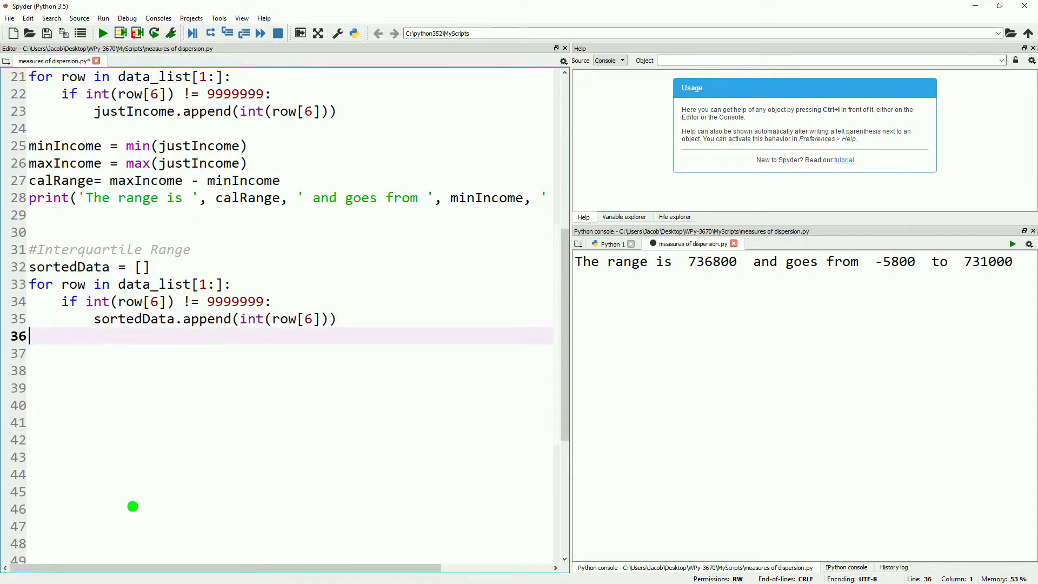
type("sortedData")
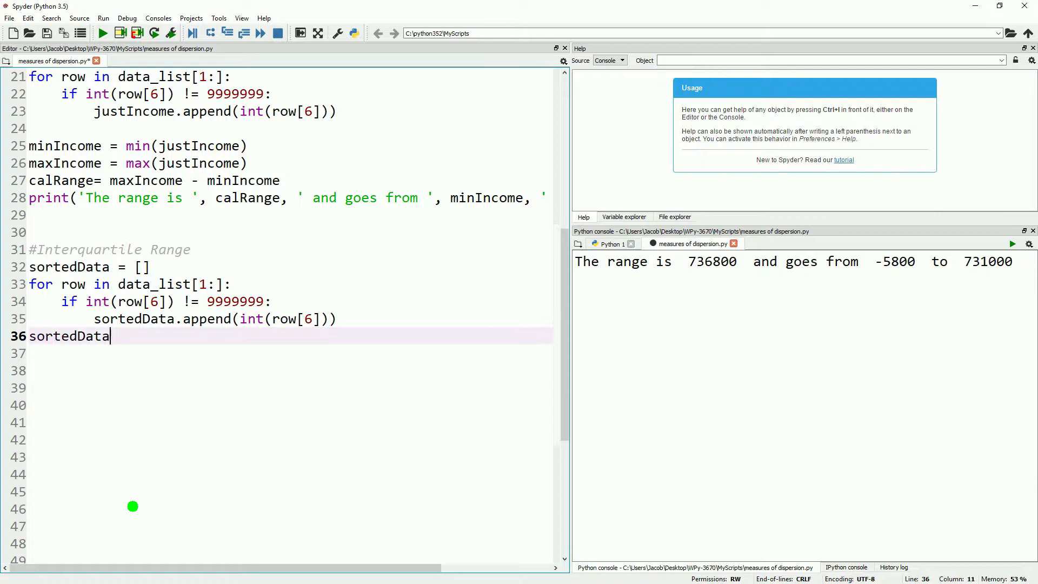
Sort sortedData and store its length as sampleSize
type(".sort(")
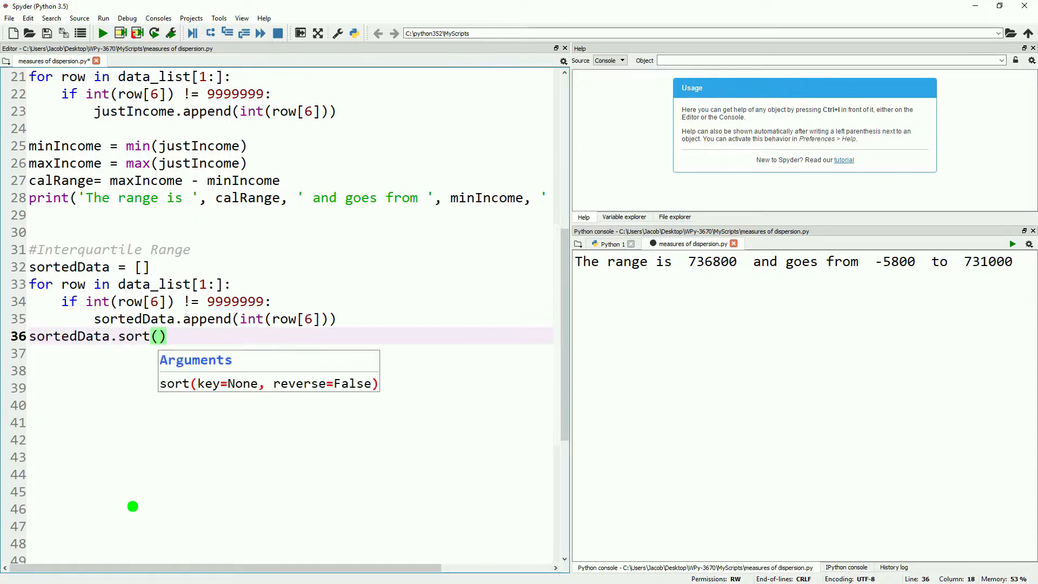
type("sam")
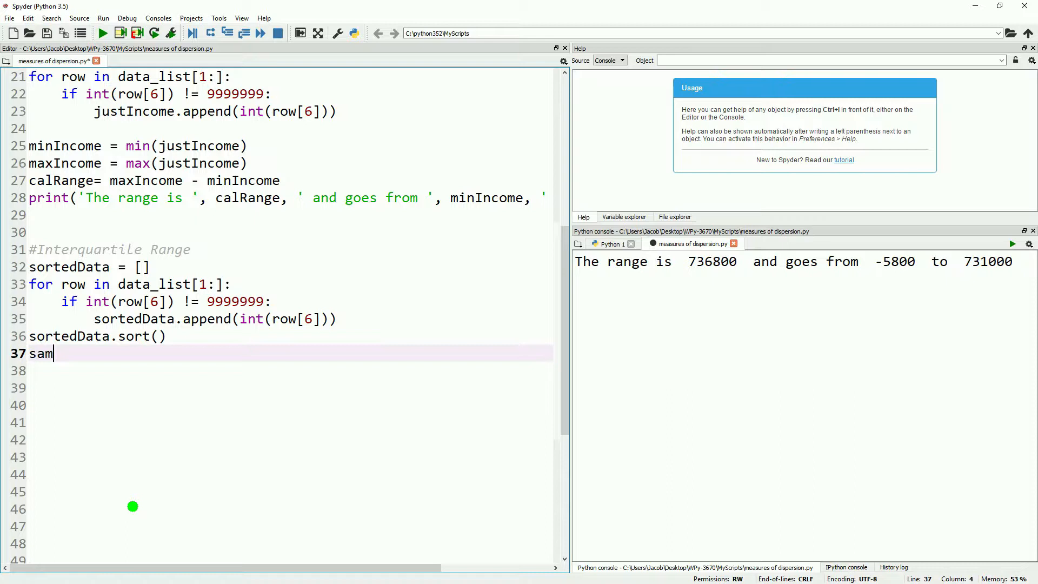
type("pleSize =")
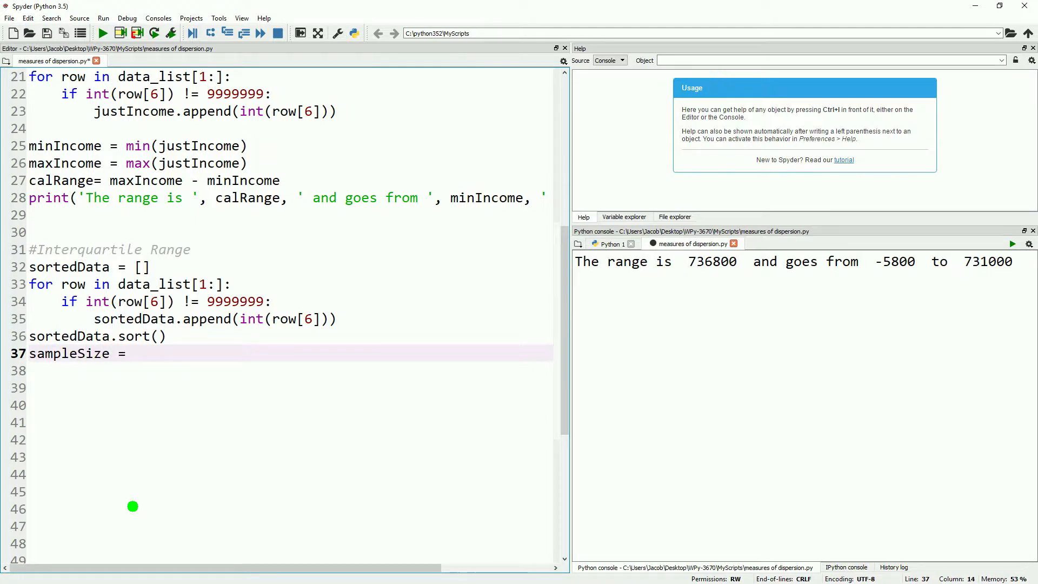
type("len(")
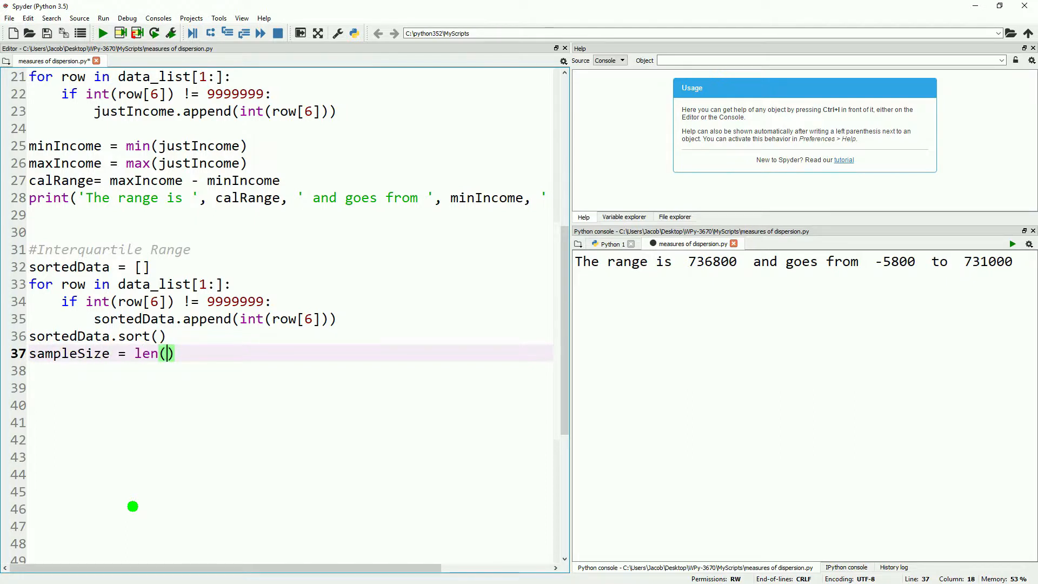
type("sortedData")
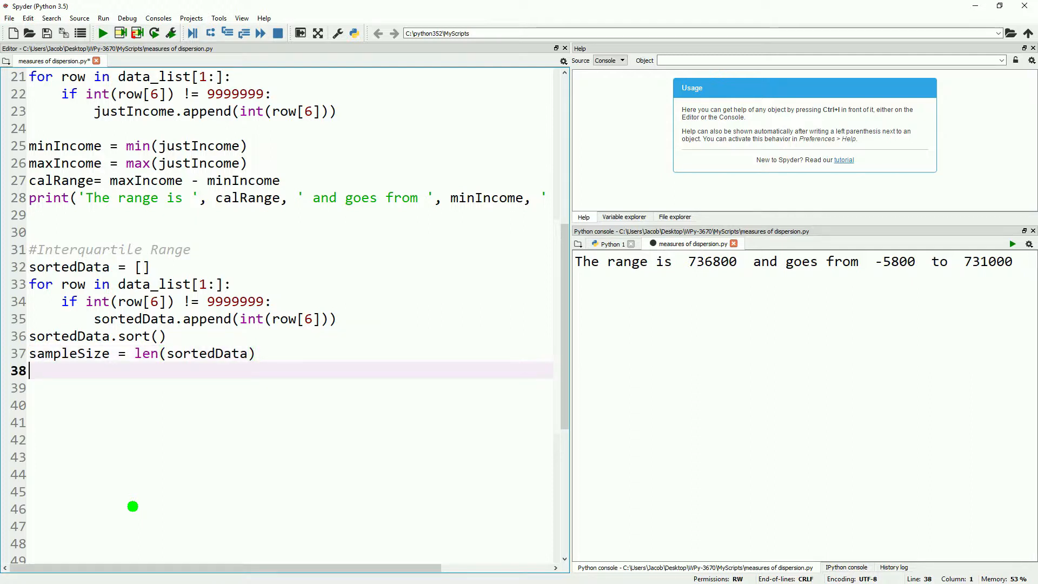
Compute quartile positions q1, q2, q3 as sampleSize times 0.25, 0.50 and 0.75
type("q1 = sampleSize")
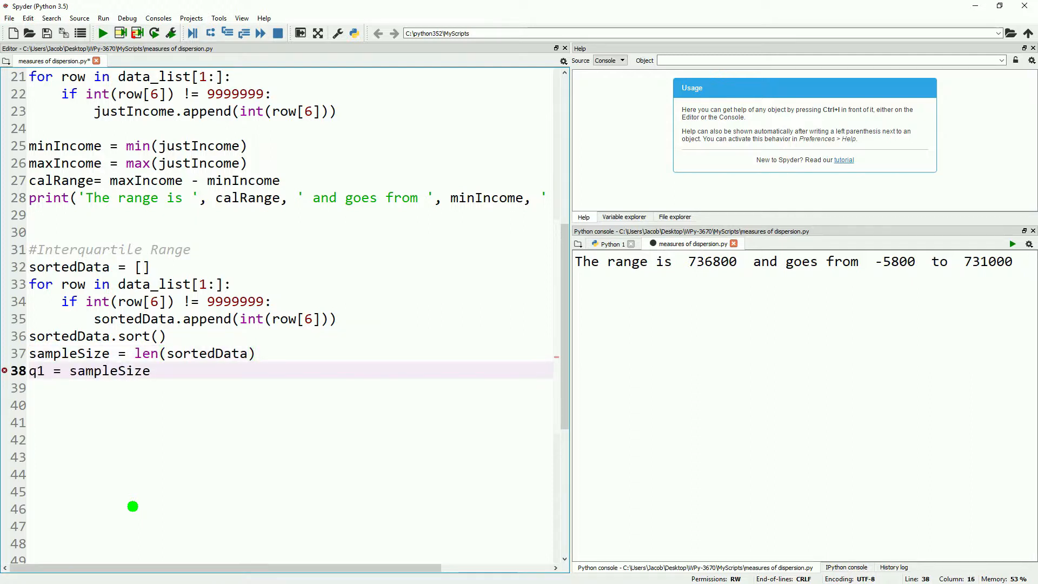
type("*0.25")
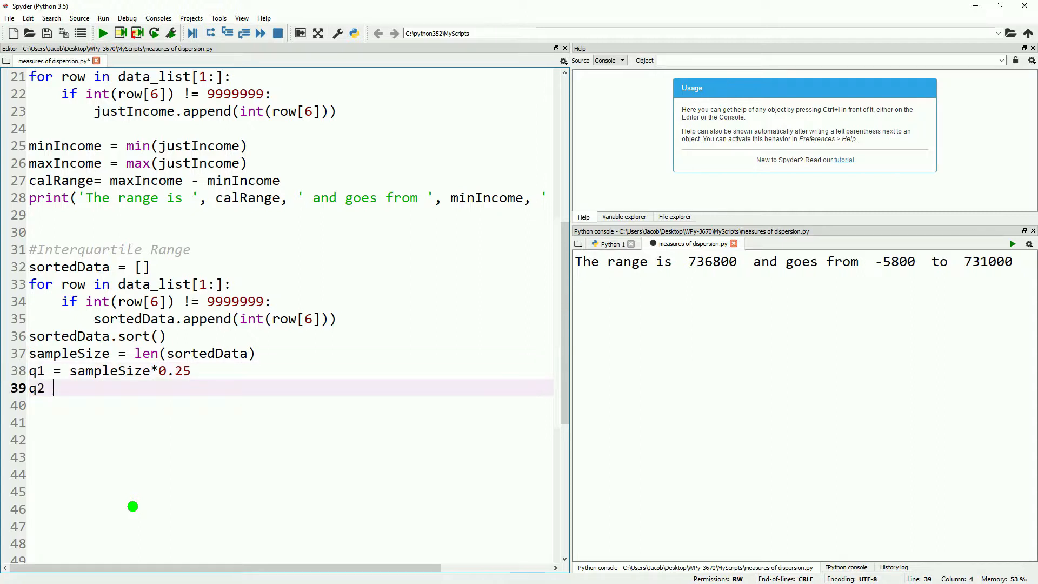
type("= sampleSize*0.50")
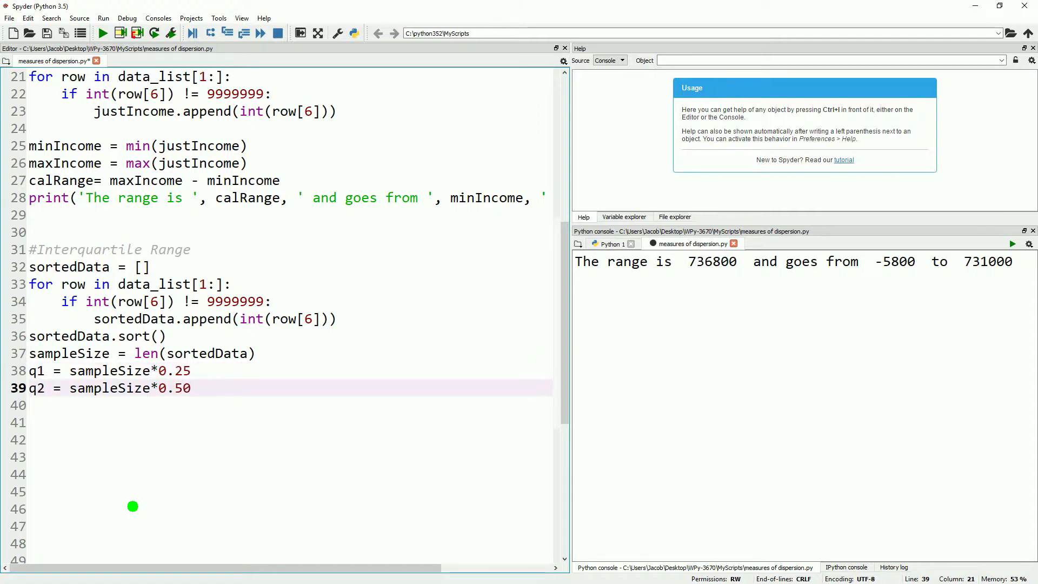
type("q3 = sampleSize*0.75")
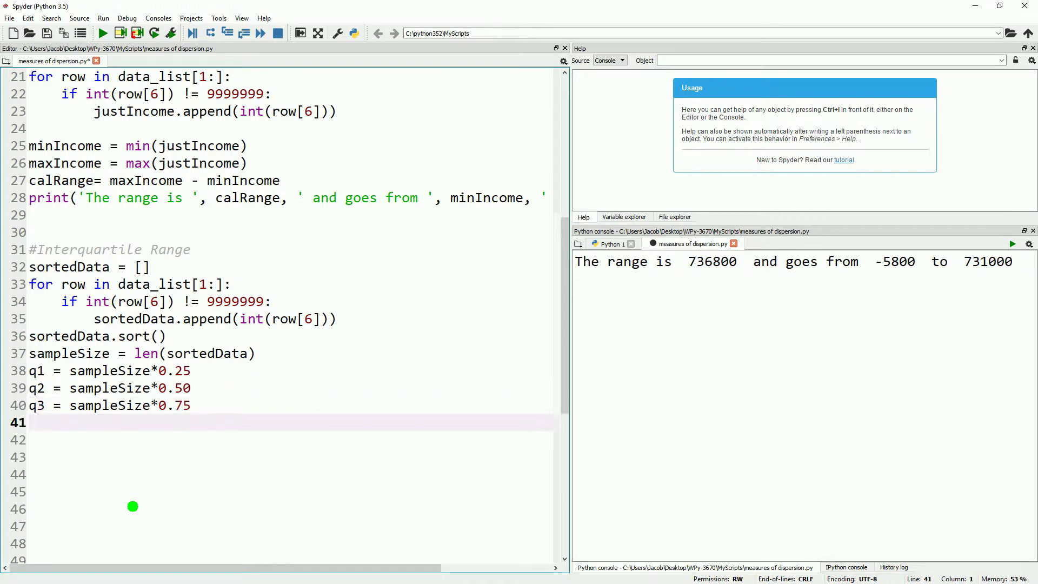
Look up the median at sortedData[round(q2)] and begin the q1Income line
type("median = sotedData")
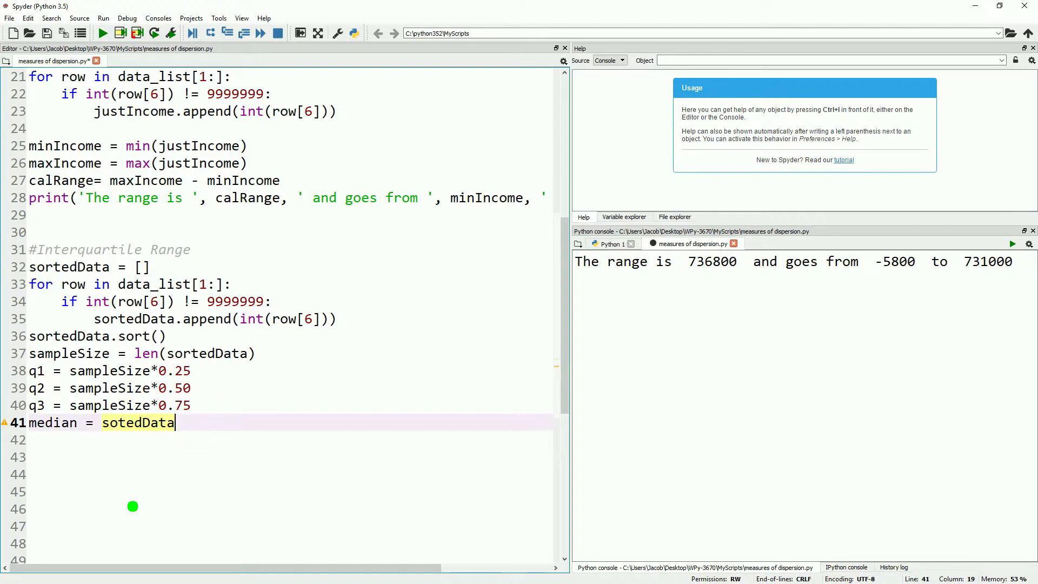
type("[round(q2)]")
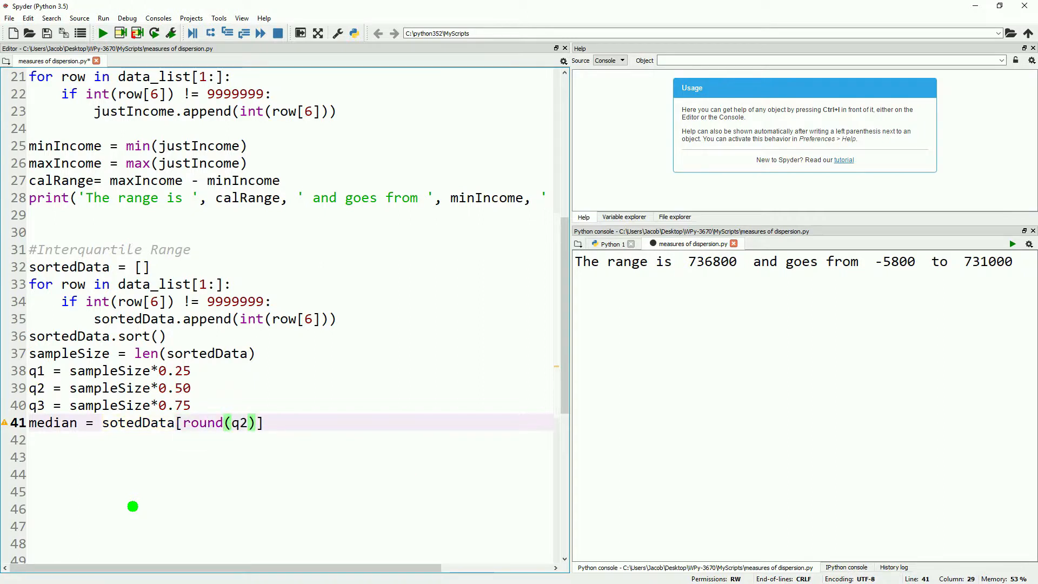
type("q1Income = sortedData[round(q1")
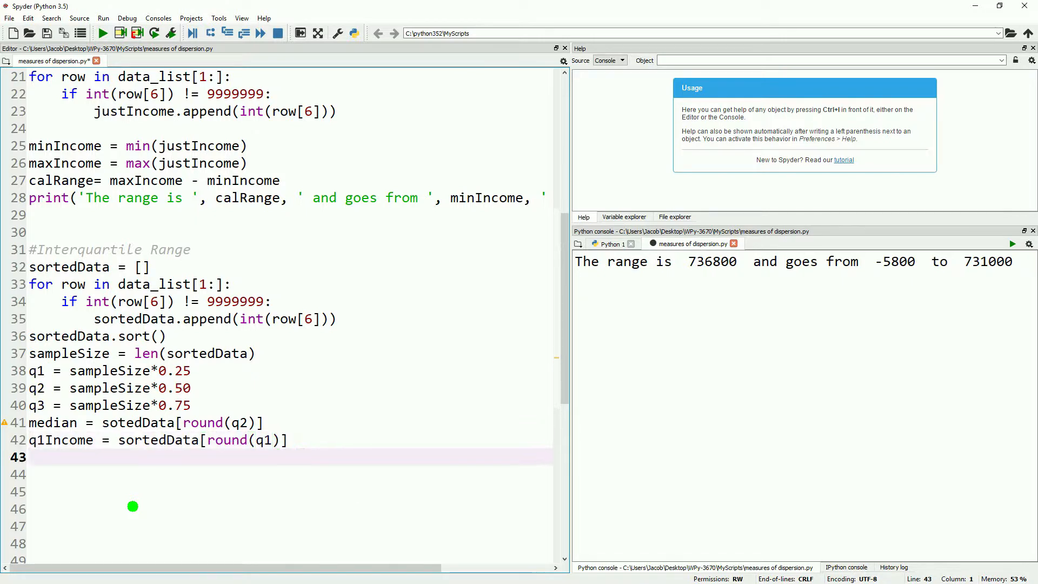
Set q3Income = sortedData[round(q3)] and iqr = q3Income - q1Income
type("q3Income = sortedDat")
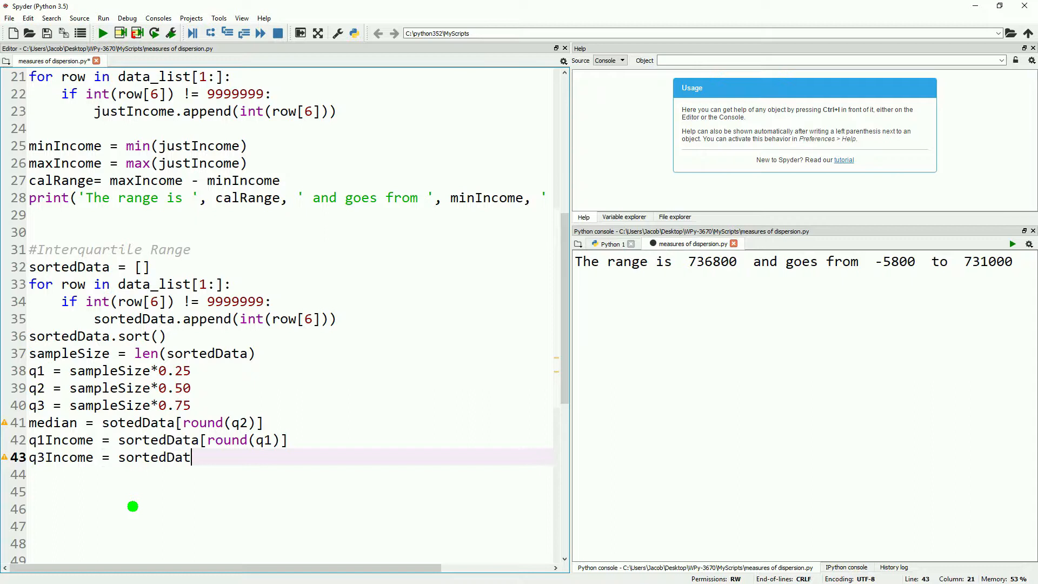
type("a[round(q3)]")
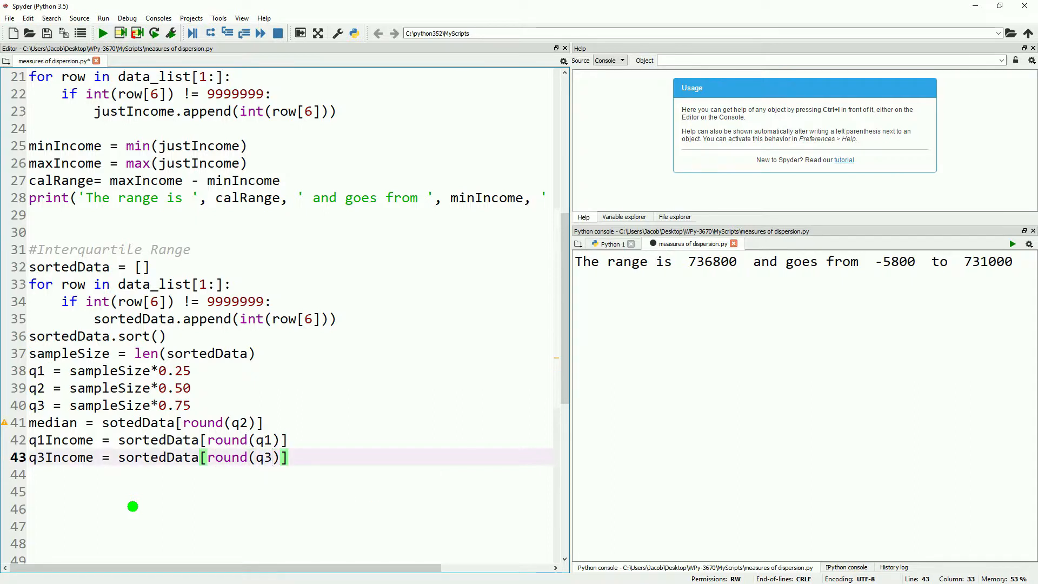
type("iq")
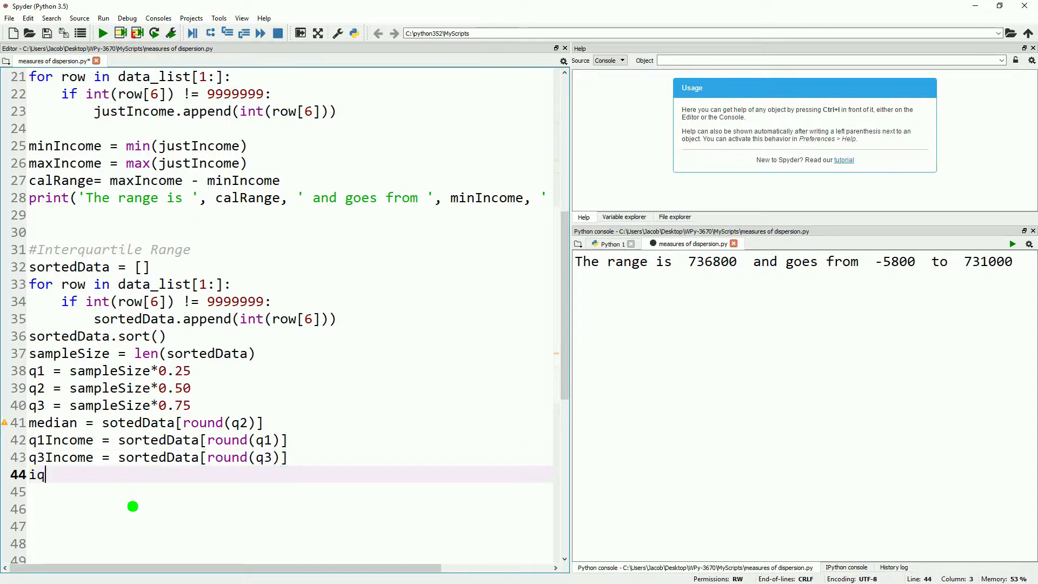
type("r = q3Income")
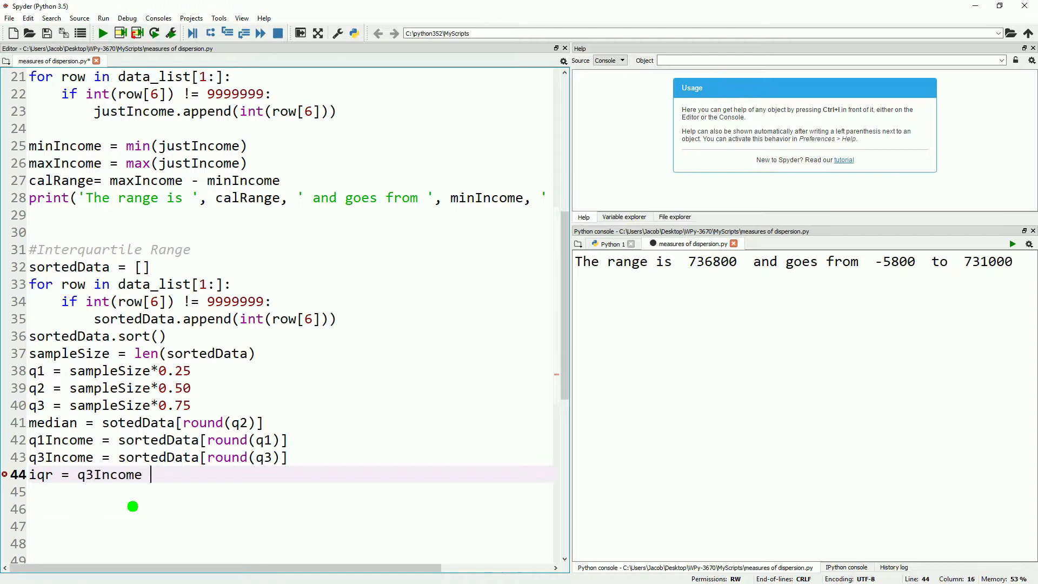
type("- q1Income")
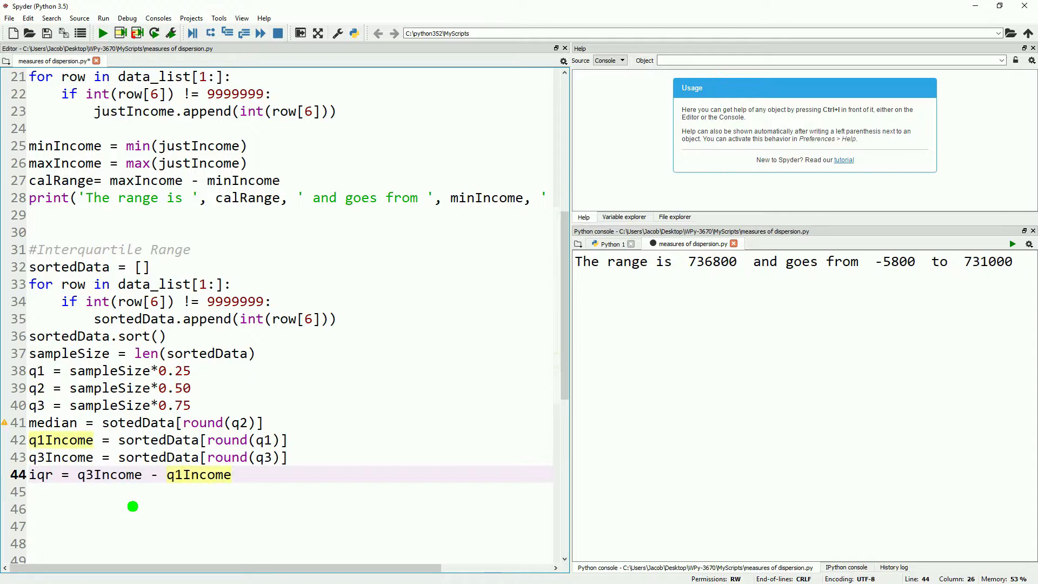
type("print")
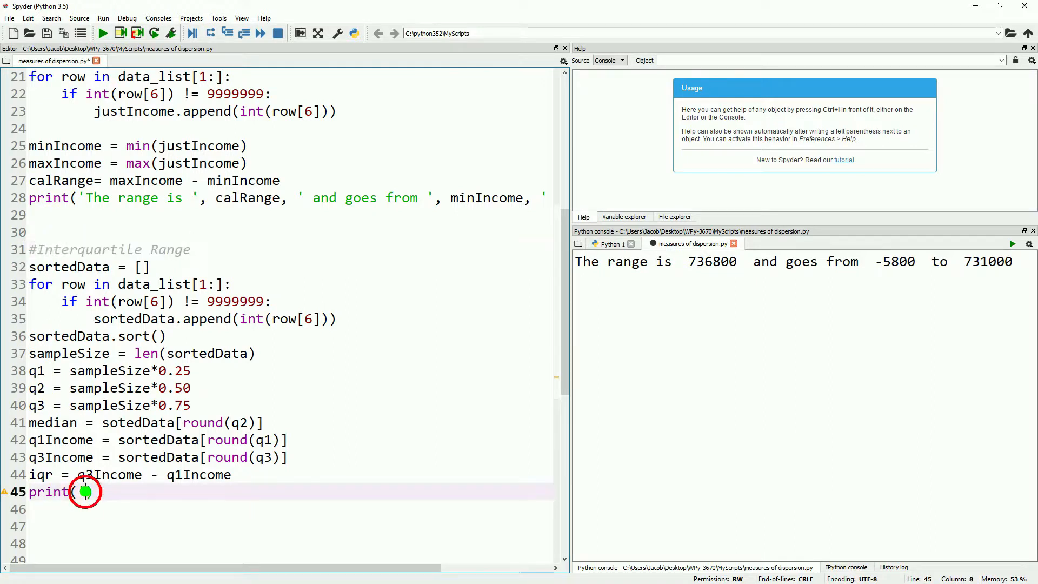
Print iqr, median and the 25th/75th percentile incomes, run to show 36200, 21500, 8800, 45000, and begin #Variance
type("('Interquartile Range: ', iqr)")
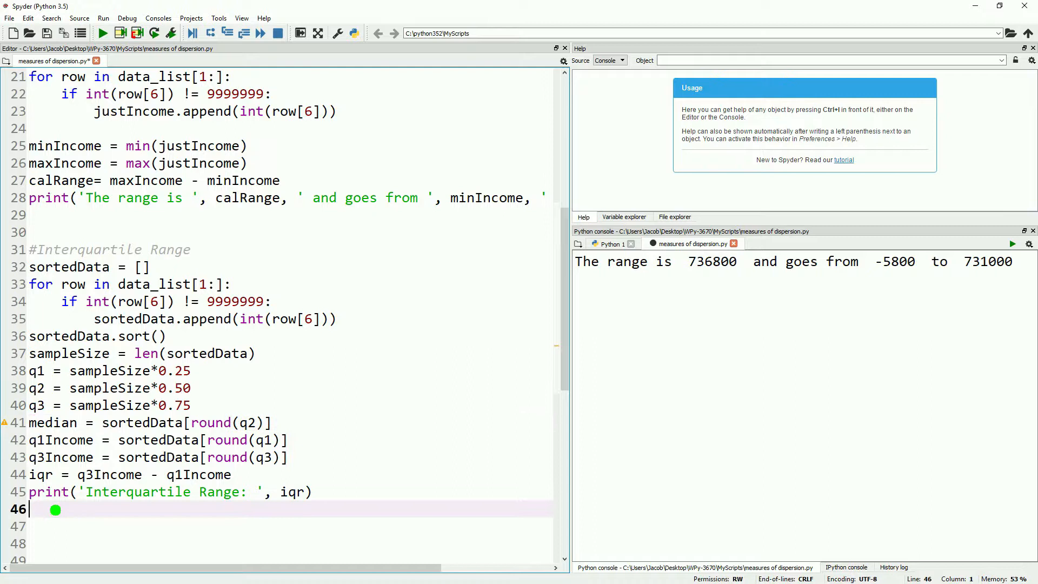
type("print('Median: ', median)")
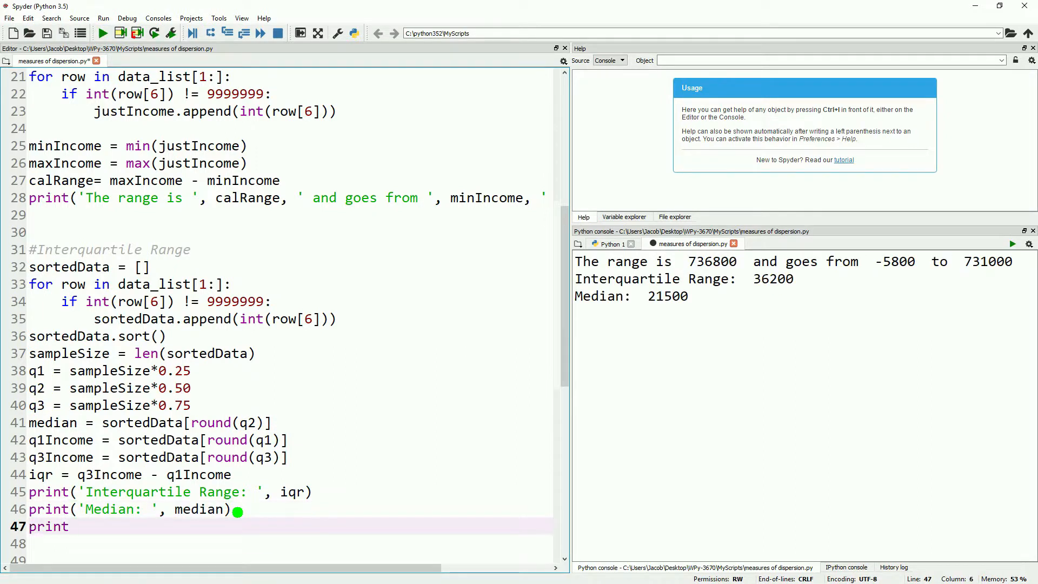
type("('25th percentile:  ', )")
left_click(289, 543)
type("print('75th percentile: ', q3Income")
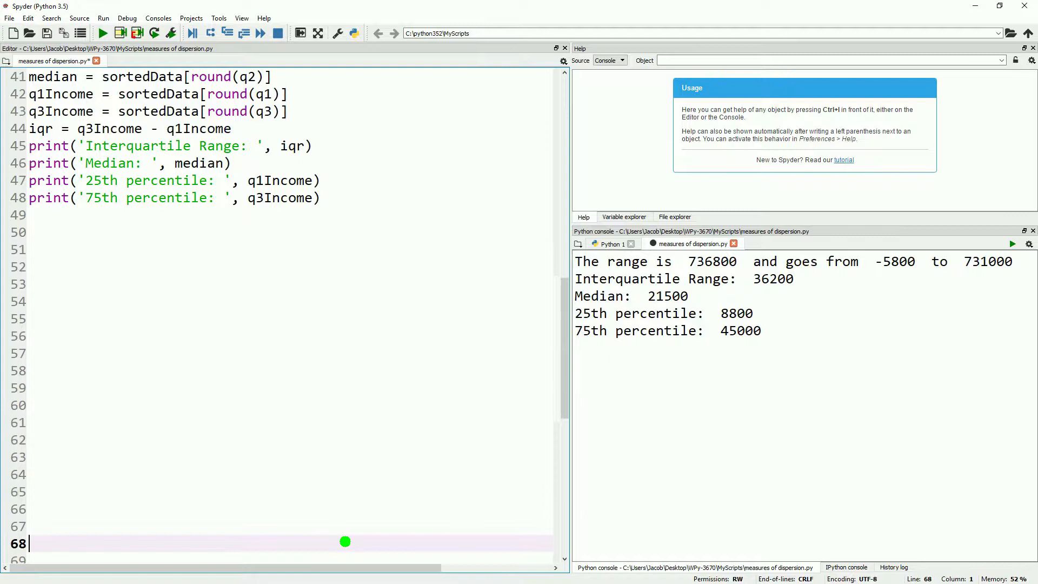
type("#Variance")
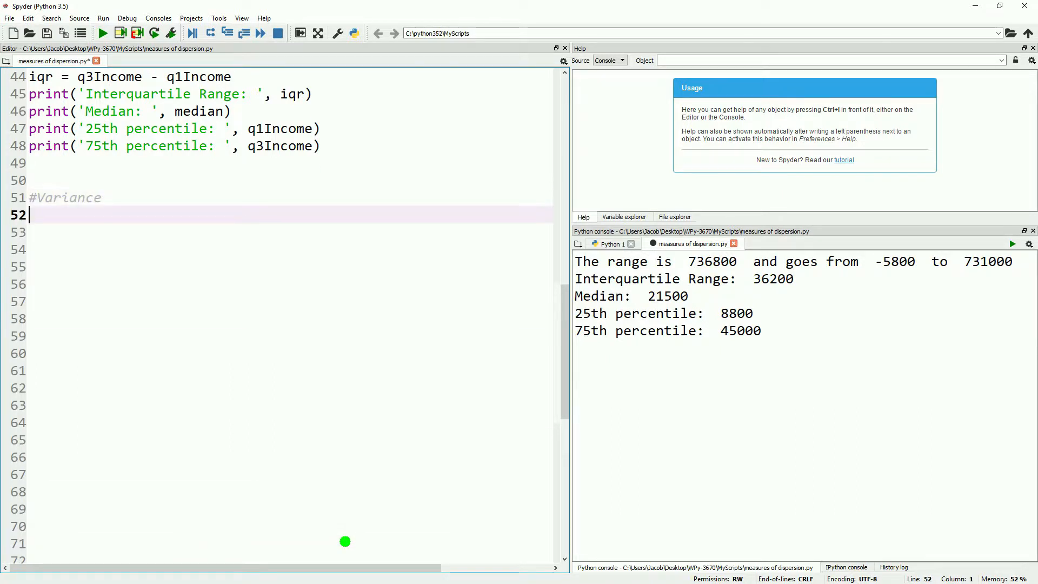
Under a mean comment, loop over sortedData adding each row into totalSumIncome
scroll("down", 3)
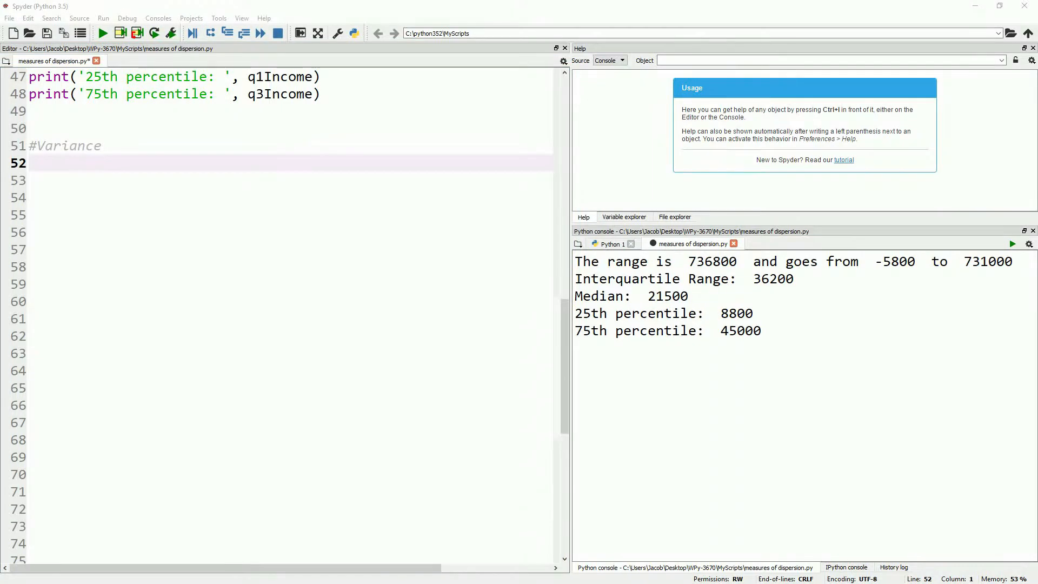
type("#")
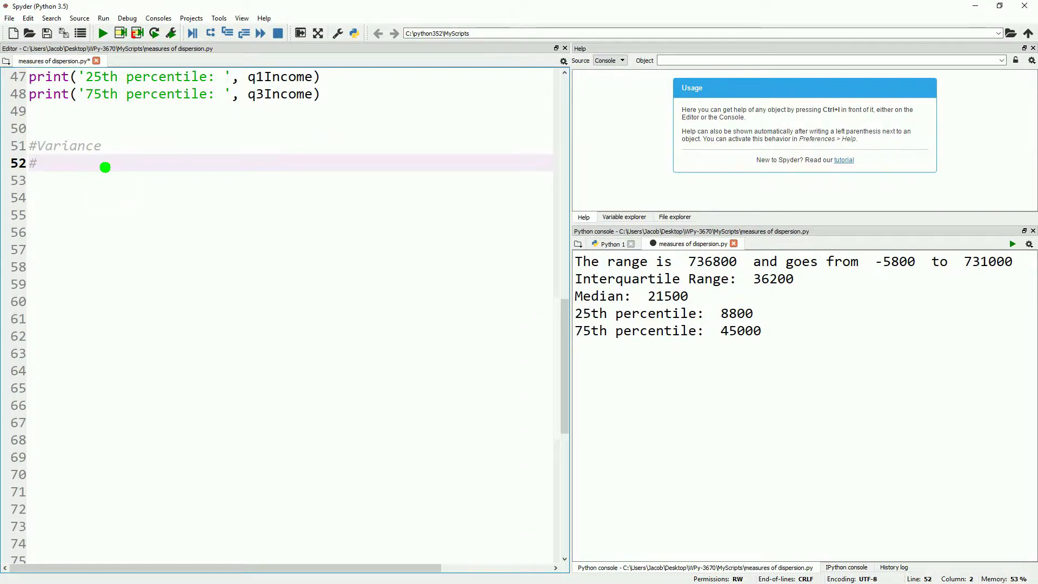
type("Start with the aver")
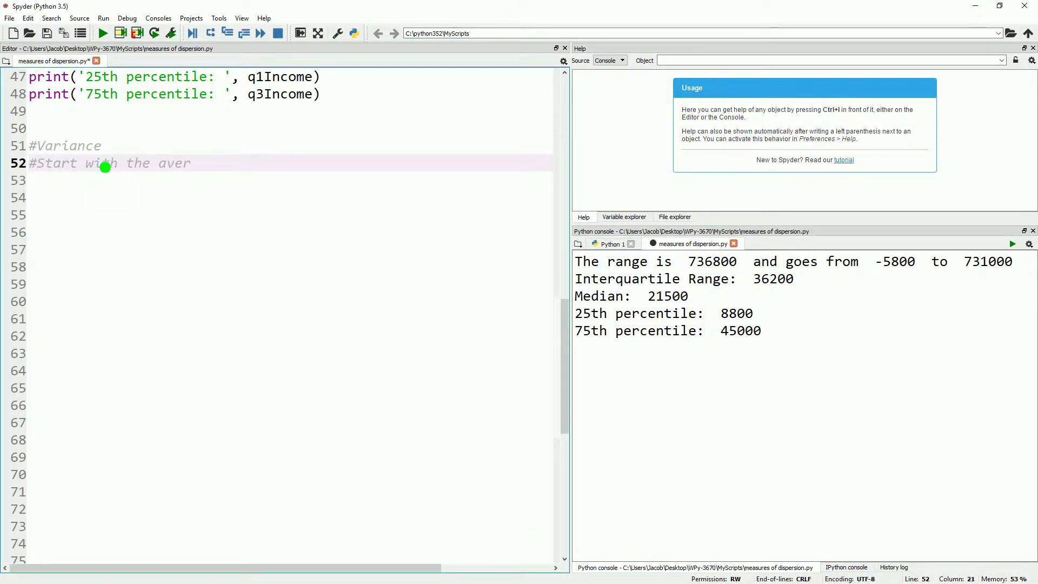
type("age mean")
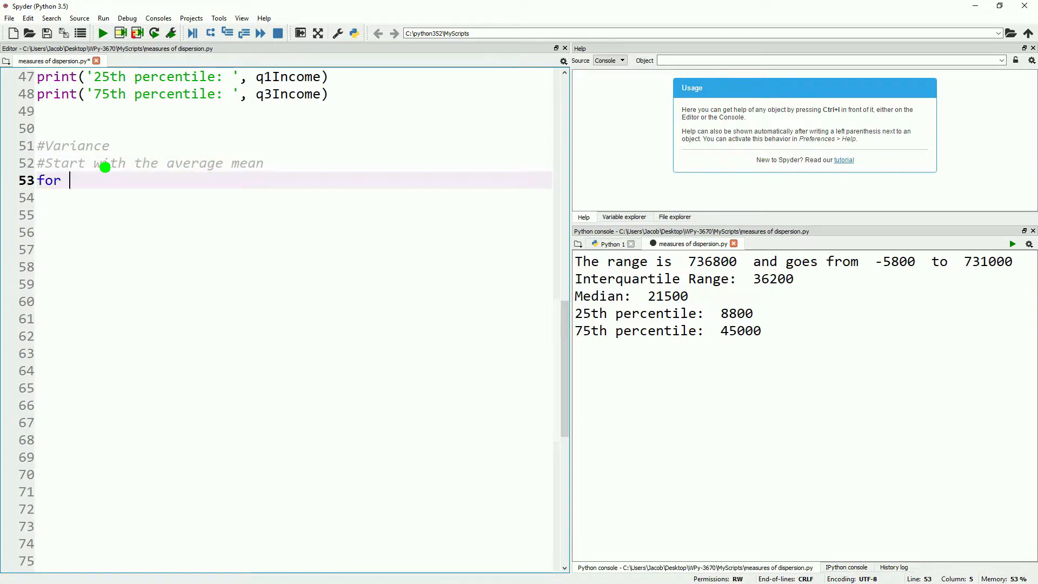
type("row in")
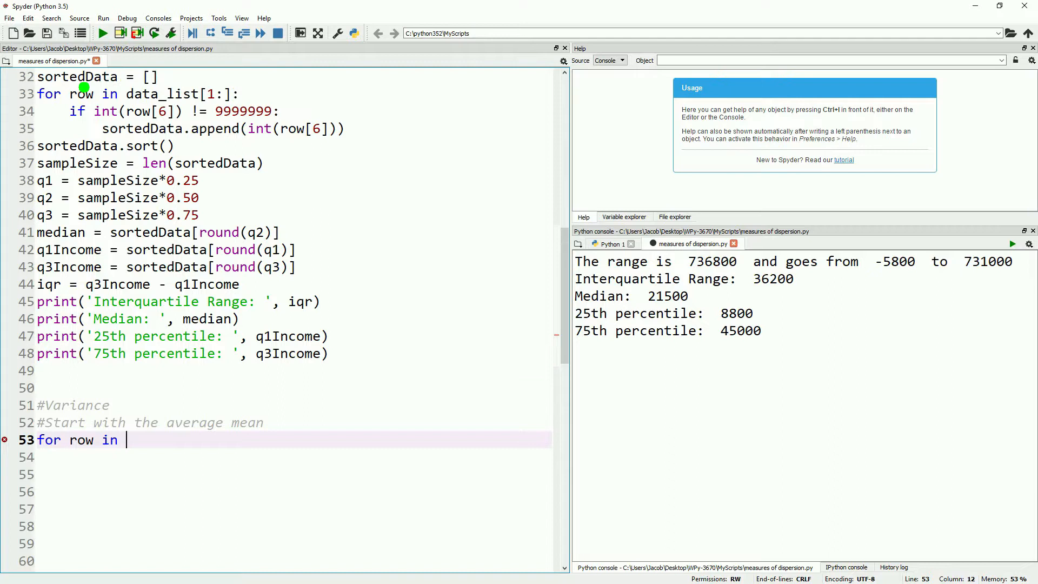
type("sor")
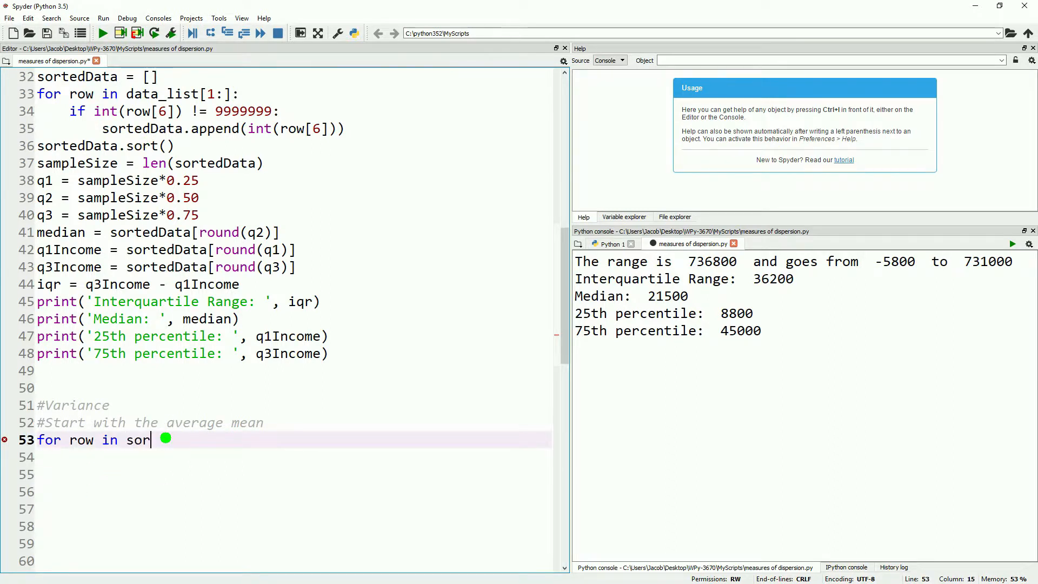
type("tedData:")
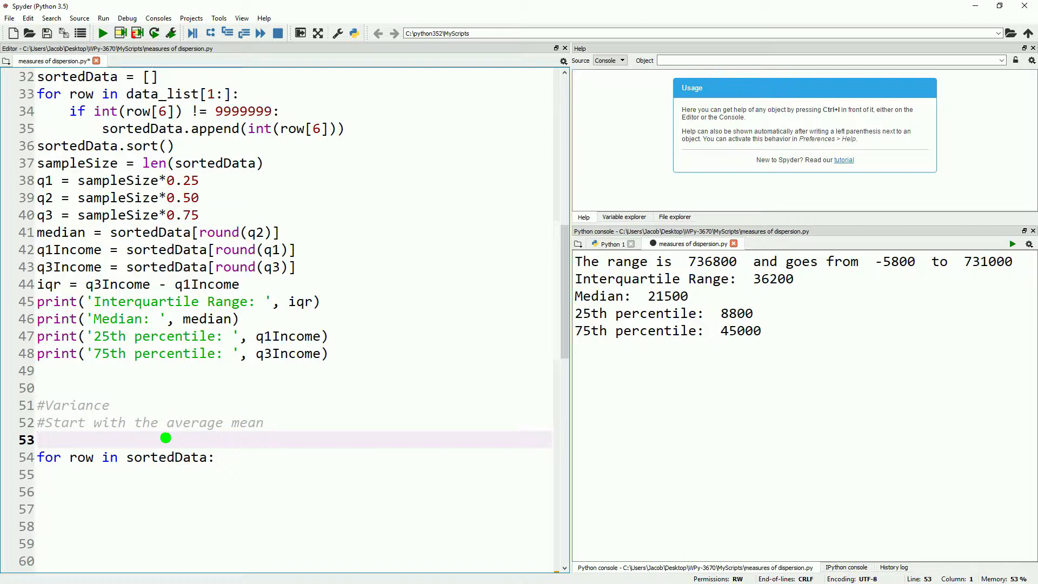
type("totalSumIncome = 0")
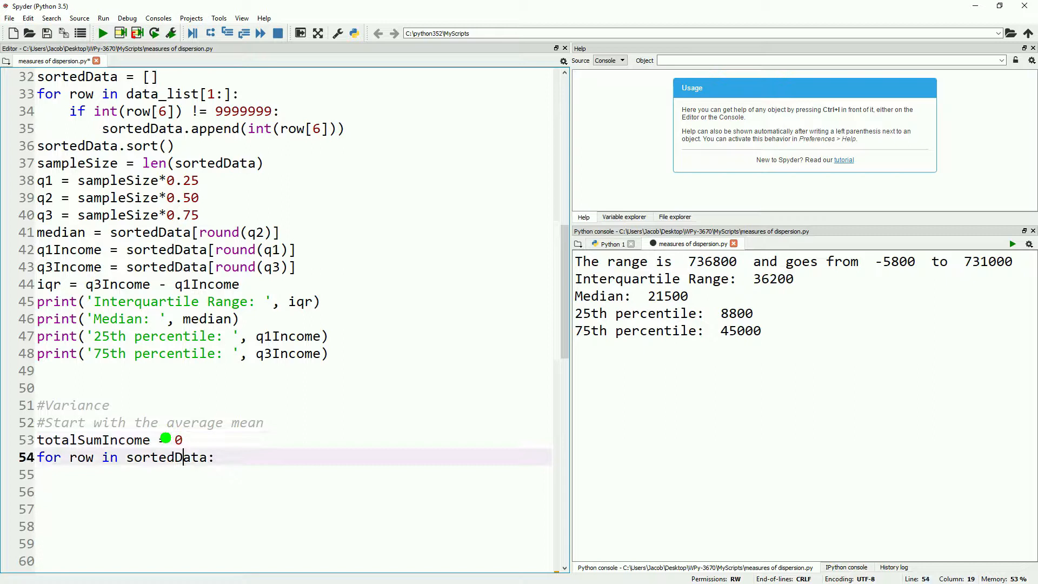
key("enter")
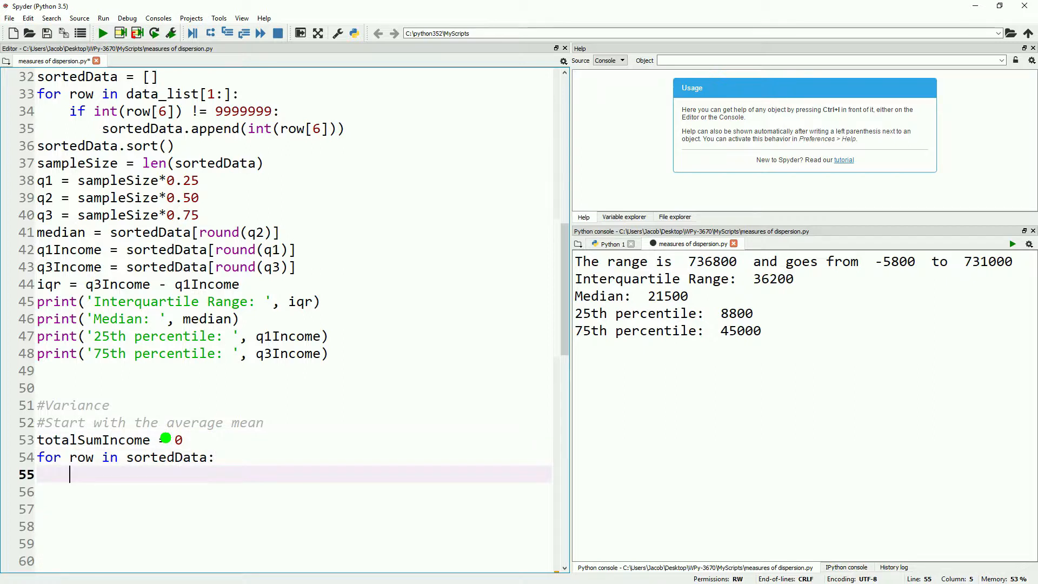
type("totalSum")
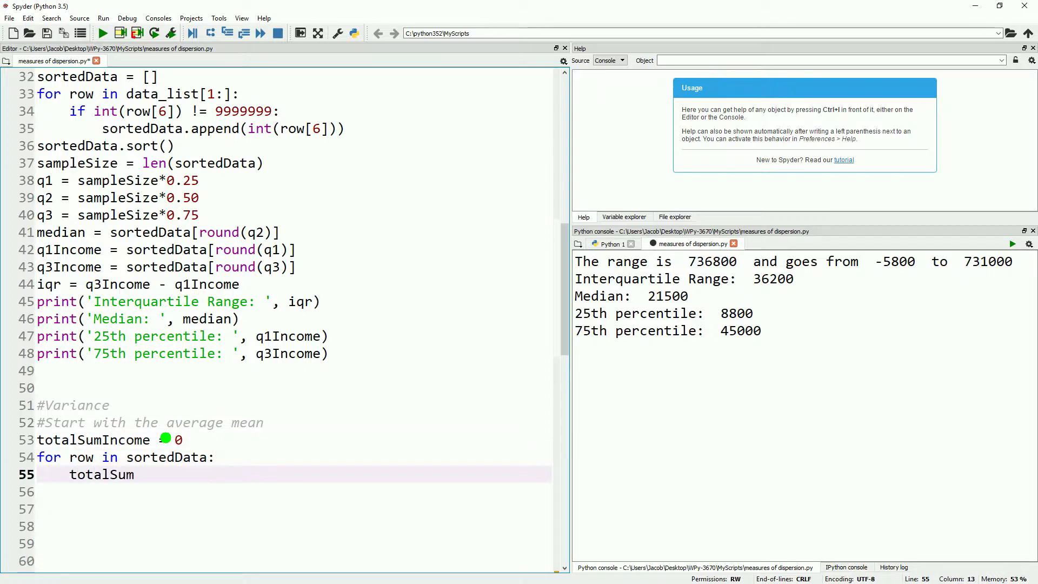
type("Income = row")
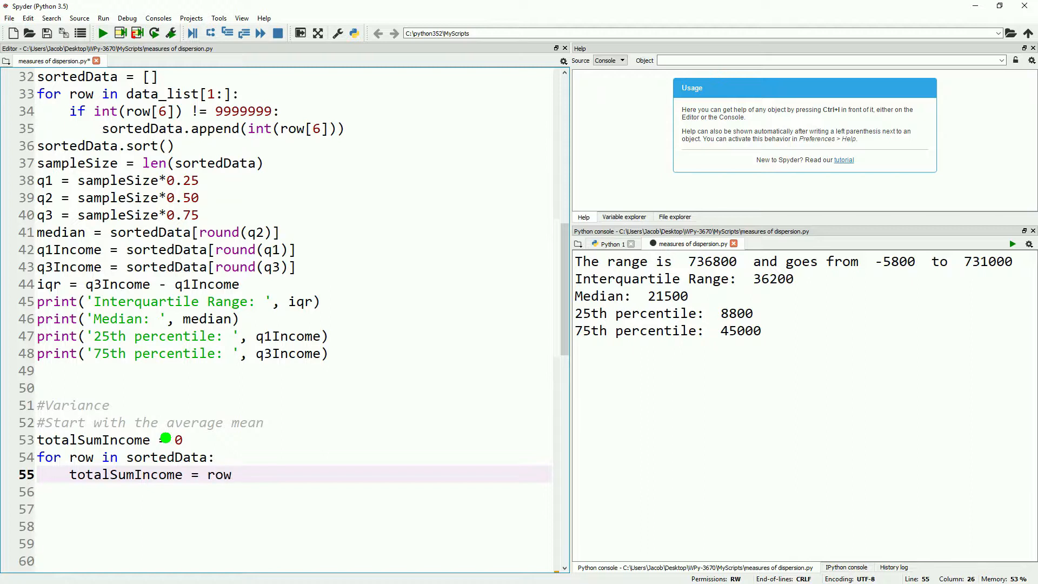
type("+ totalSumInco")
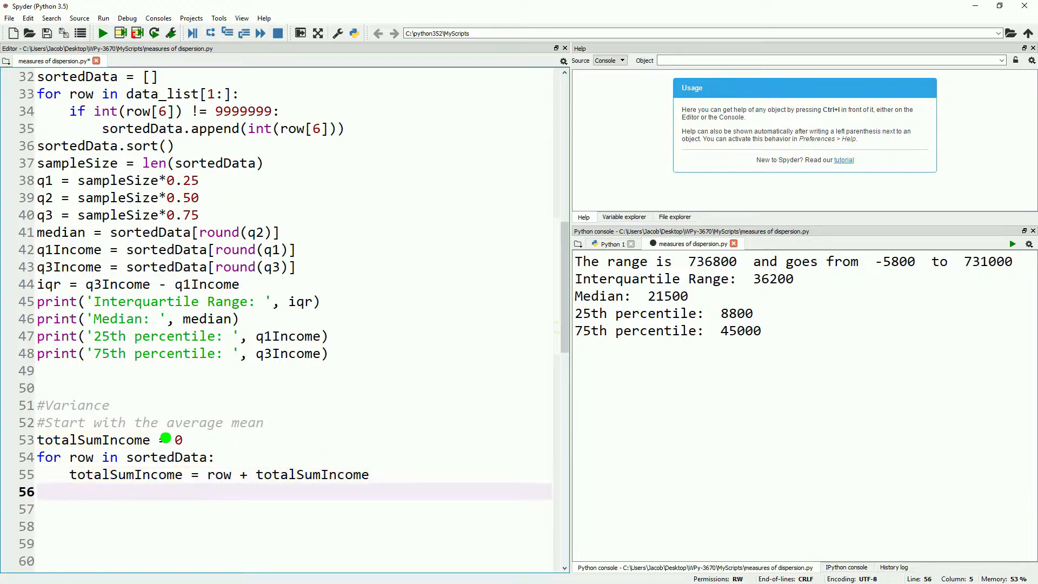
Compute mean as totalSumIncome divided by sampleSize
type("mean =")
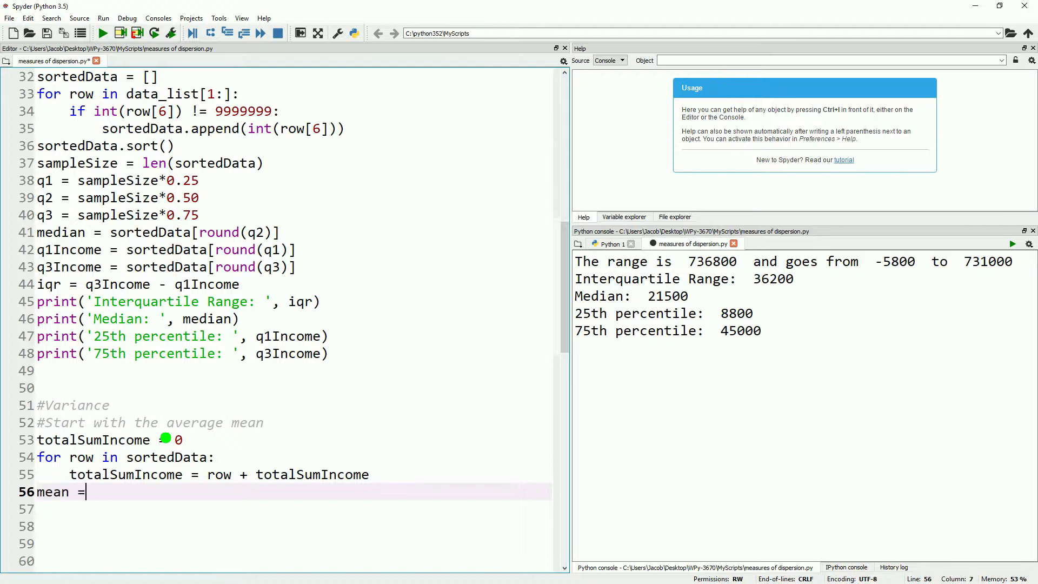
type("totalSum")
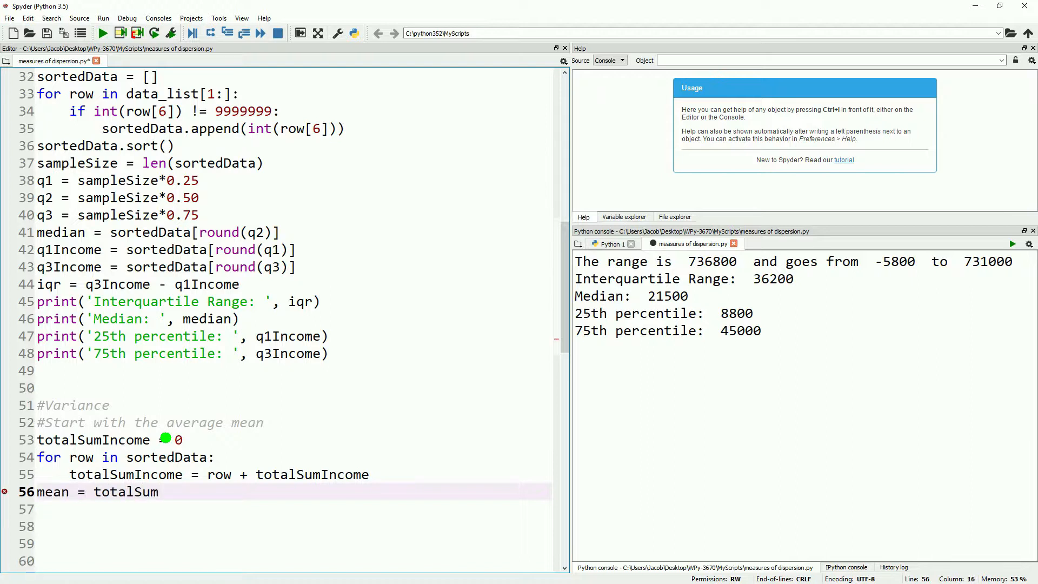
type("Income/sampleSize")
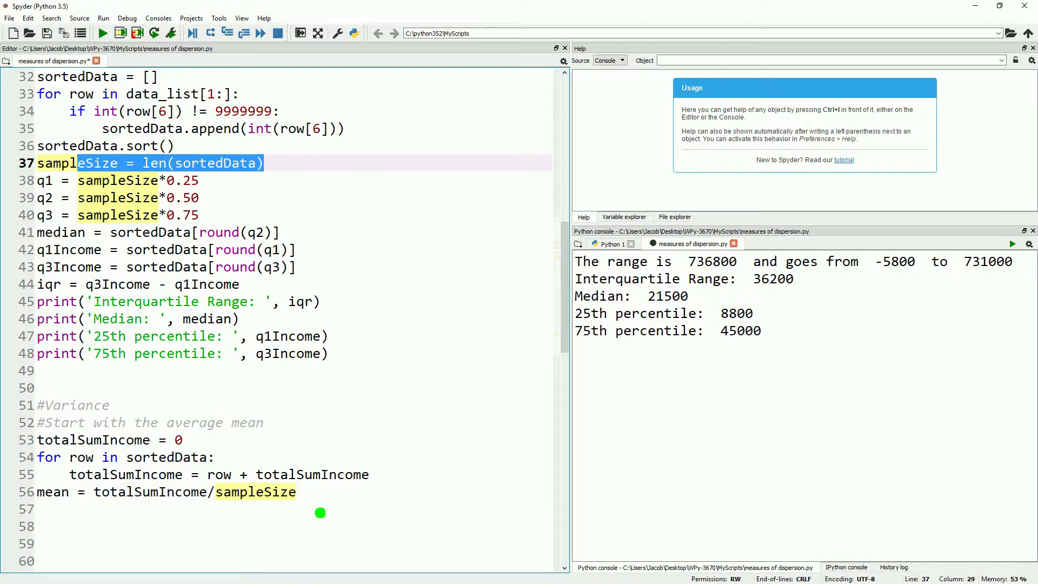
Print the mean and run the script to show Mean: 34690.20592829962
type("print(")
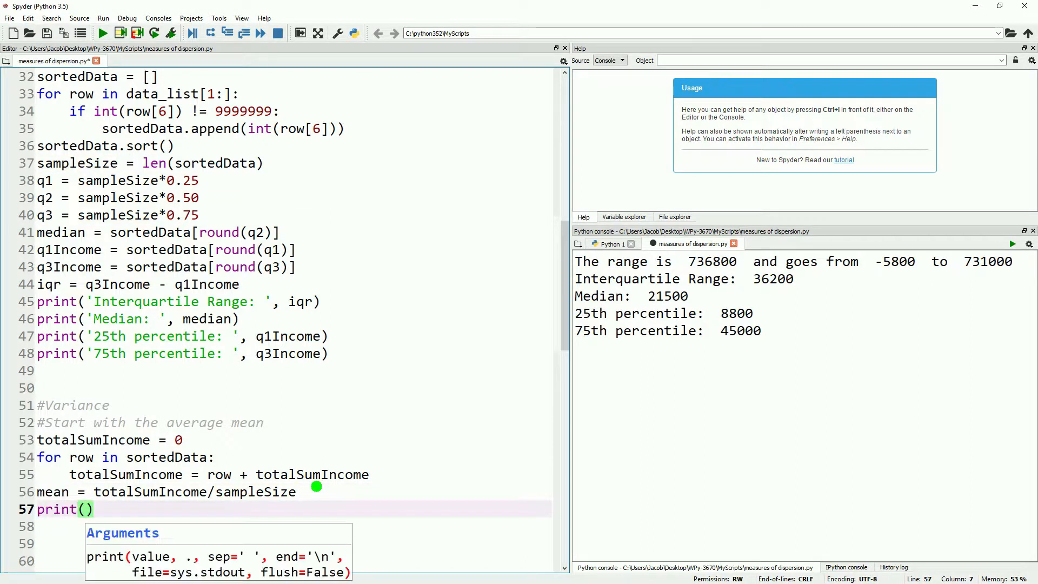
type("'Mean: ',")
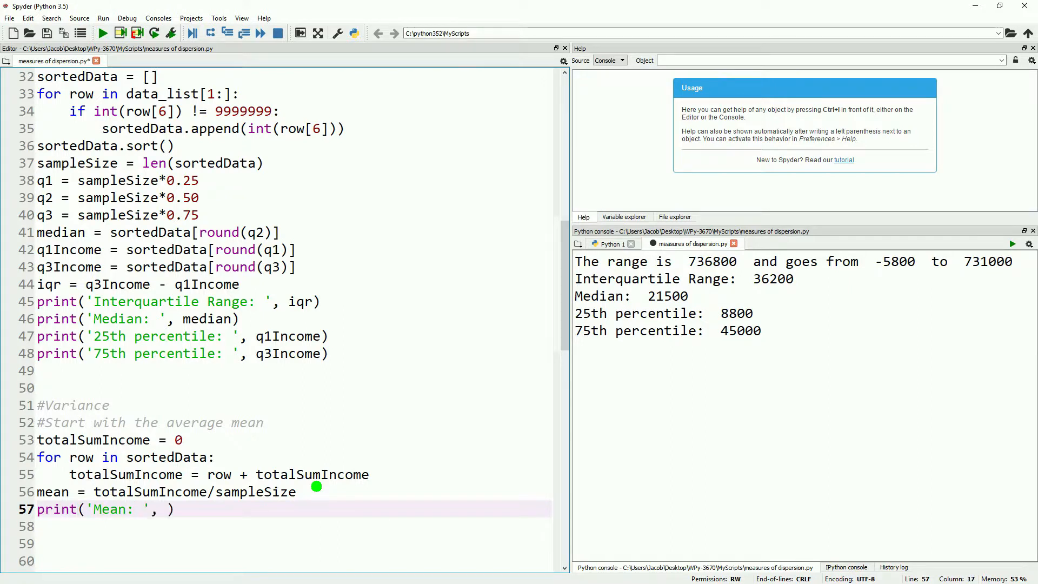
left_click(103, 32)
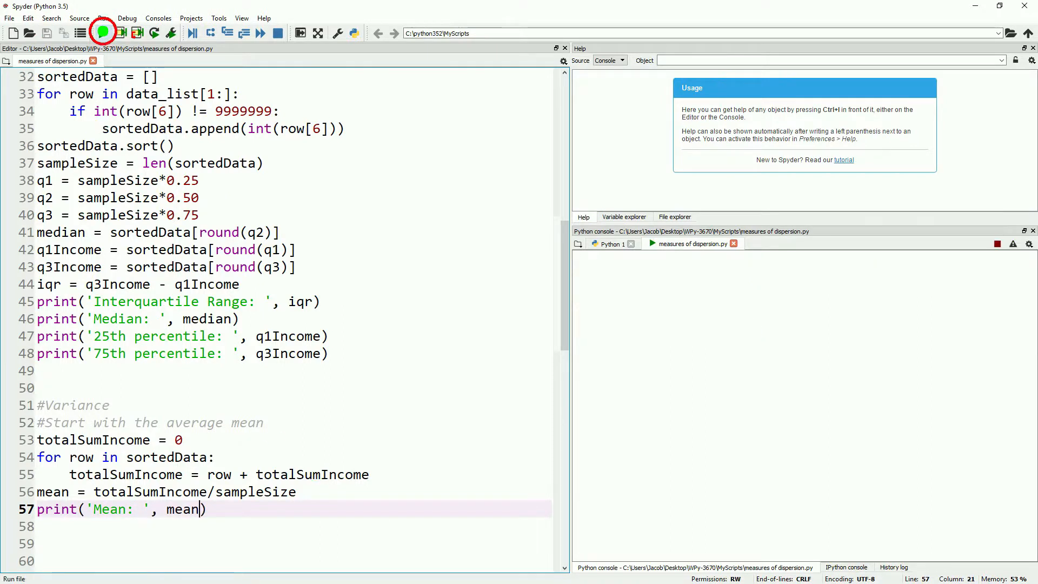
left_click(103, 32)
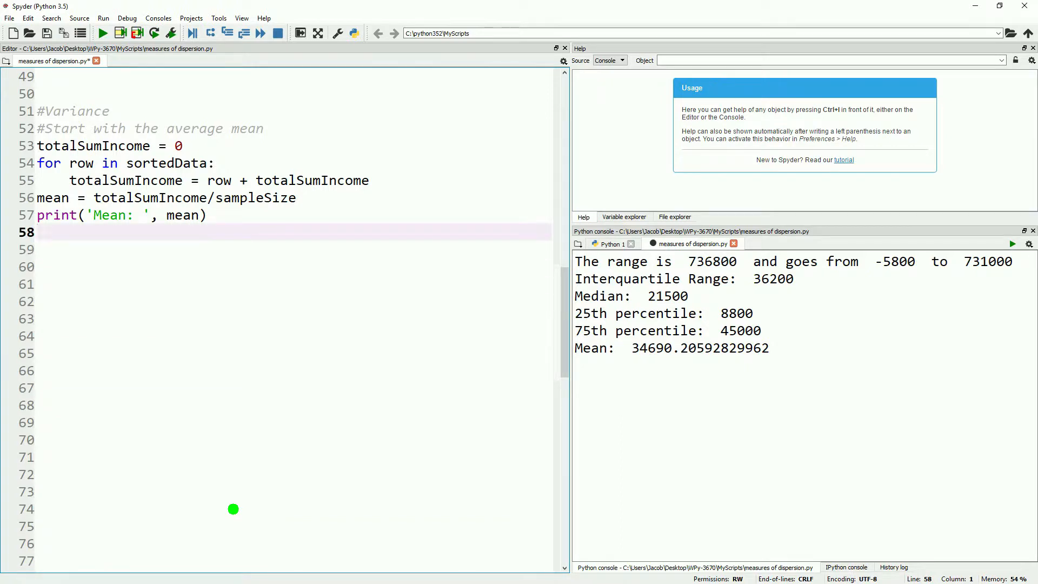
Initialise sumOfSquares and loop over sortedData computing deviationScore as row minus mean
type("sumOfSquares = 0")
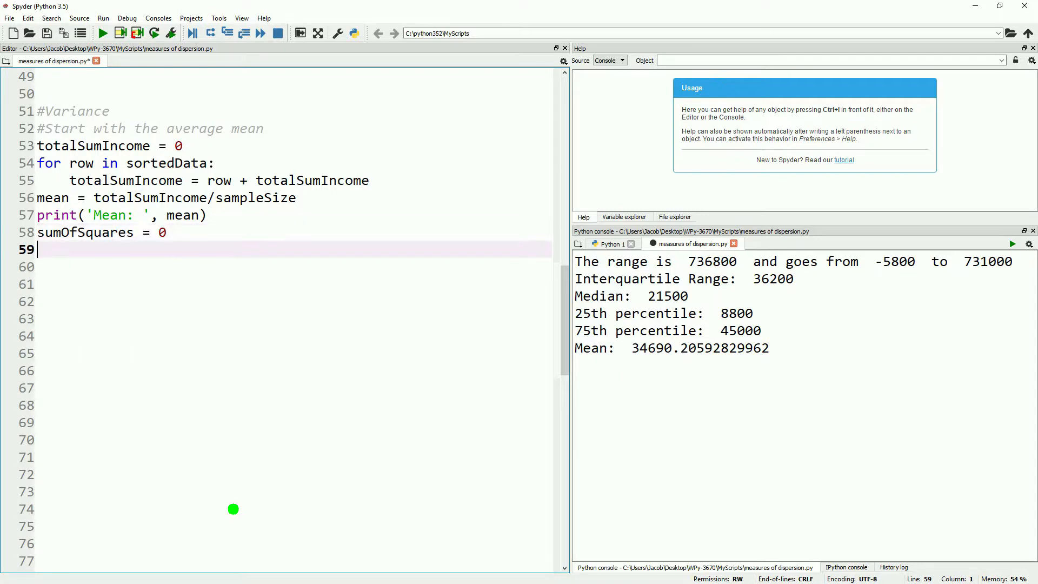
type("for re")
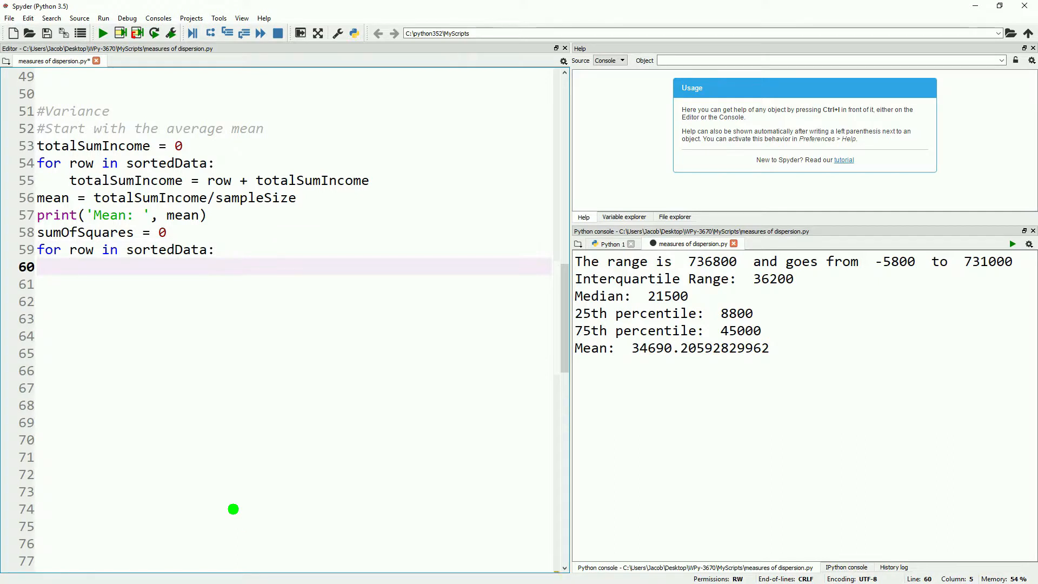
type("deviation")
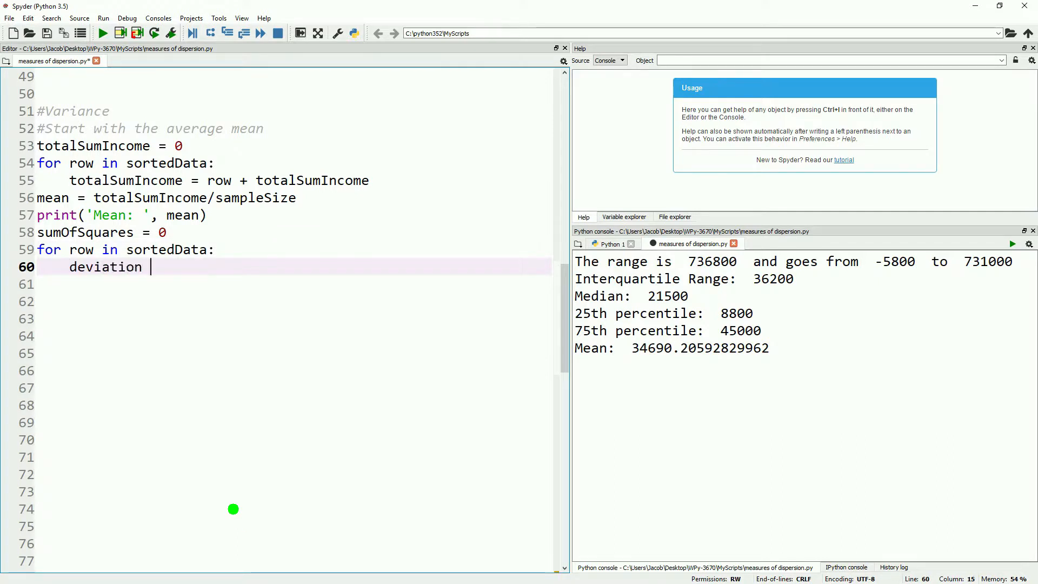
type("Score = row -")
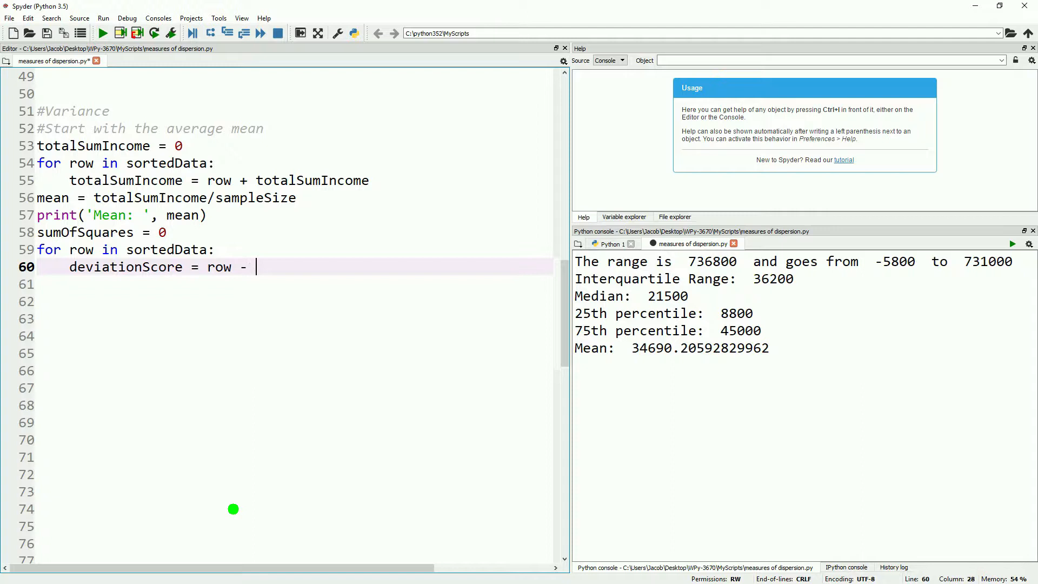
type("mean")
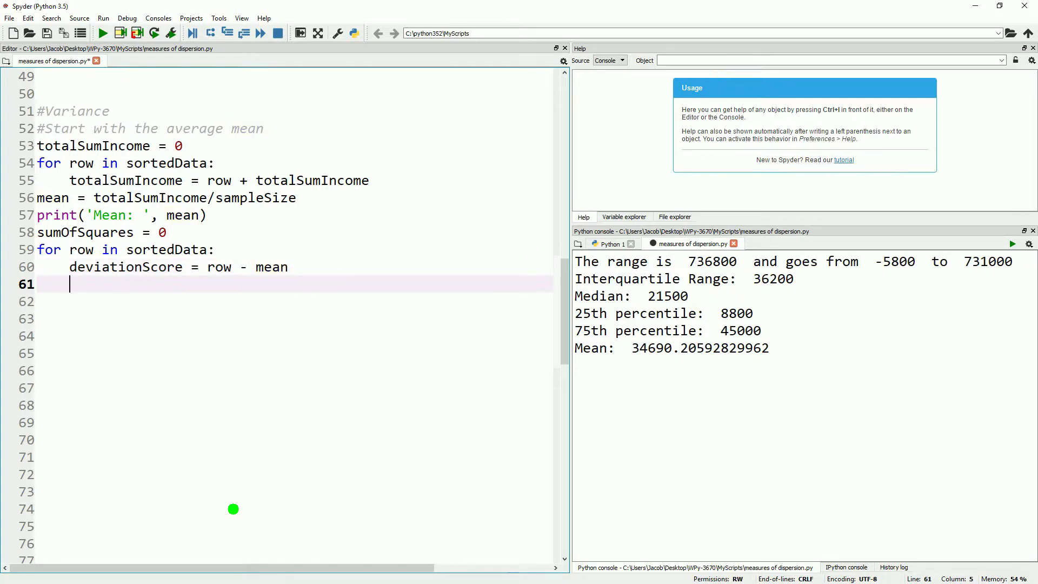
Add deviationScore squared into the running sumOfSquares, fixing its capitalisation
type("sumOf")
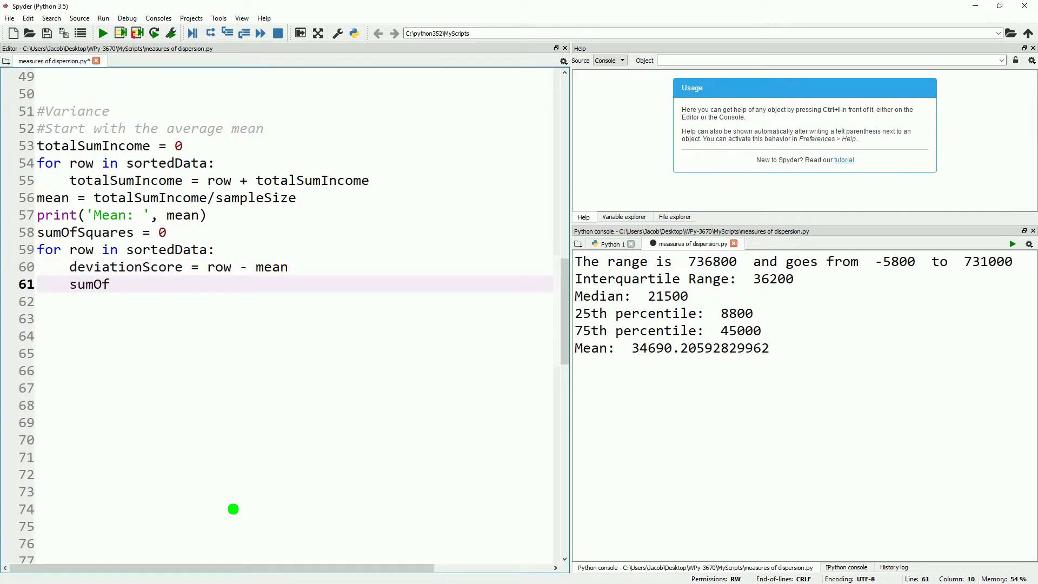
type("Squares =")
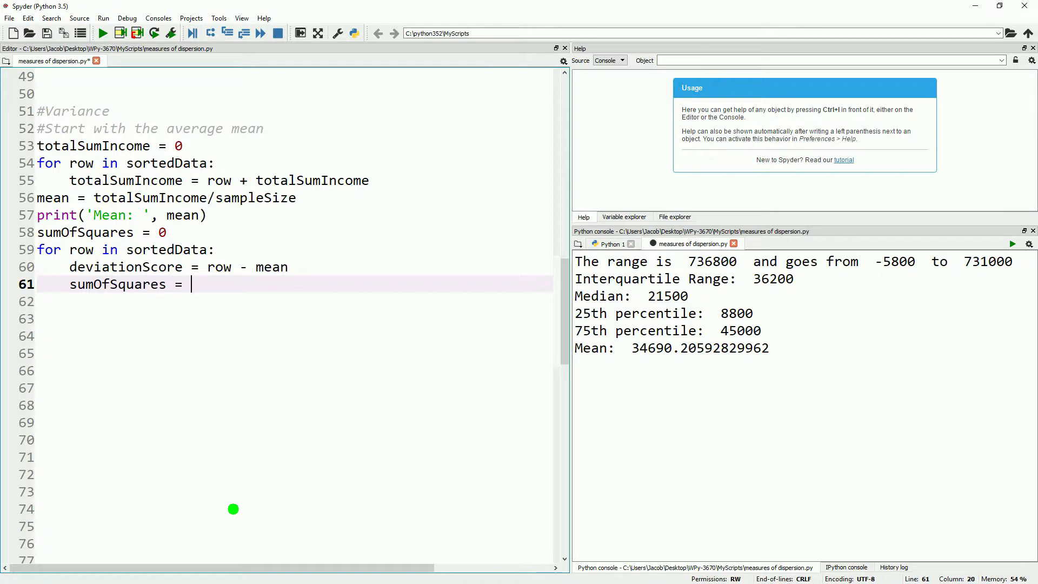
type("(")
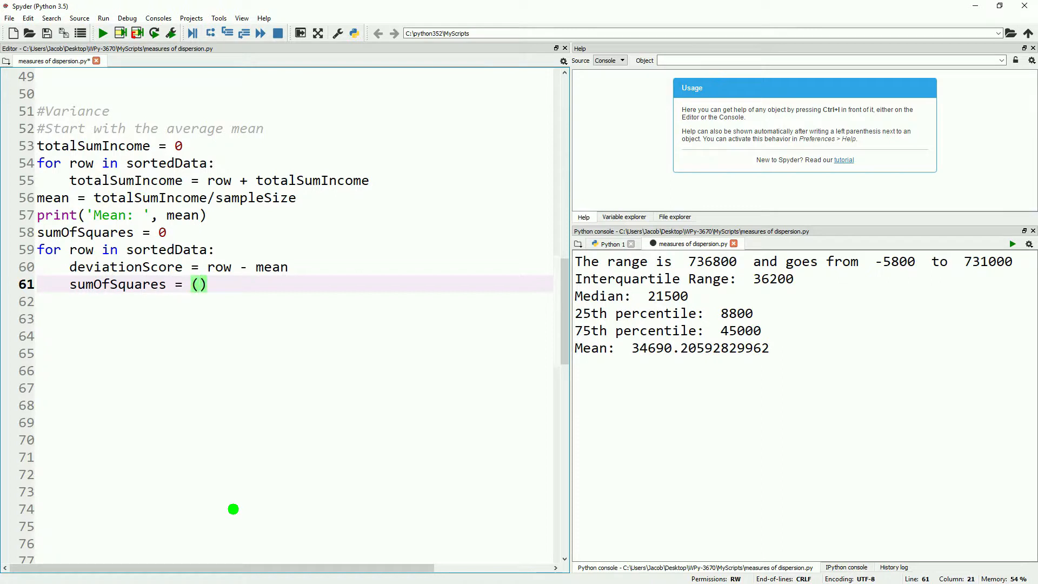
type("deviatio")
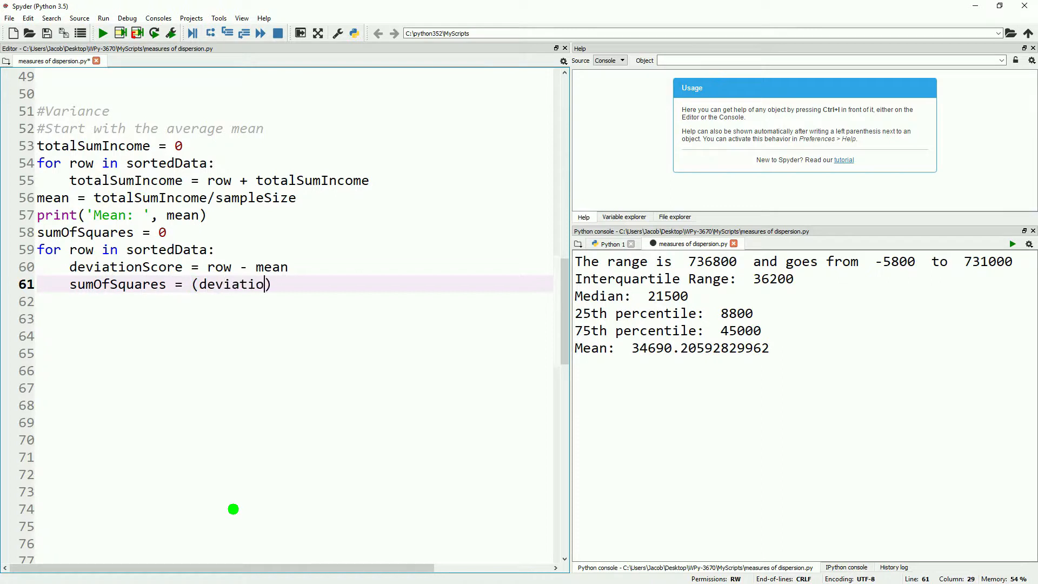
type("nScore*")
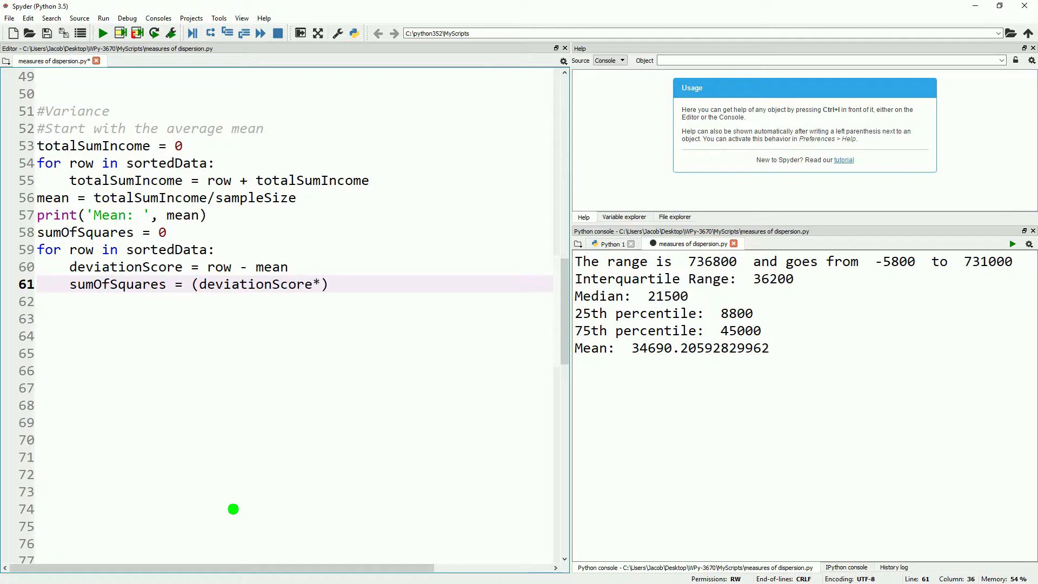
type("de")
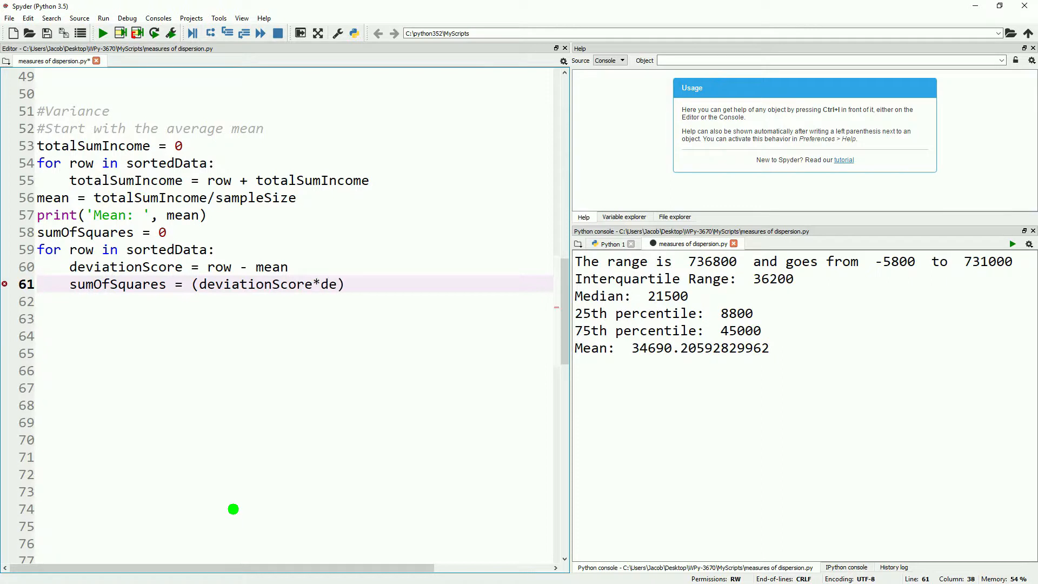
type("viationScore")
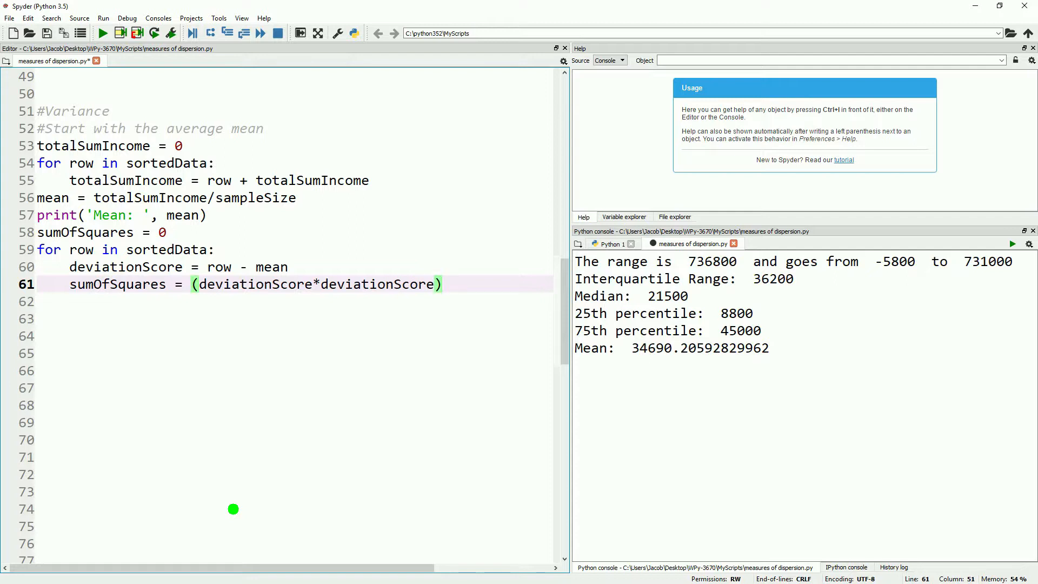
type("+sumo")
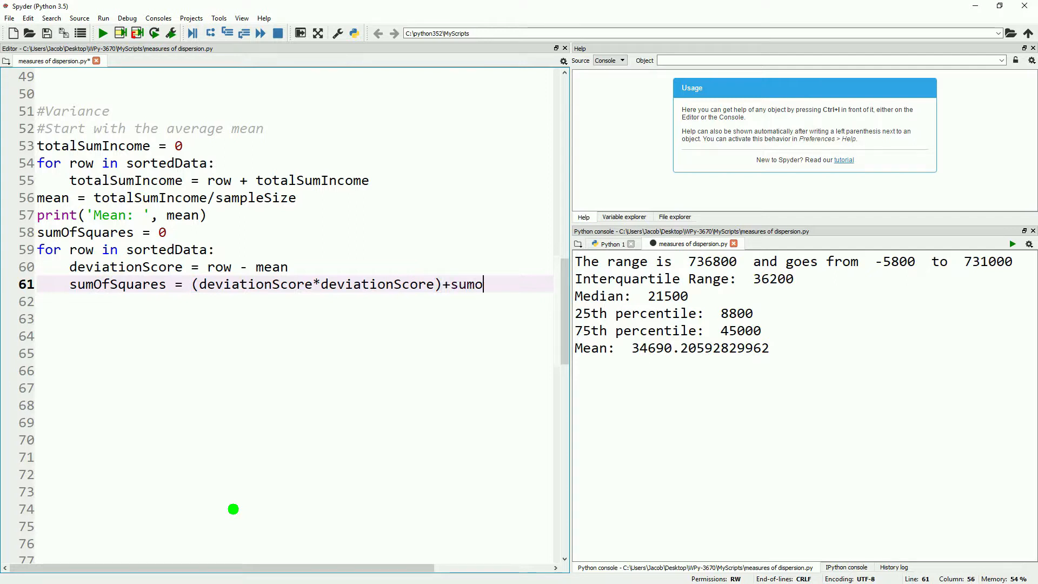
type("fSquares")
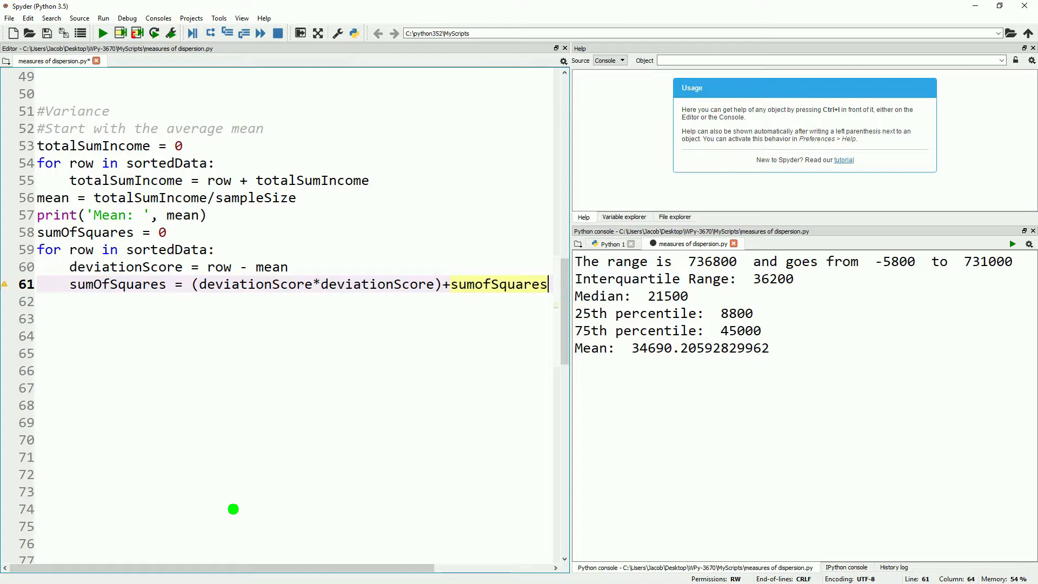
key("enter")
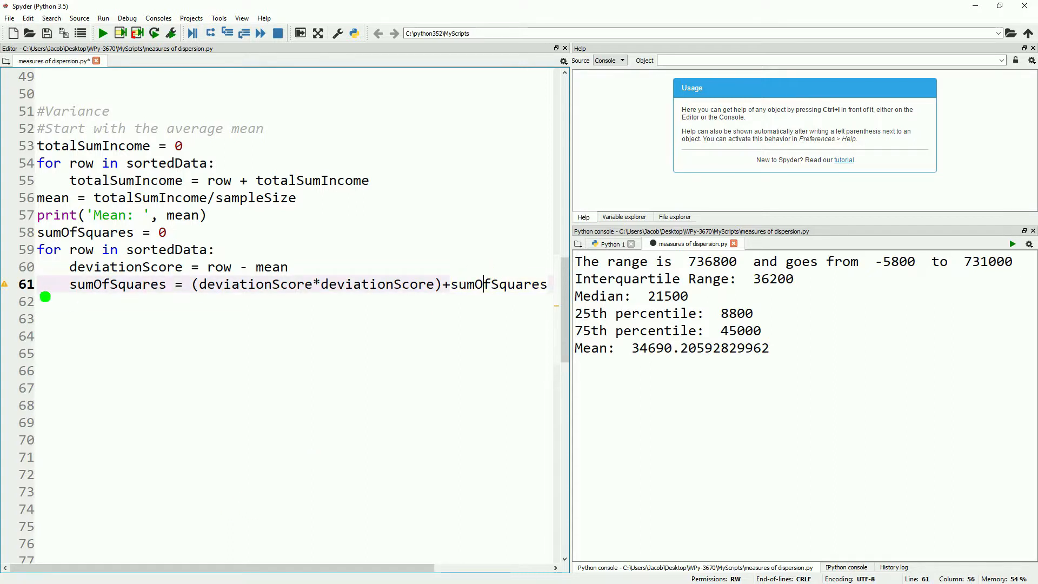
Add print('Sum of Squares: ', sumOfSquares), run to see 59042673430866.73, and begin the variance line
type("print")
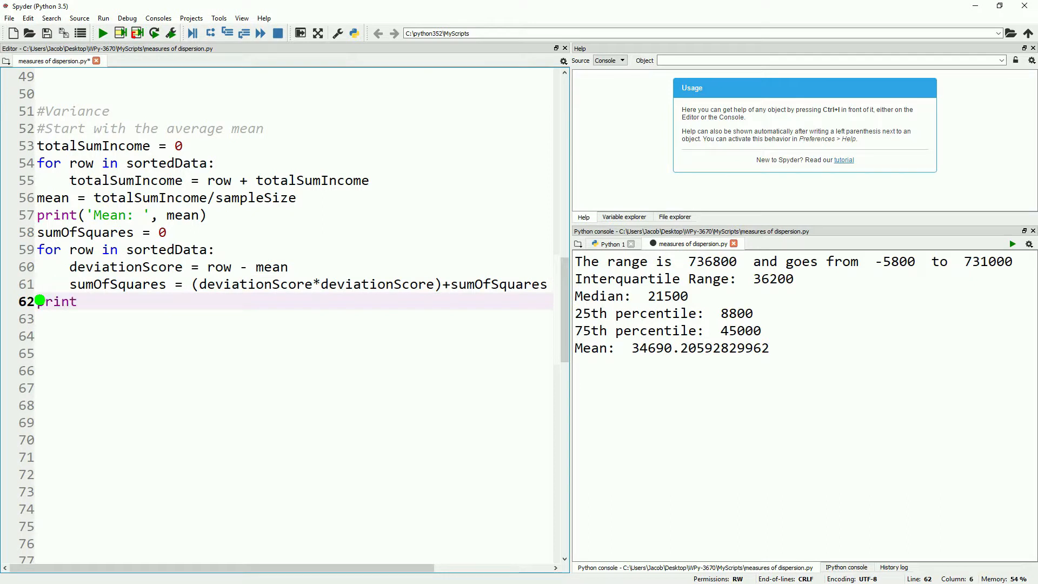
type("('Sum of Squares")
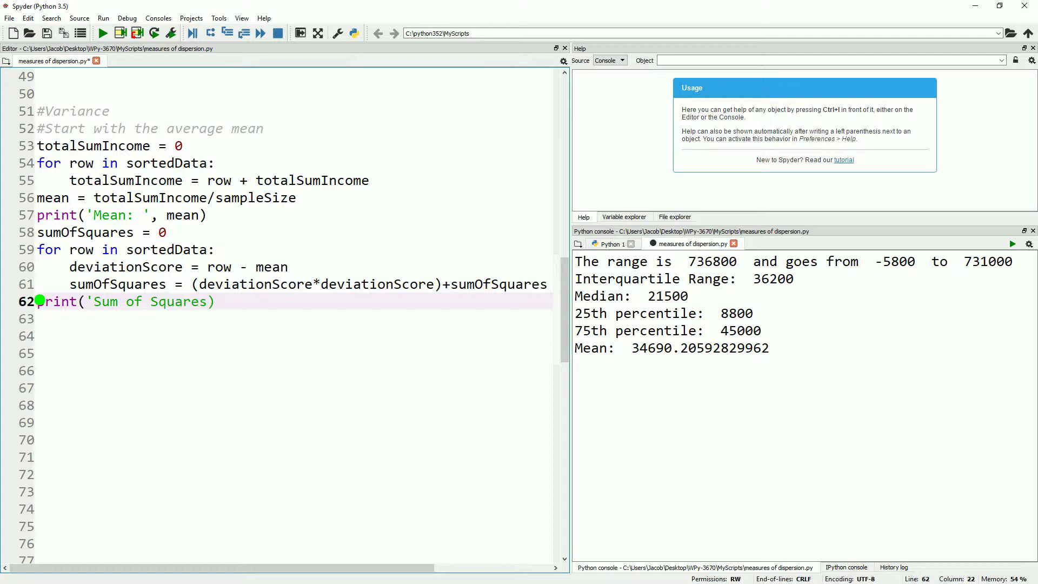
type(": ', sumO")
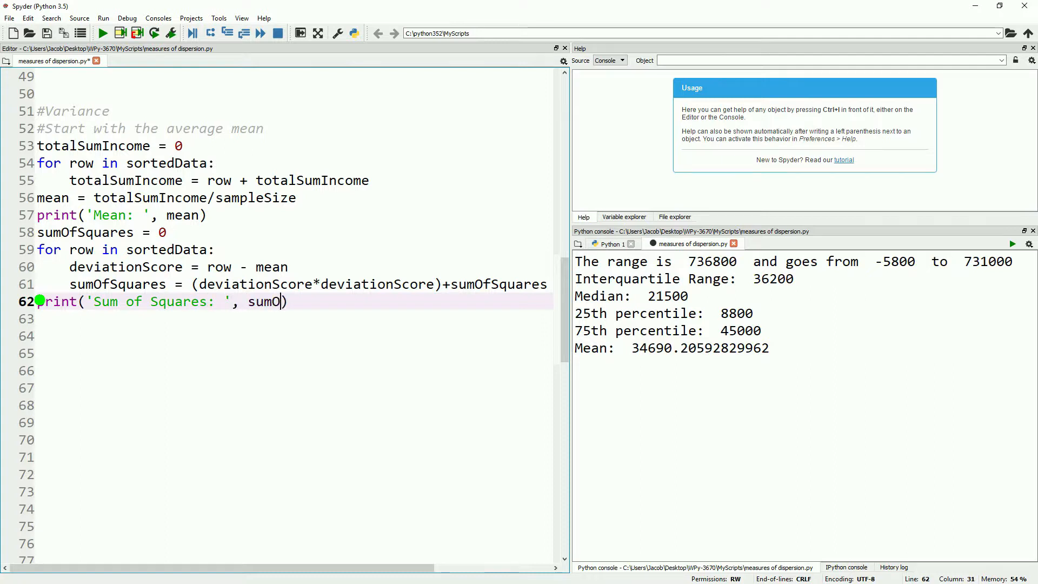
type("fSquares)")
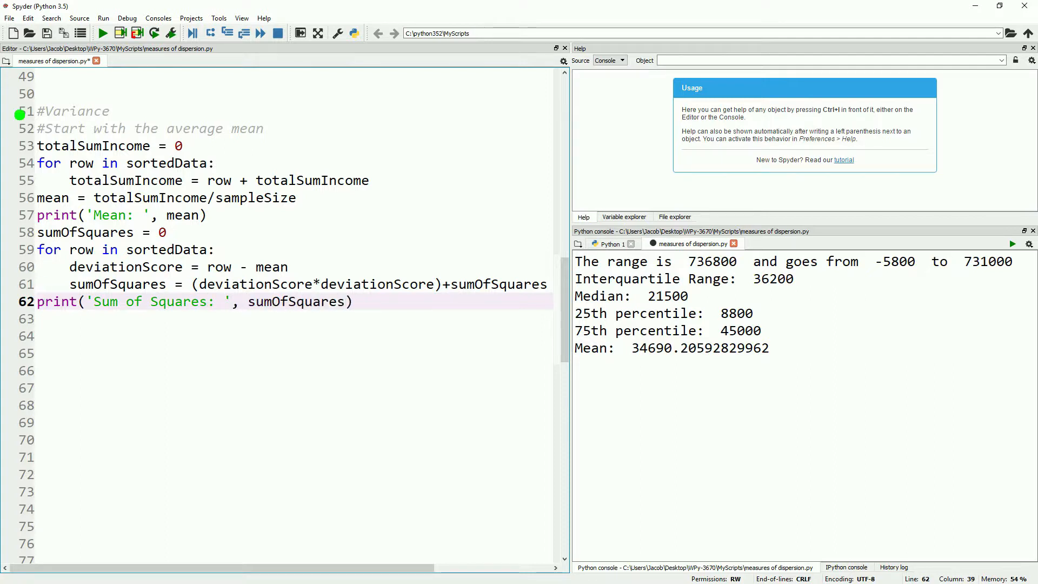
left_click(102, 34)
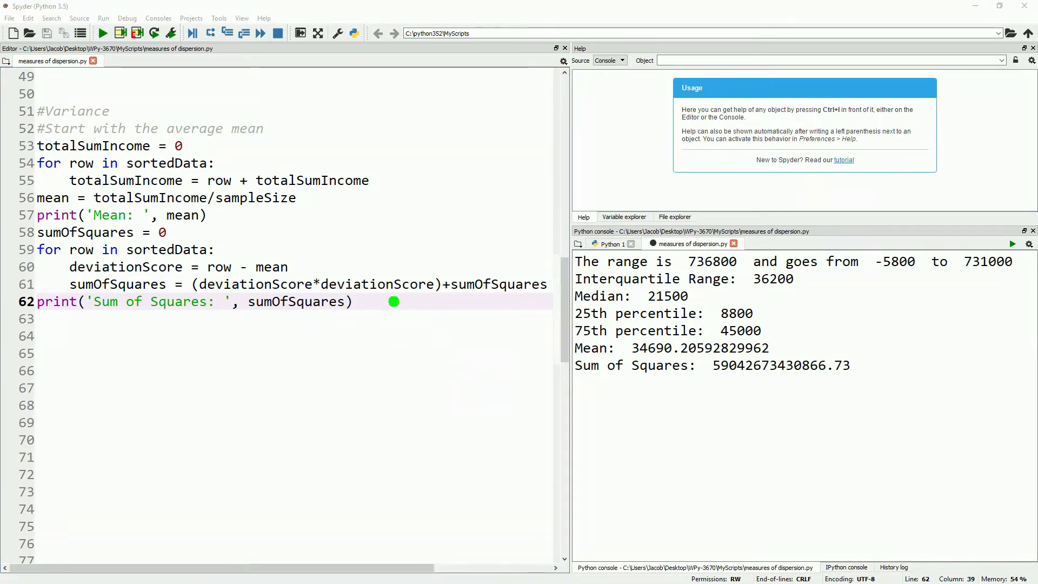
type("var")
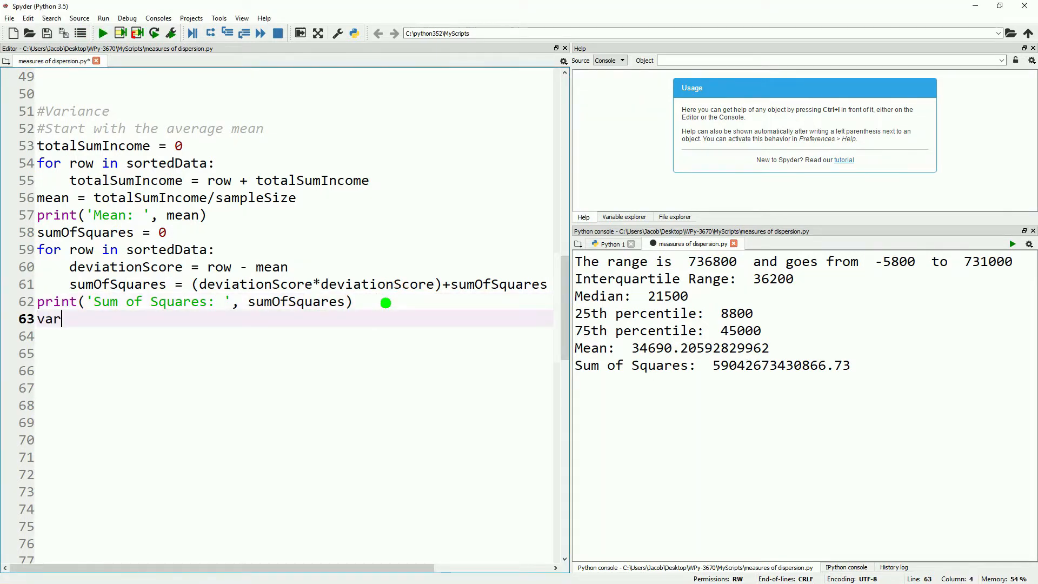
Write variance = sumOfSquares/(sampleSize-1)
type("iance =")
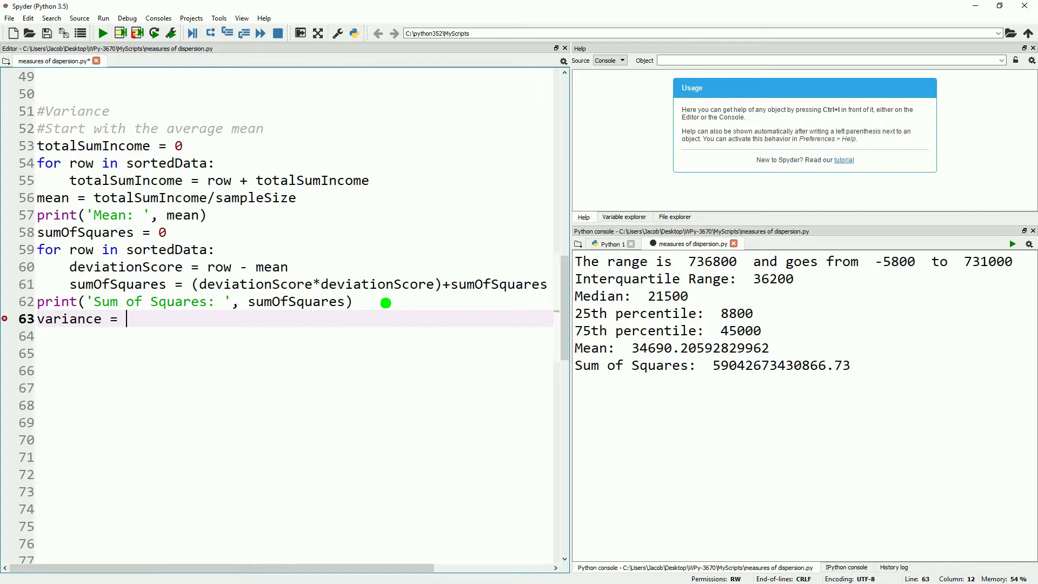
type("s")
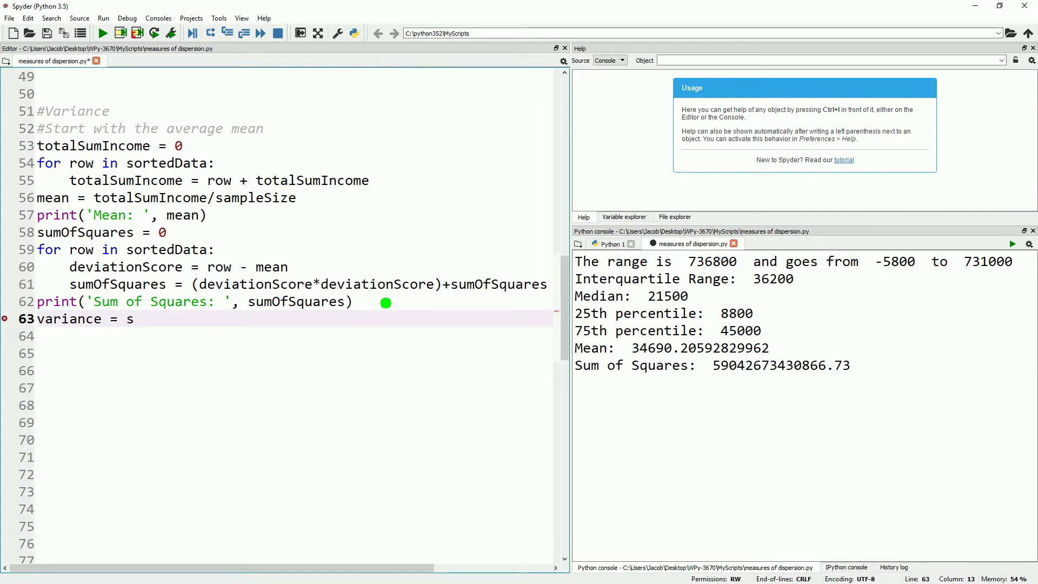
type("umofSquares/()")
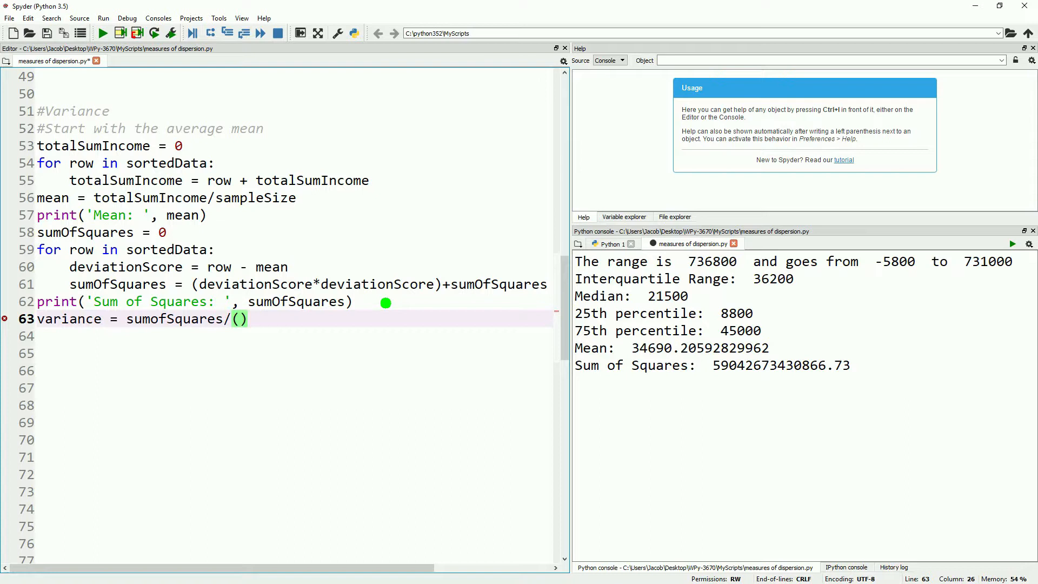
type("sampleSize")
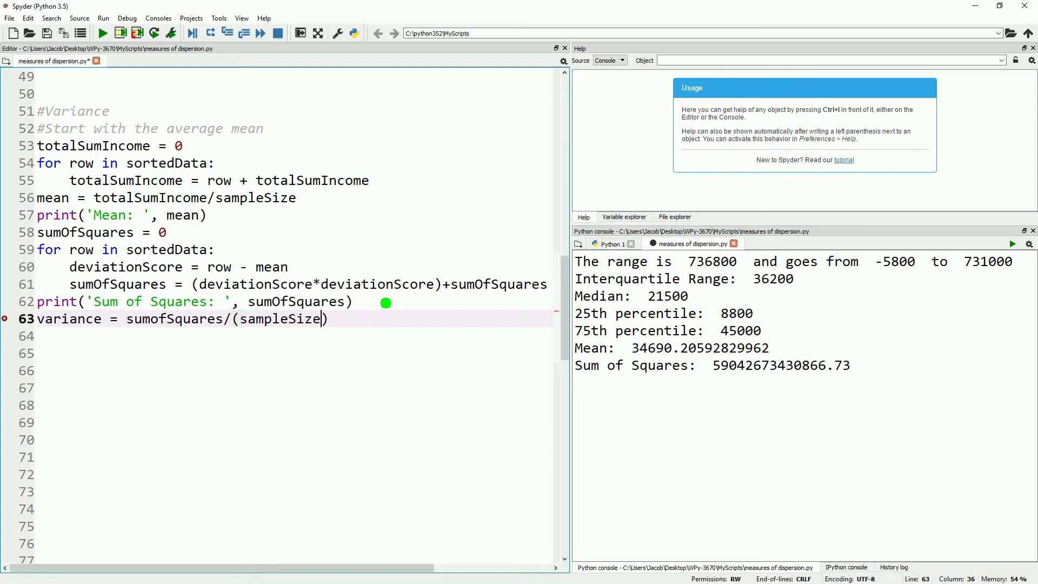
type("-1")
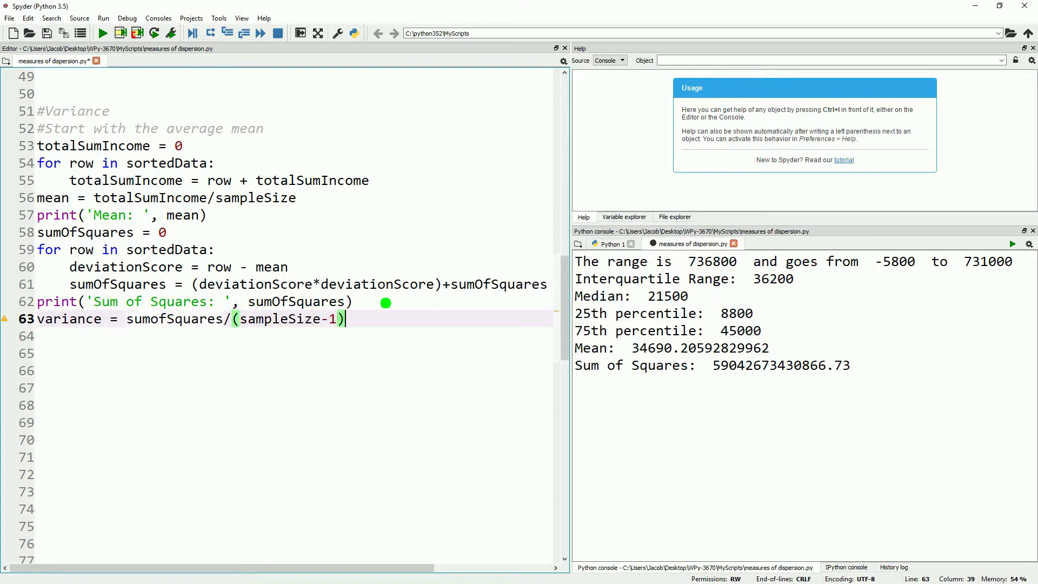
Add print('Variance: ', variance), run to see 2365112699.521981, and begin import math
type("pri")
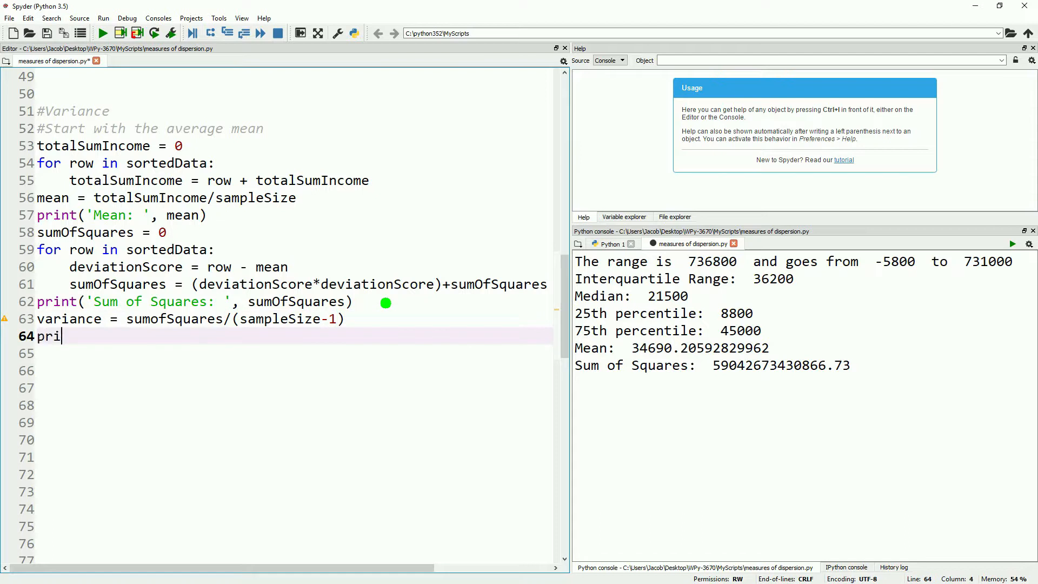
type("nt('V")
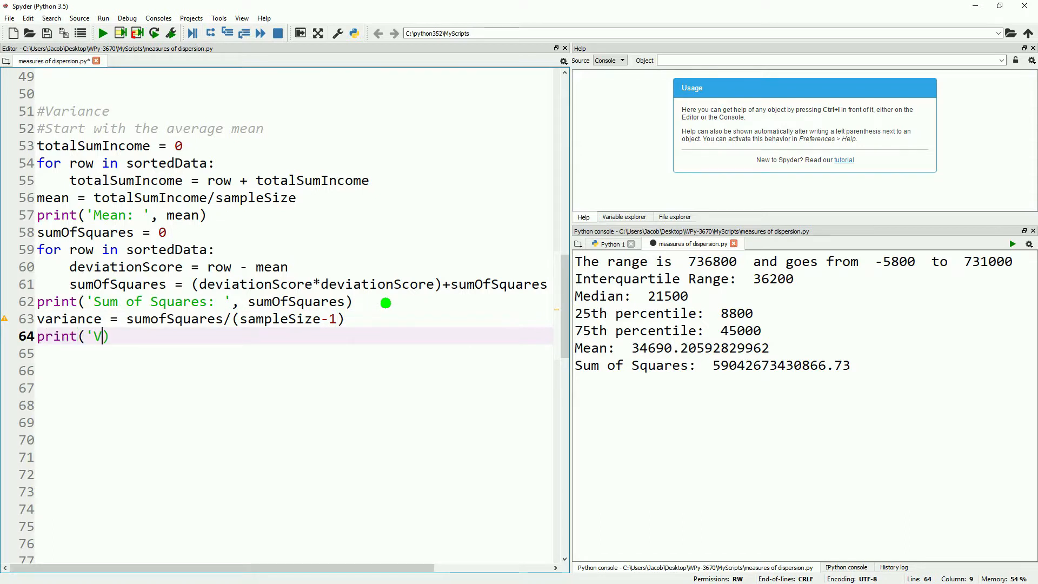
type("ariance: ', variance")
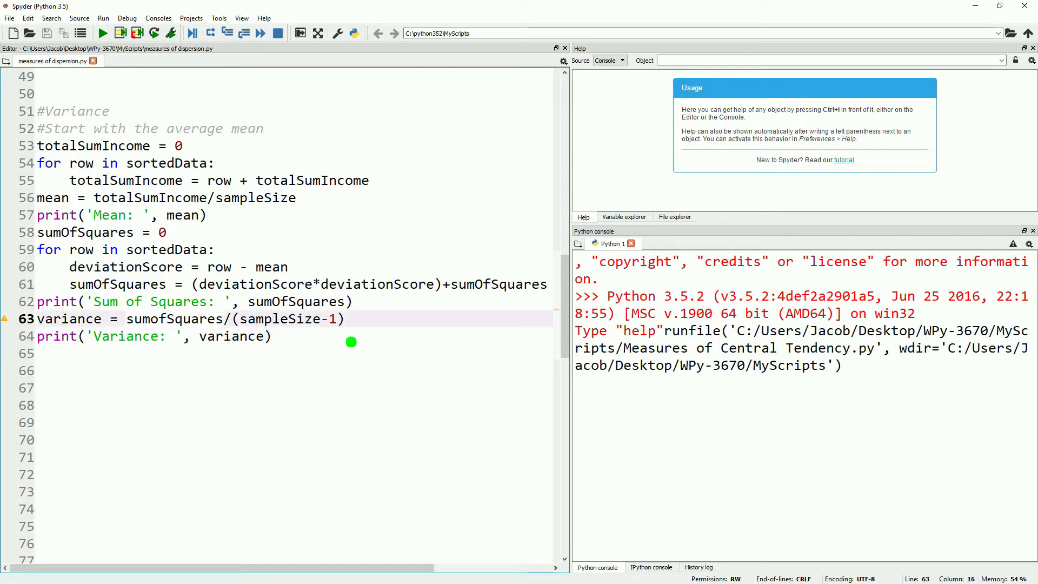
left_click(102, 34)
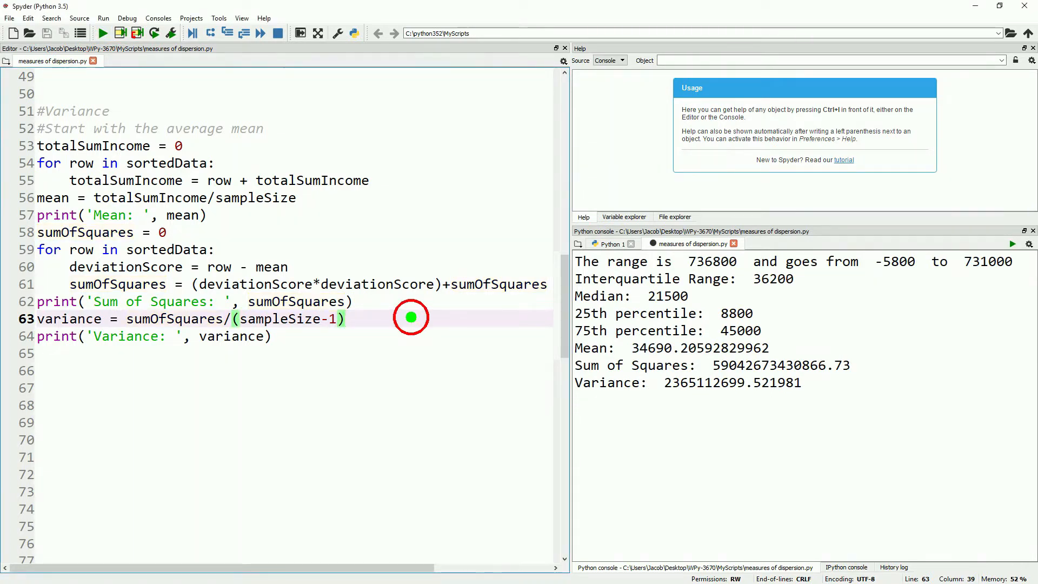
type("import math")
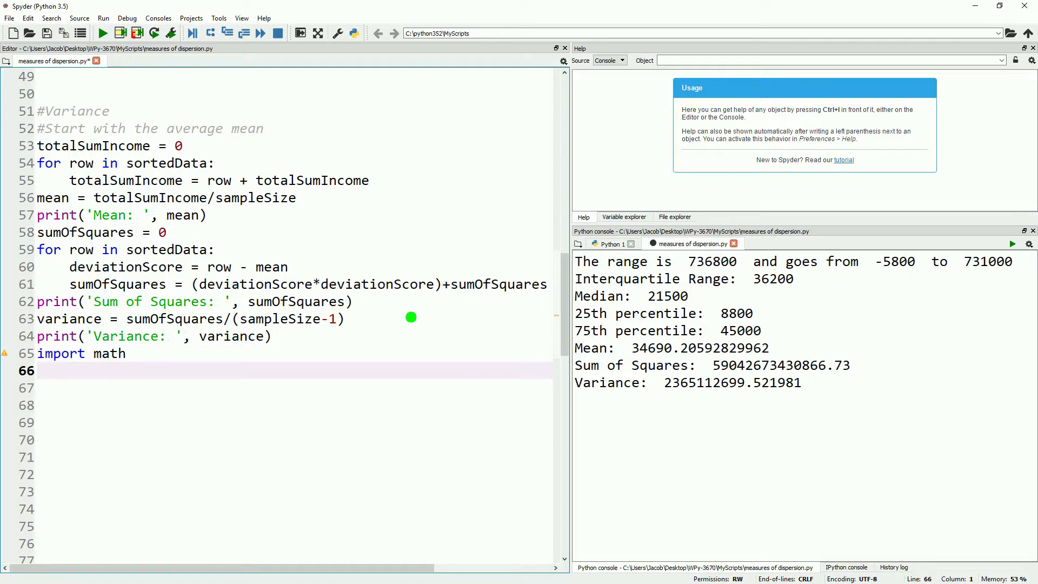
Write SD = math.sqrt(variance)
type("SD =")
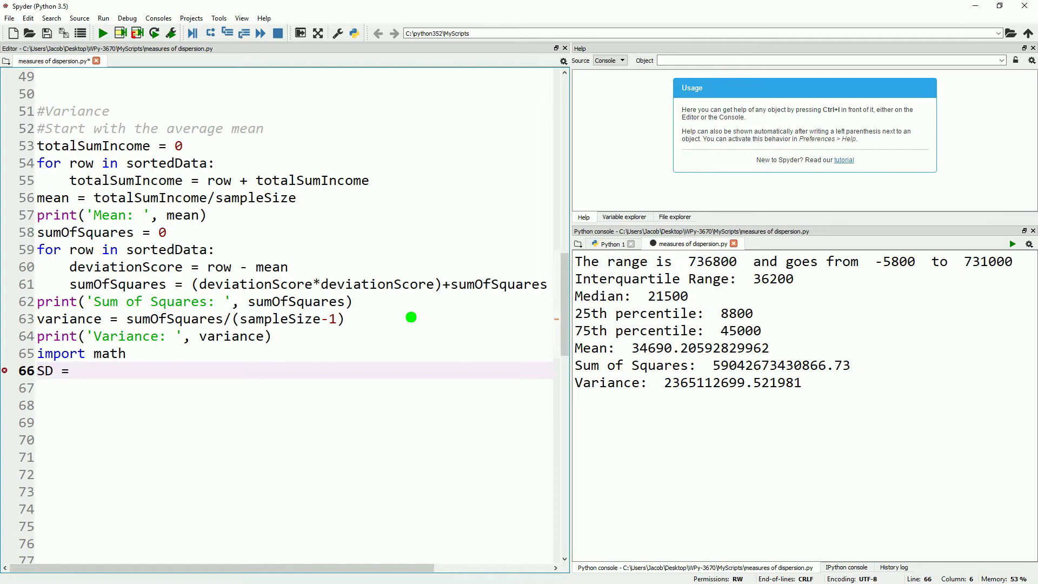
type("sqrt(")
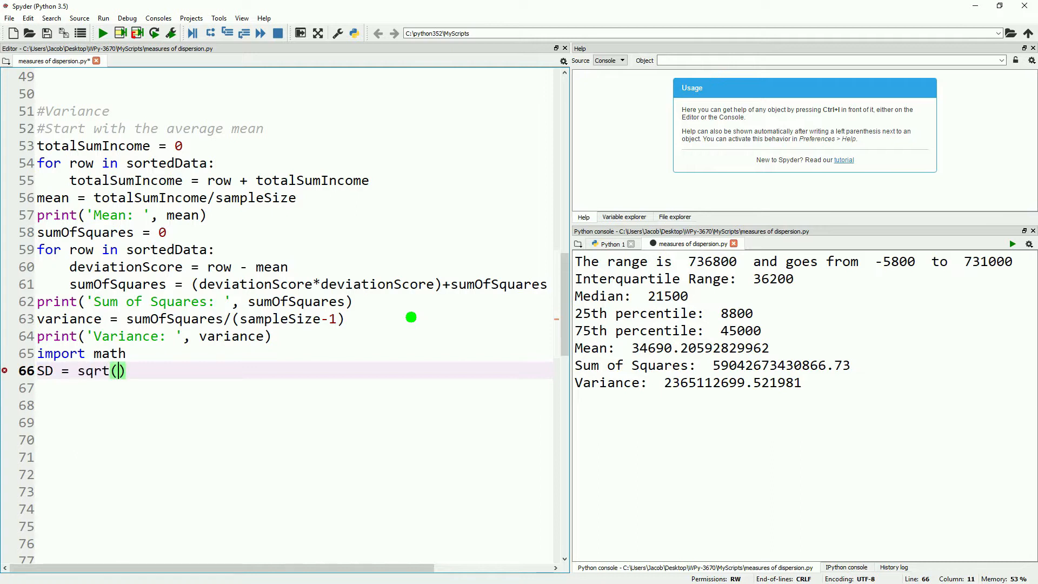
type("variance")
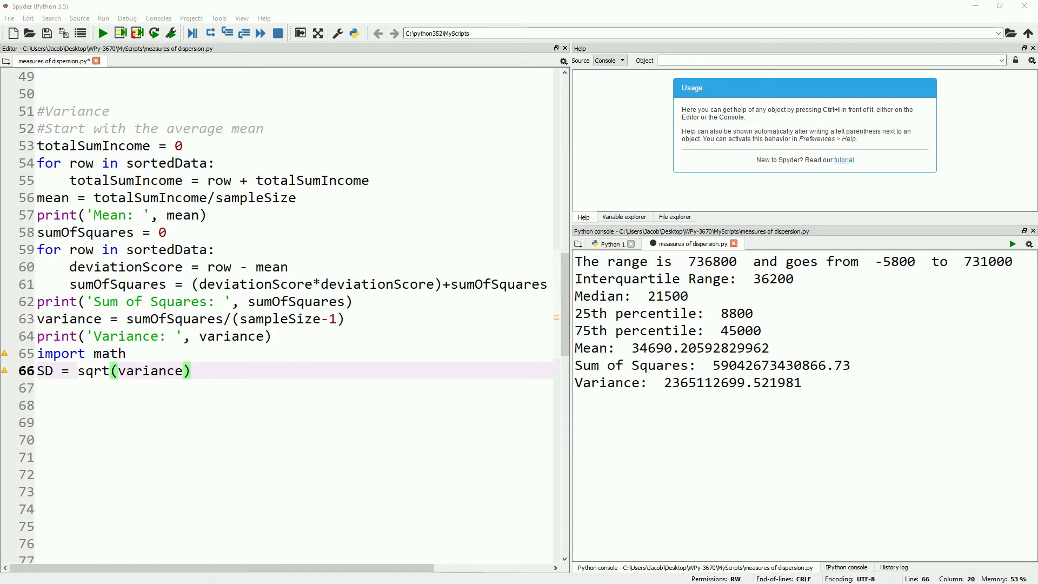
type("math.")
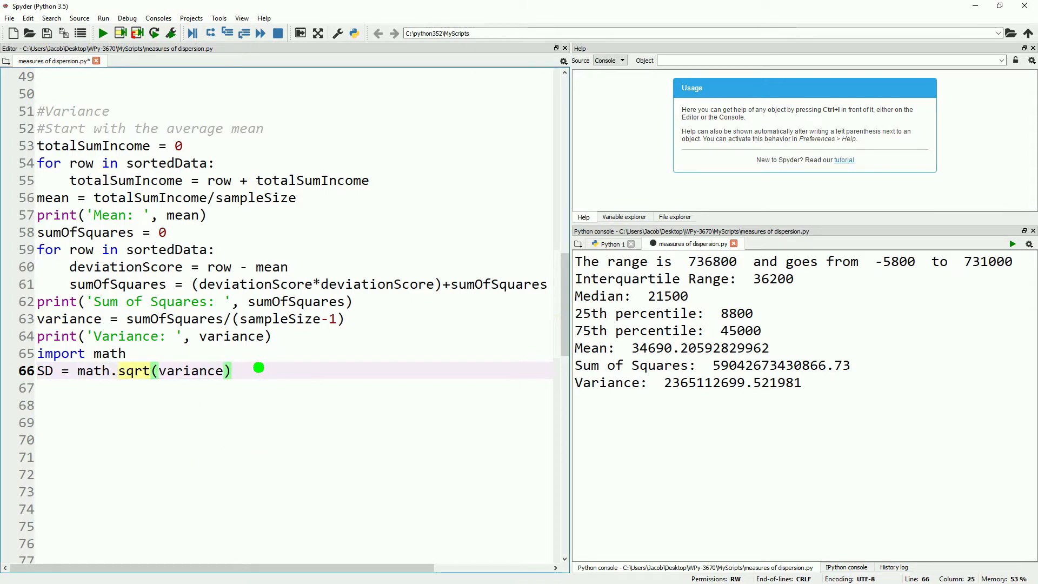
Add print("Standard Deviation: ", SD) and run to see 48632.42436401851
type("print(")
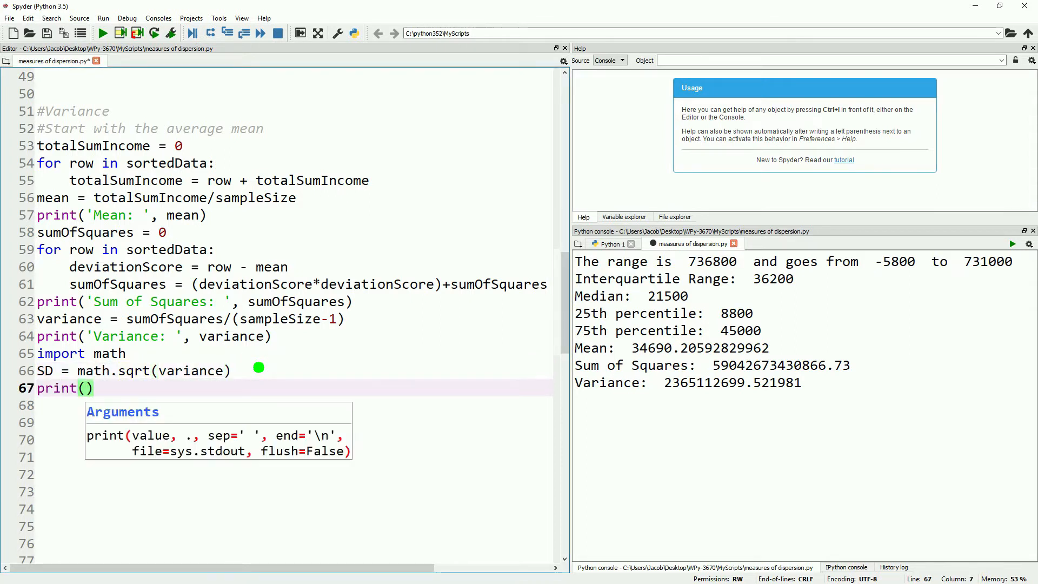
type("\"S")
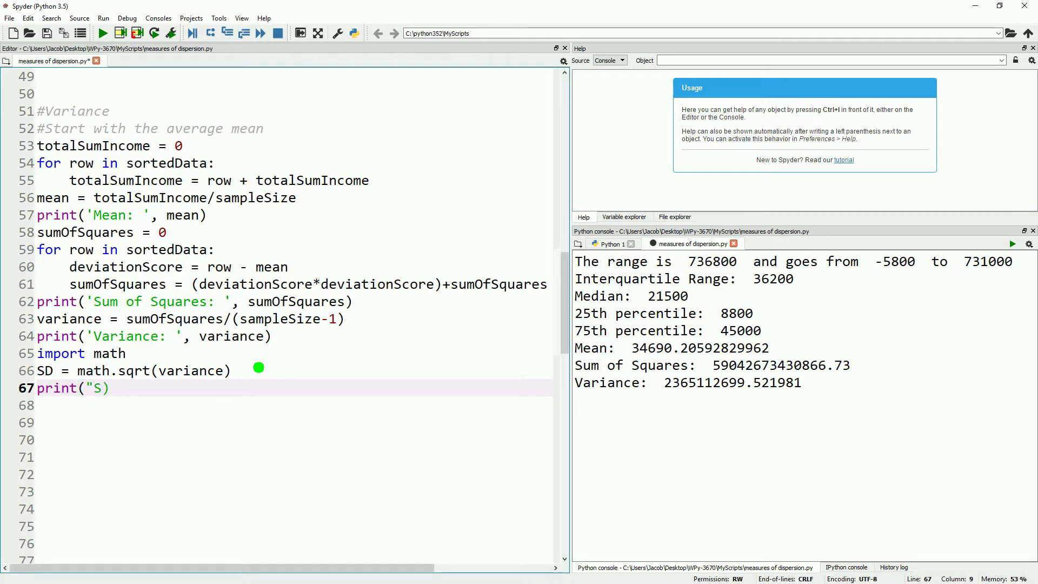
type("tandard Deviat")
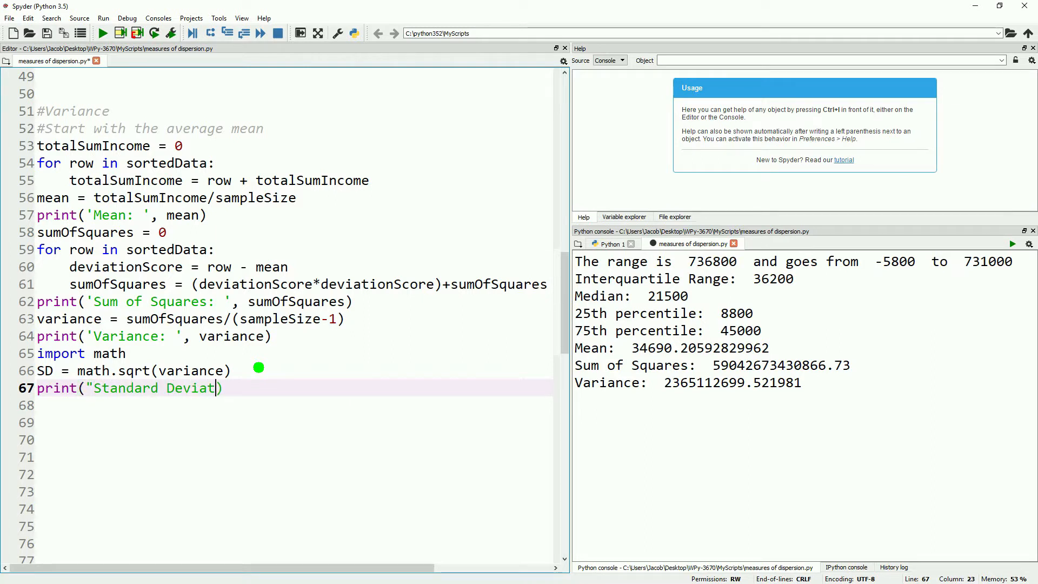
type("ion: ', D")
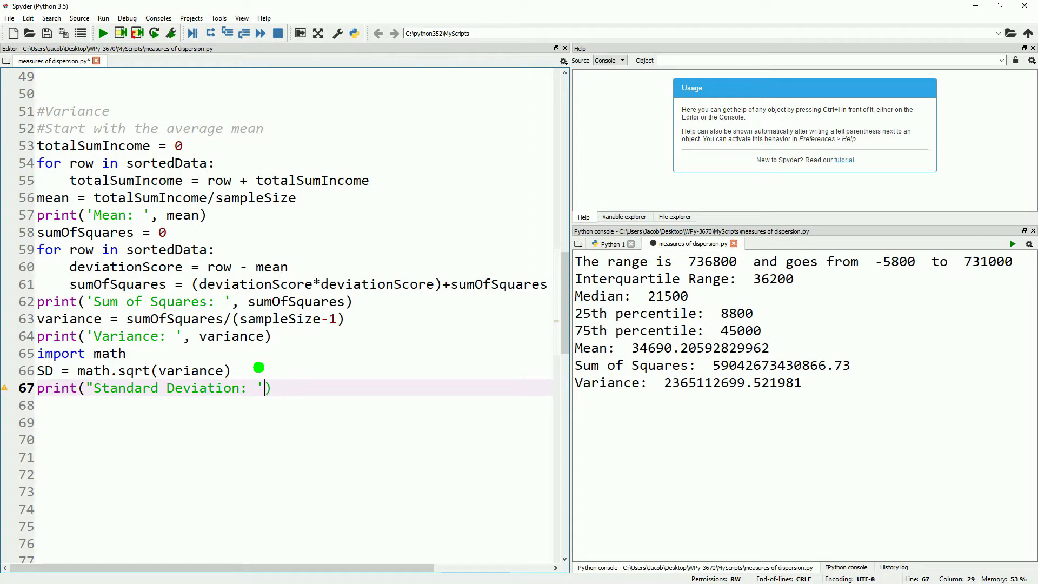
type(", SD")
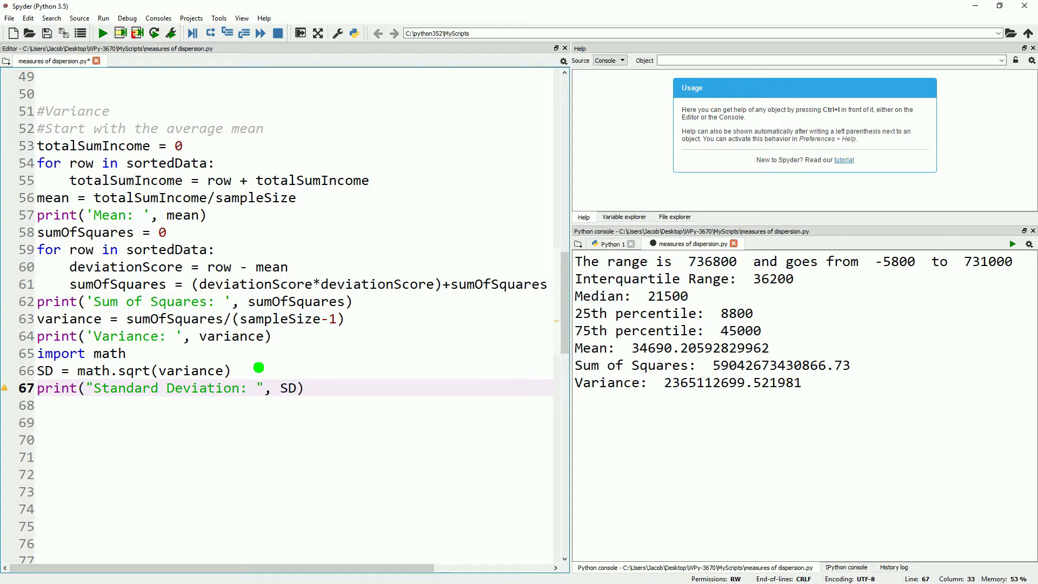
left_click(103, 33)
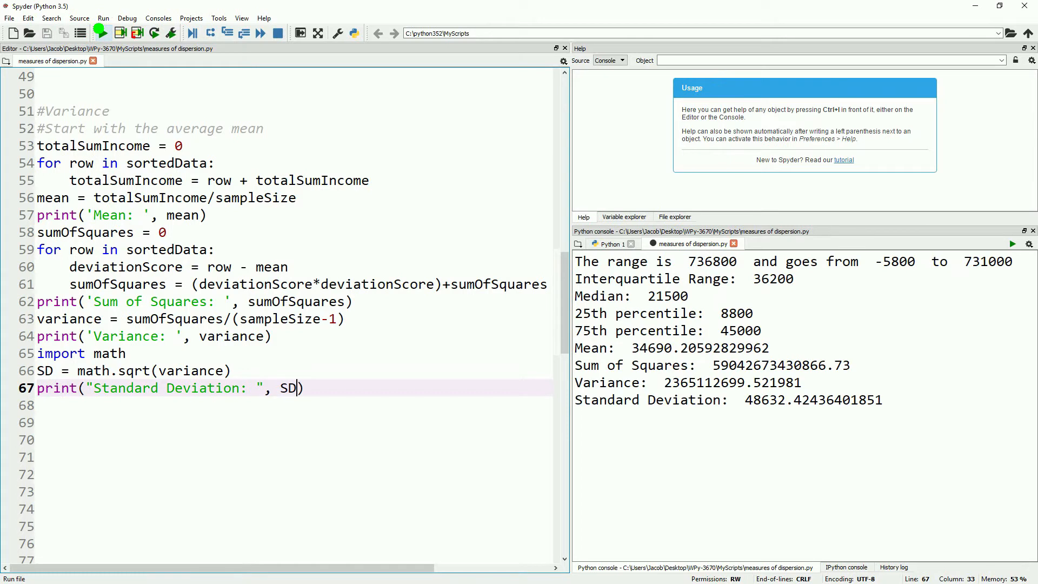